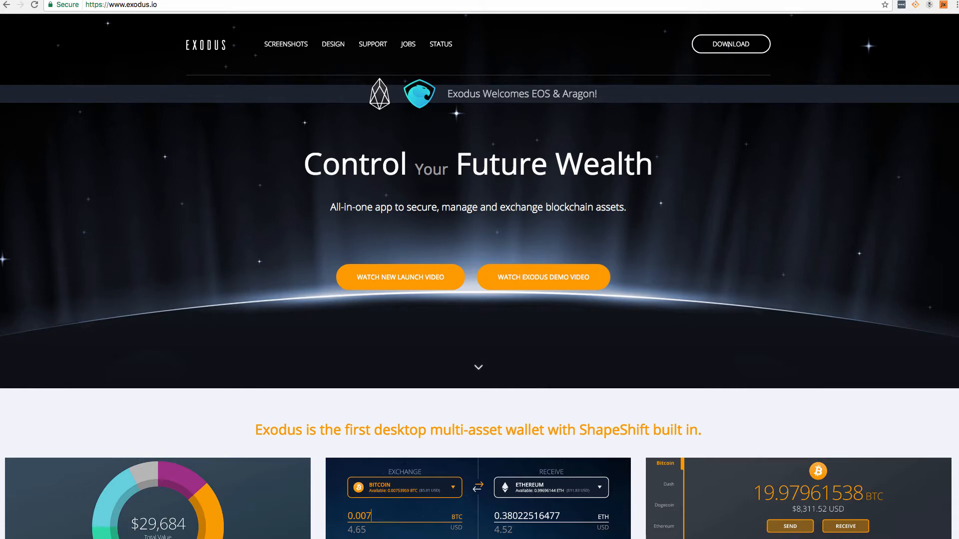
# Browse the exodus.io home page and go to the Exodus 1.29.1 releases page.
pyautogui.scroll(-3)
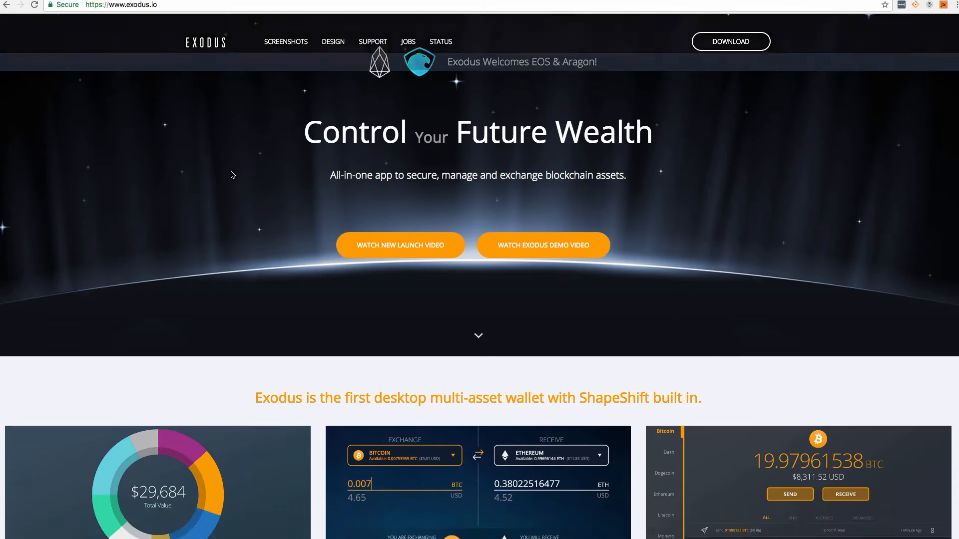
pyautogui.scroll(-3)
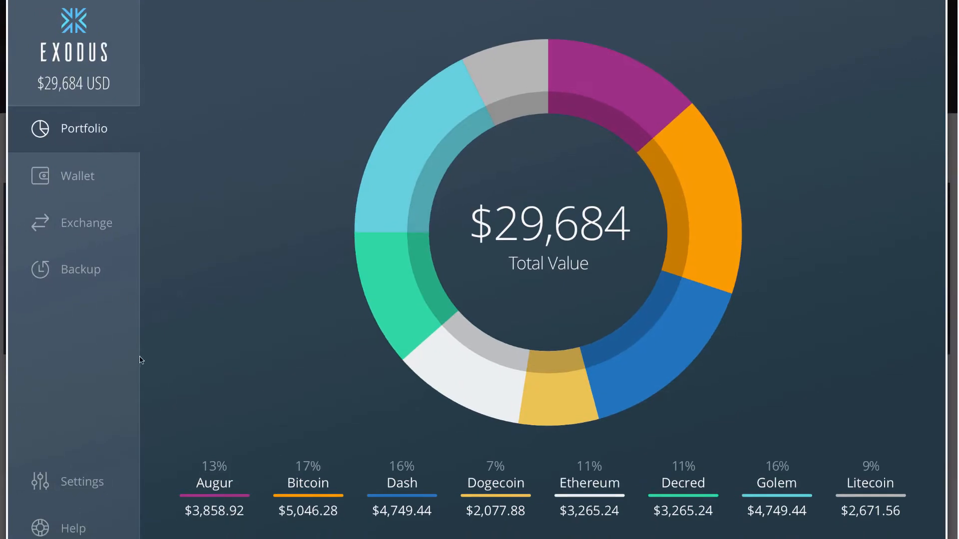
pyautogui.moveTo(107, 184)
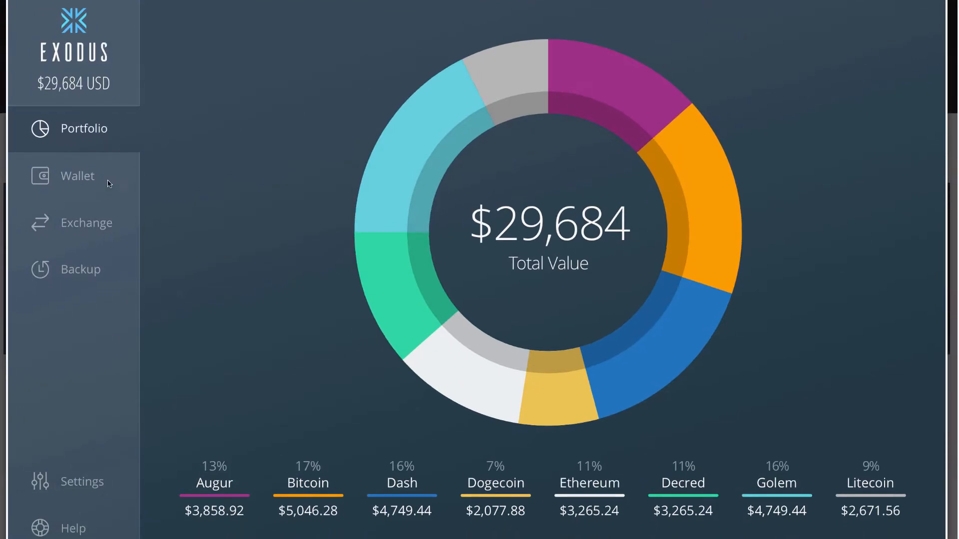
pyautogui.moveTo(100, 180)
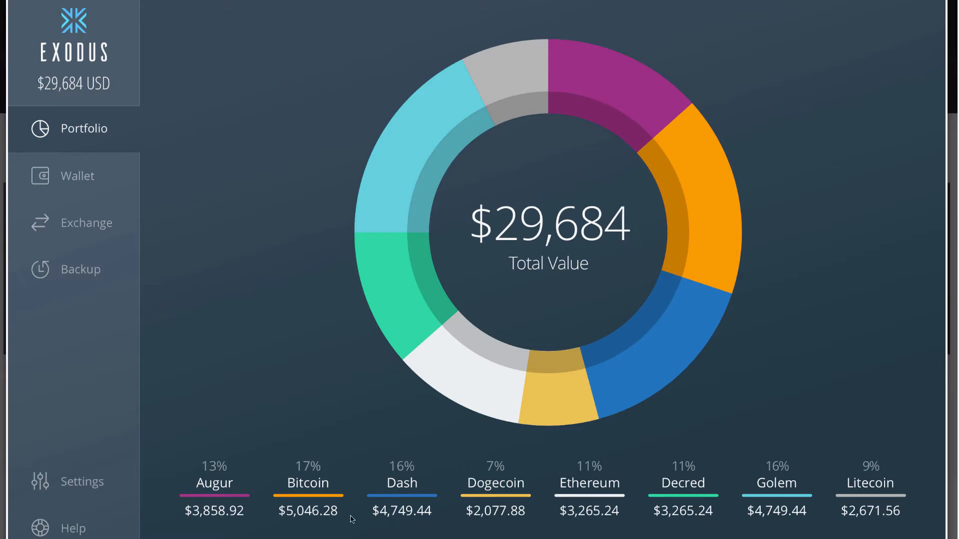
pyautogui.moveTo(922, 519)
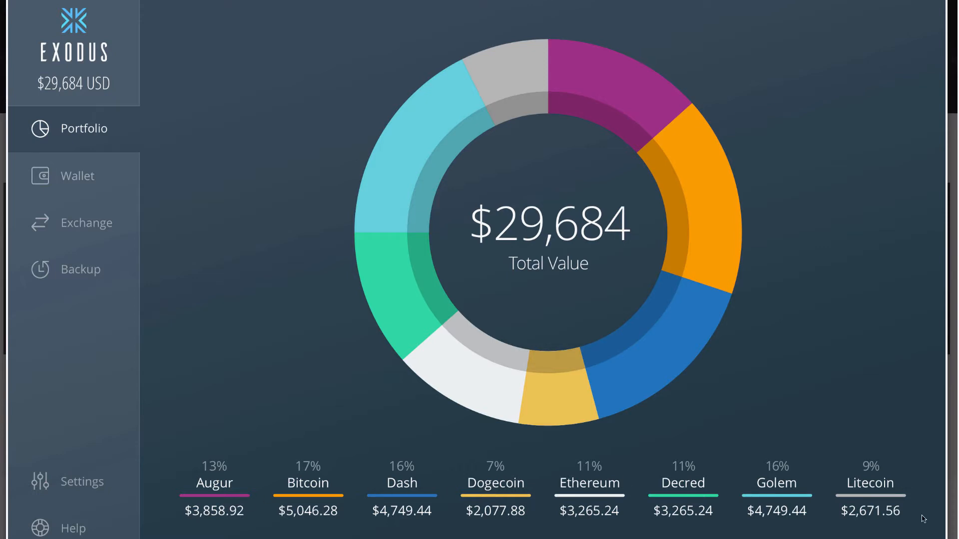
pyautogui.moveTo(921, 481)
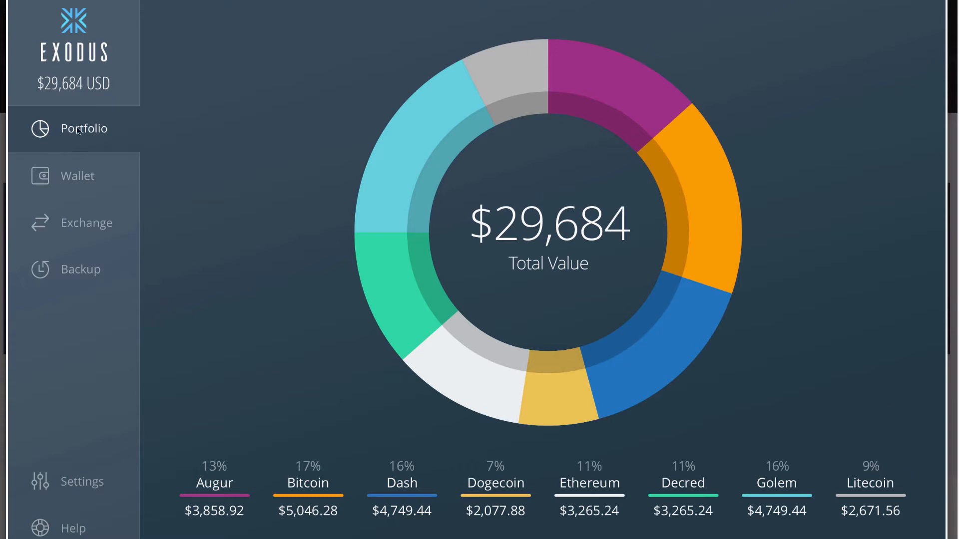
pyautogui.moveTo(89, 186)
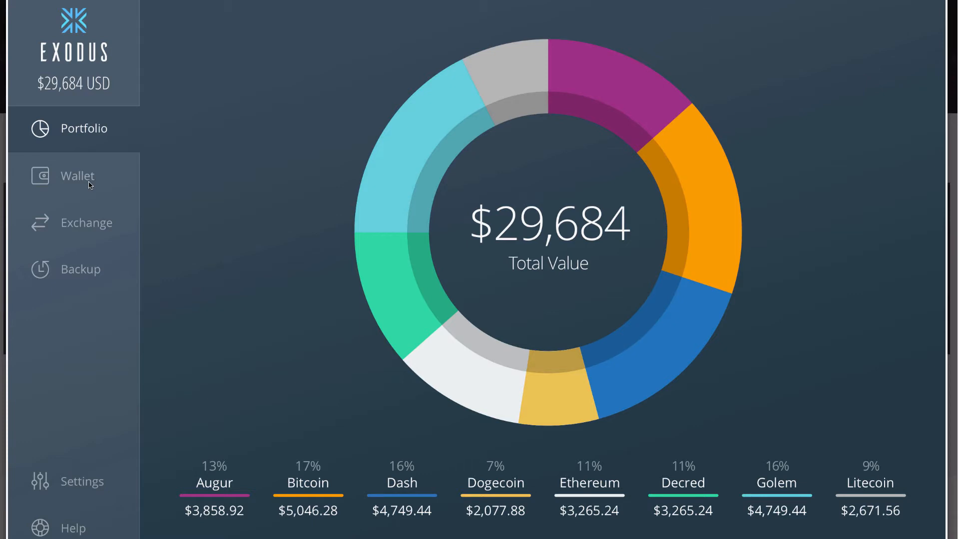
pyautogui.moveTo(351, 135)
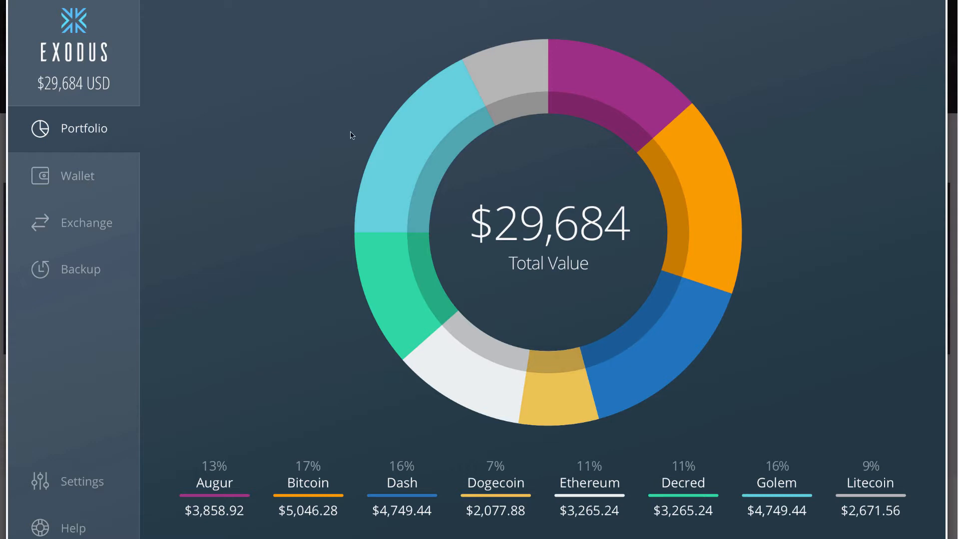
pyautogui.moveTo(502, 112)
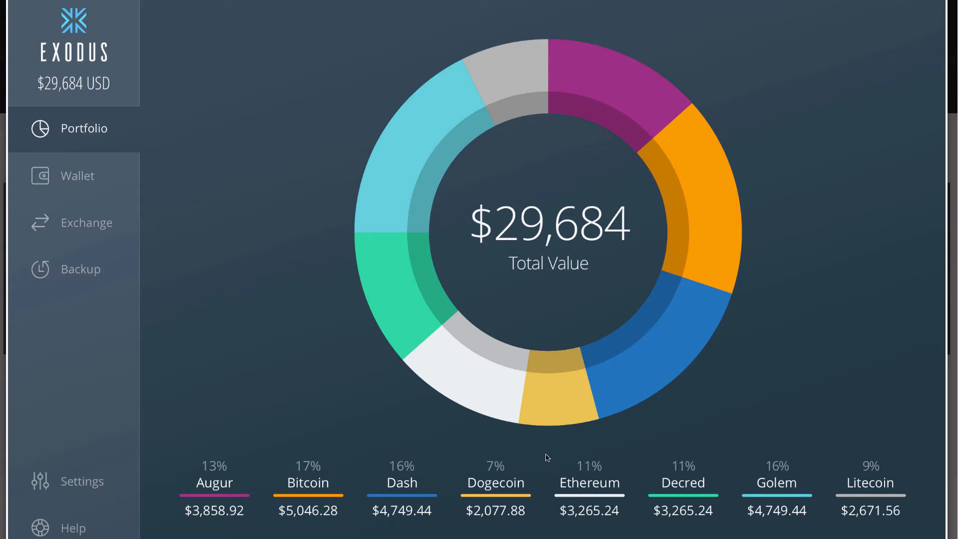
pyautogui.moveTo(95, 233)
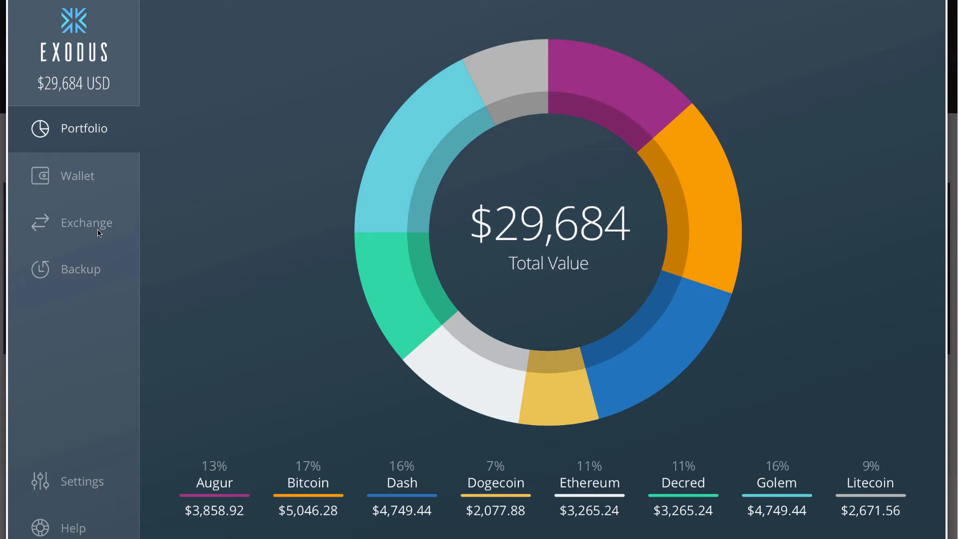
pyautogui.moveTo(78, 293)
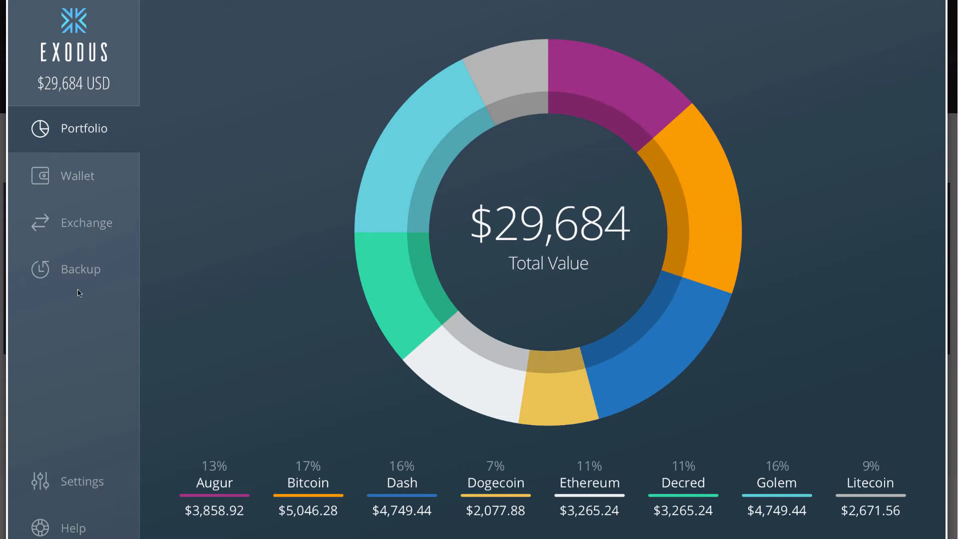
pyautogui.moveTo(78, 289)
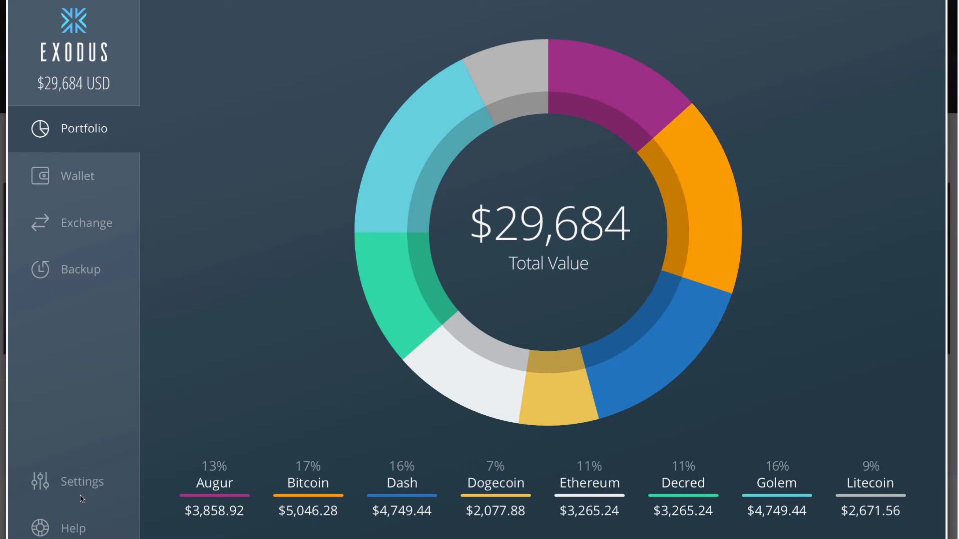
pyautogui.moveTo(66, 522)
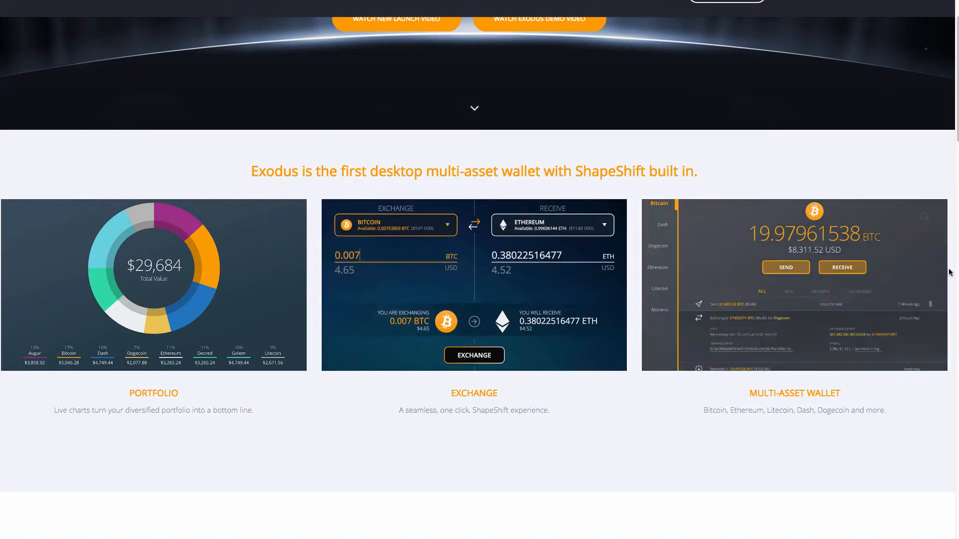
pyautogui.moveTo(692, 381)
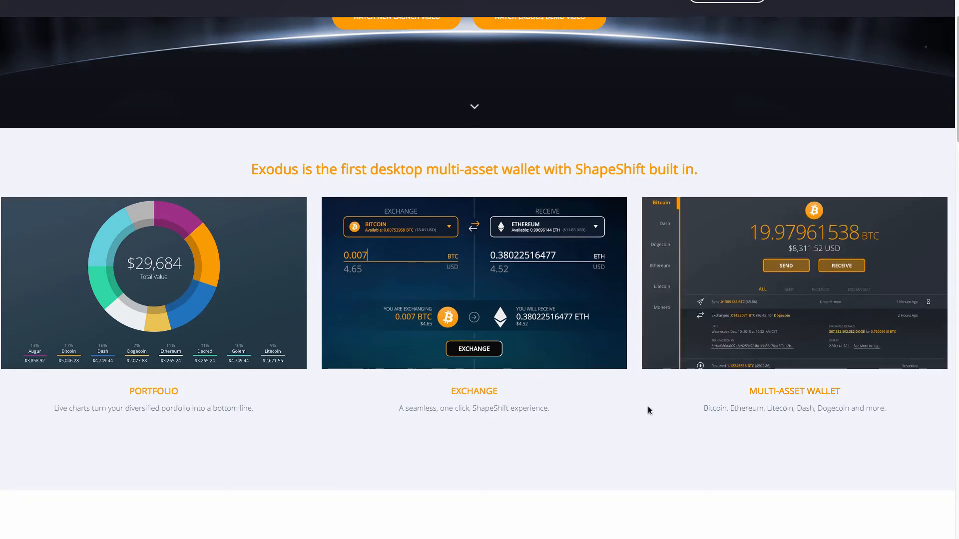
pyautogui.scroll(-3)
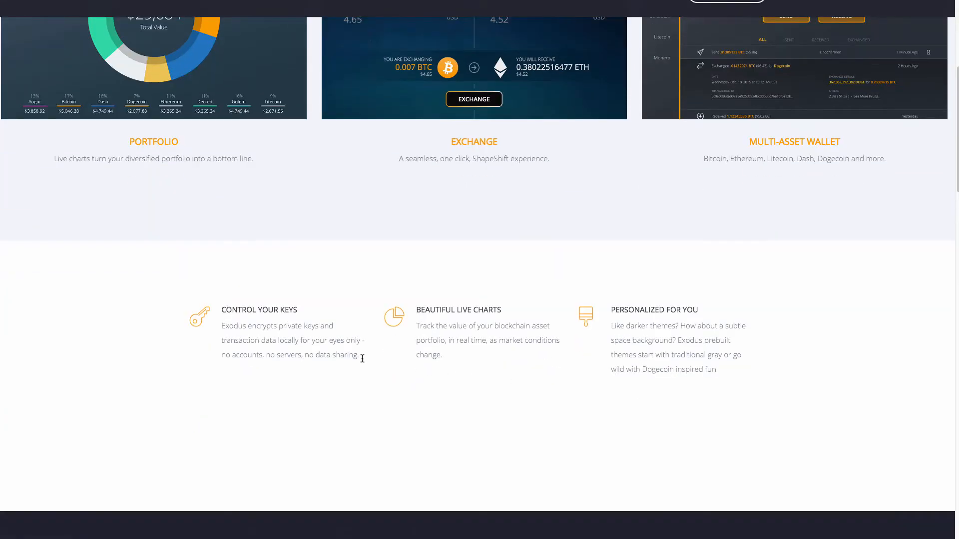
pyautogui.moveTo(222, 311)
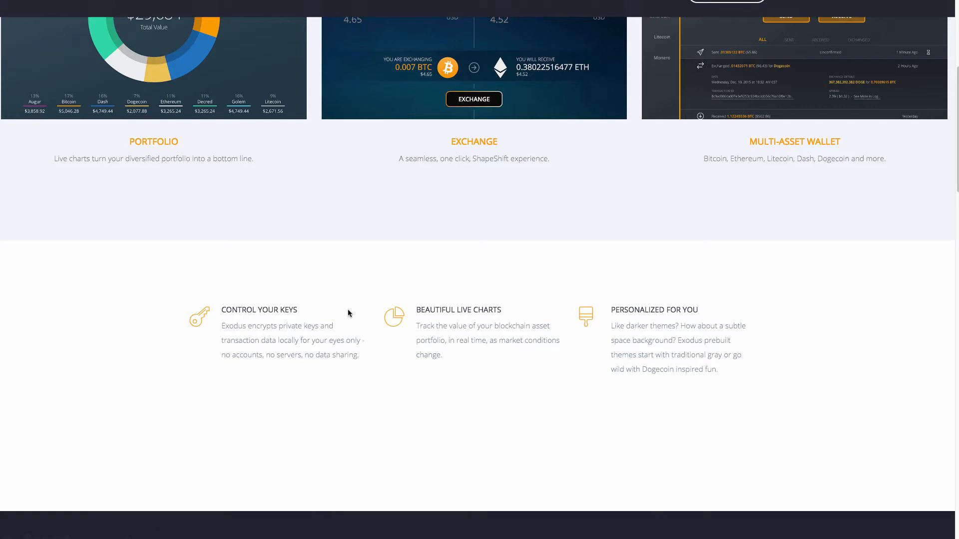
pyautogui.scroll(-3)
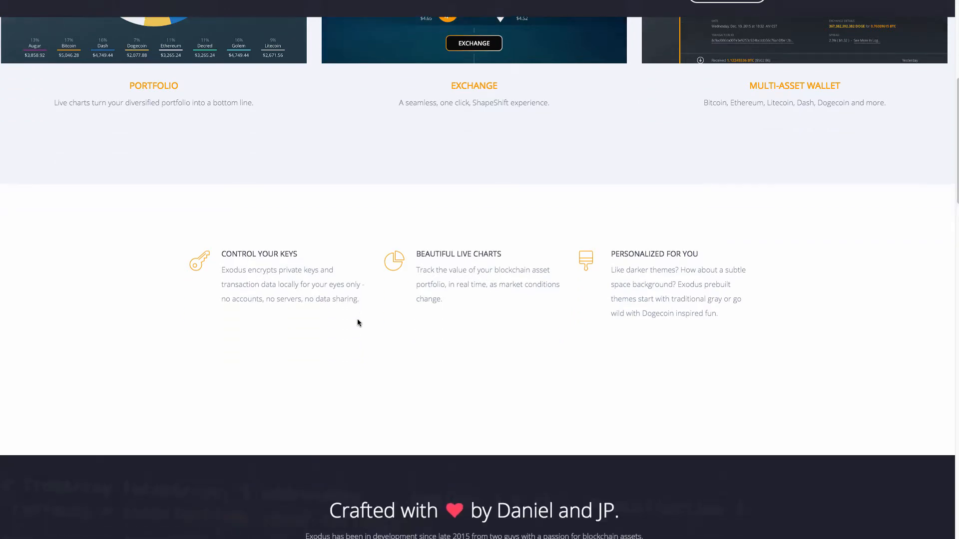
pyautogui.scroll(-3)
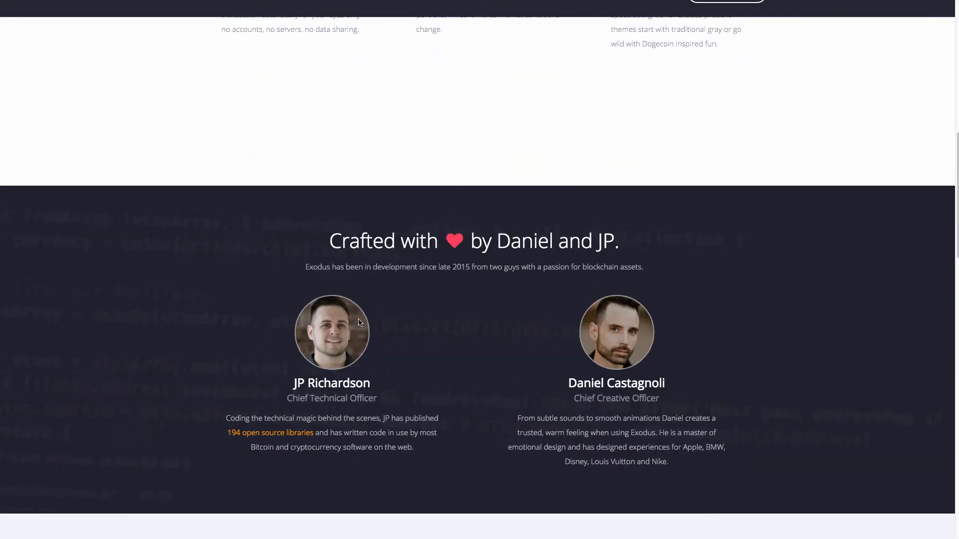
pyautogui.scroll(-3)
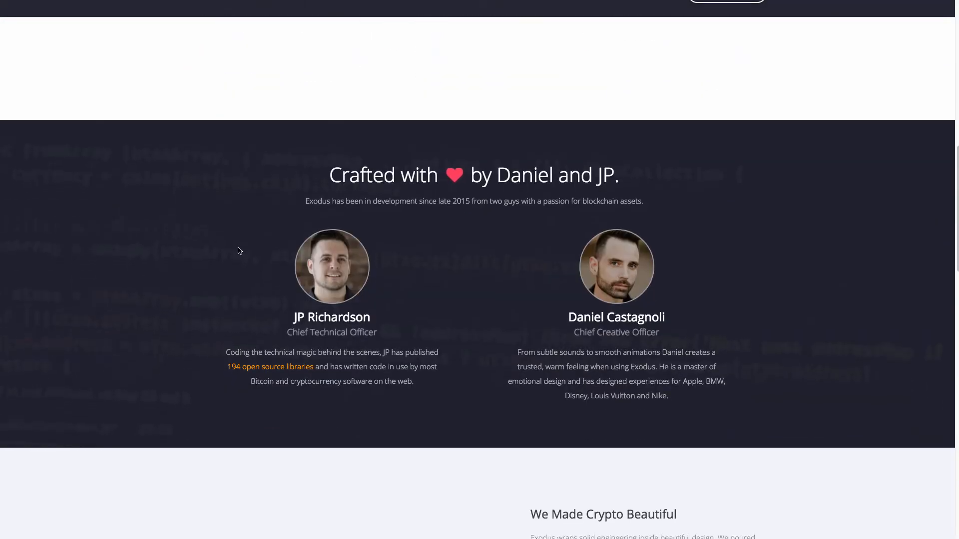
pyautogui.scroll(-3)
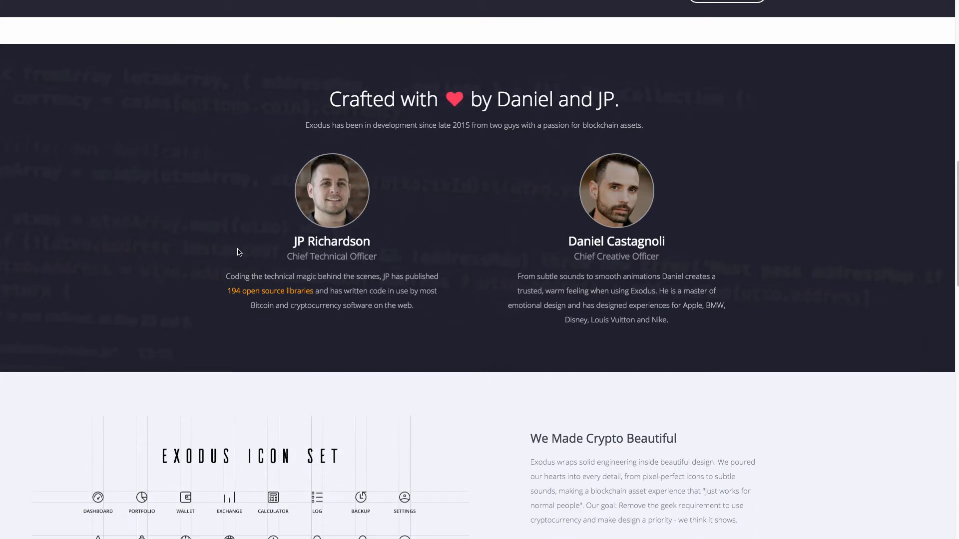
pyautogui.scroll(-3)
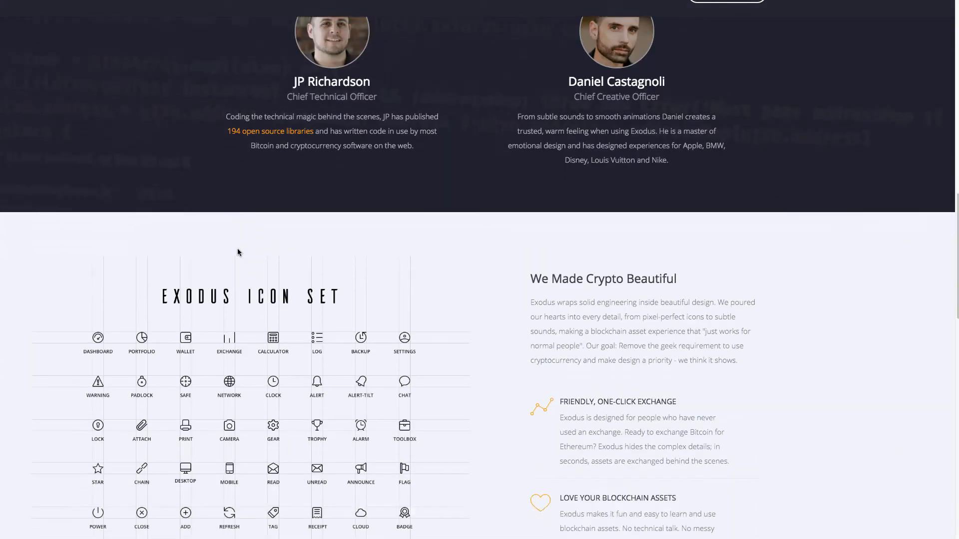
pyautogui.scroll(-3)
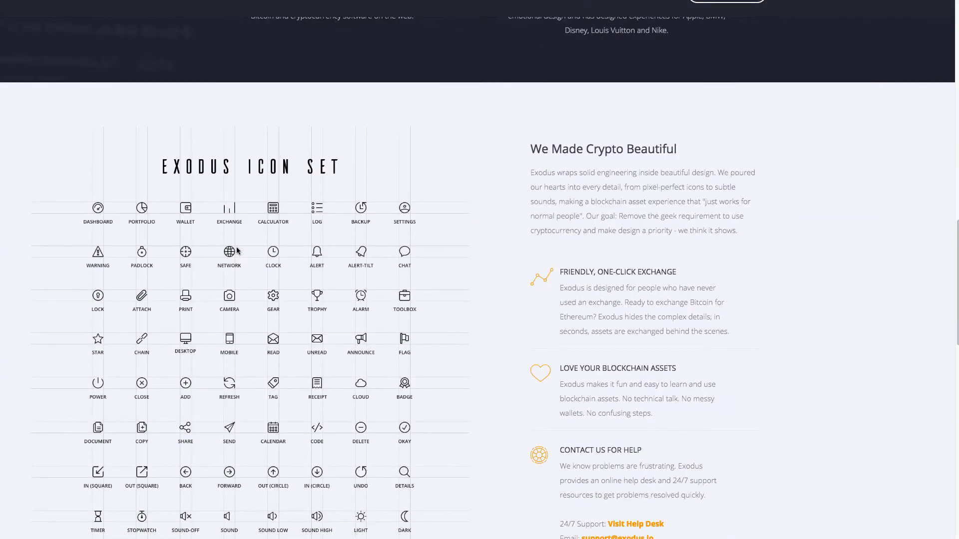
pyautogui.scroll(3)
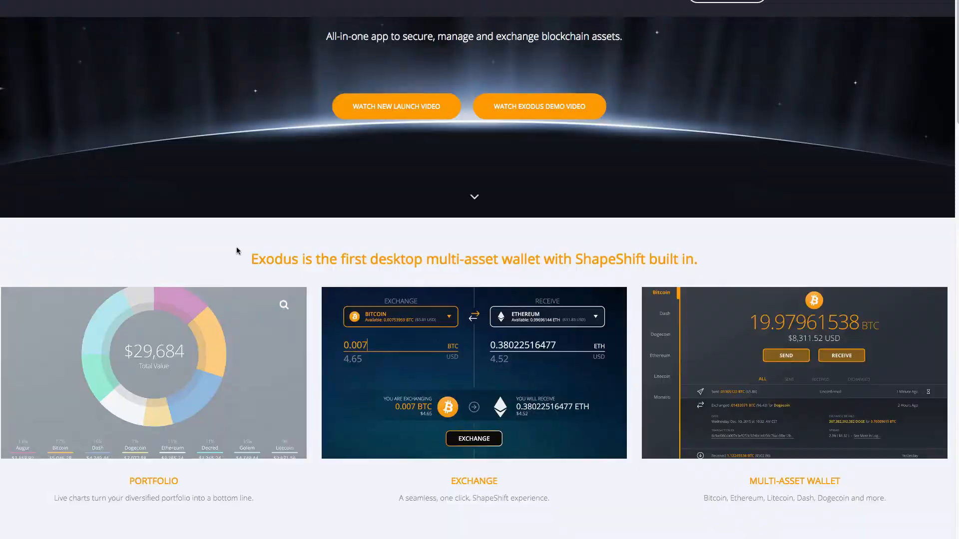
pyautogui.scroll(3)
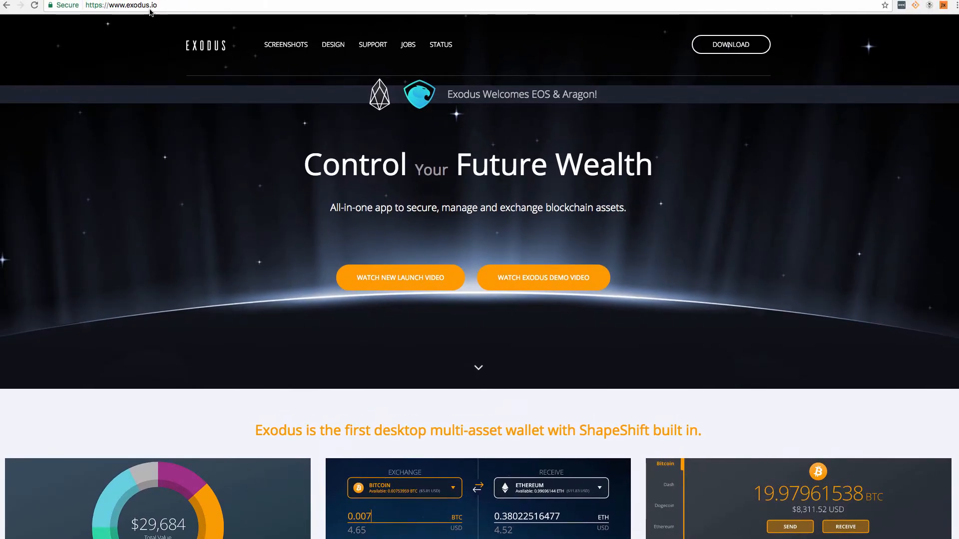
pyautogui.moveTo(701, 23)
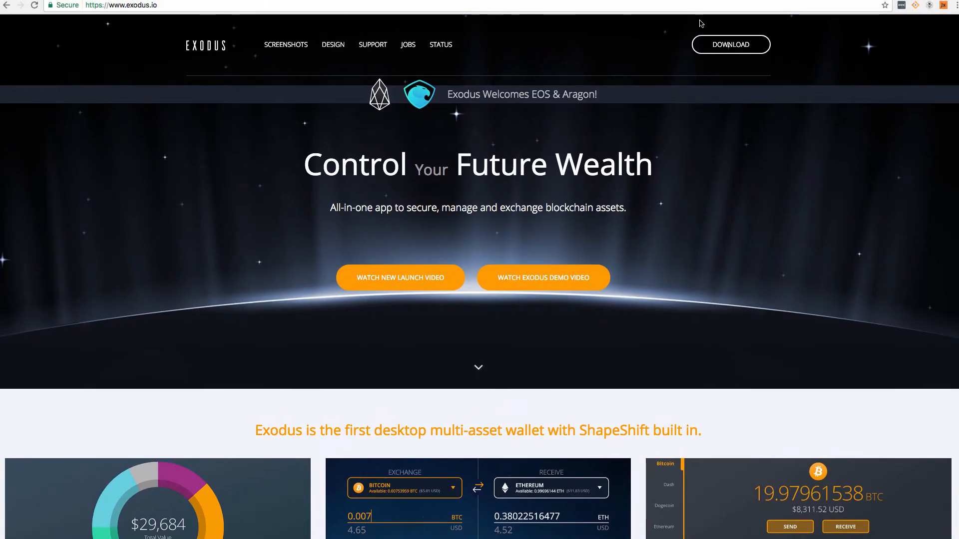
pyautogui.moveTo(730, 44)
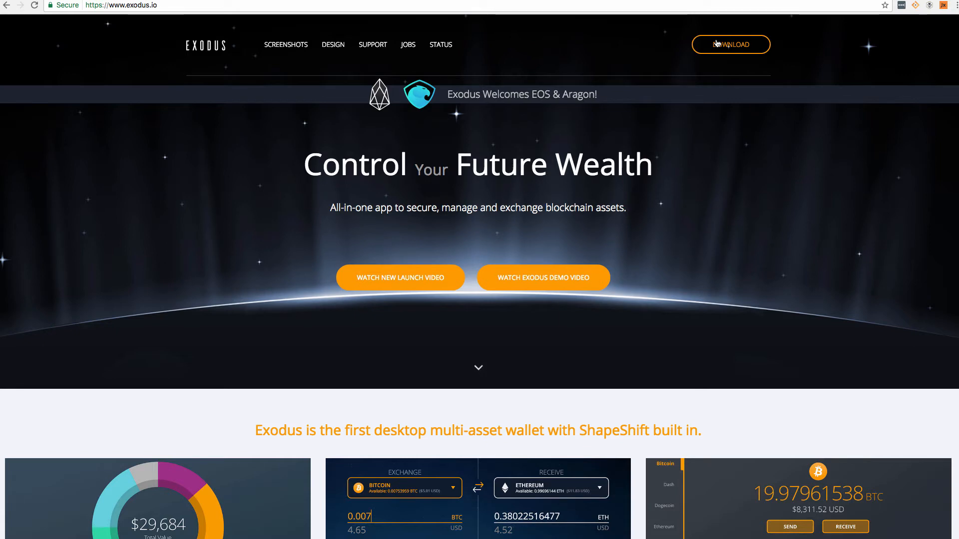
pyautogui.moveTo(617, 34)
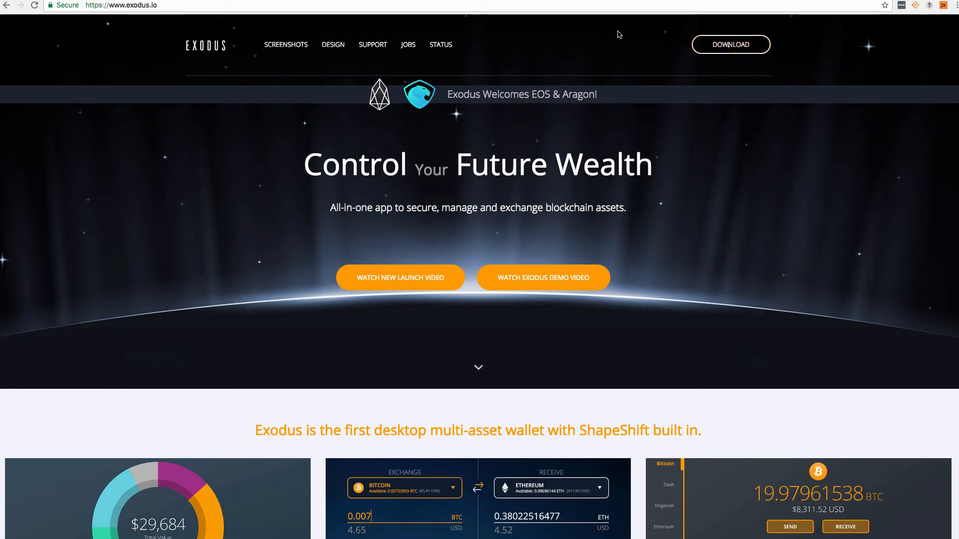
pyautogui.moveTo(715, 54)
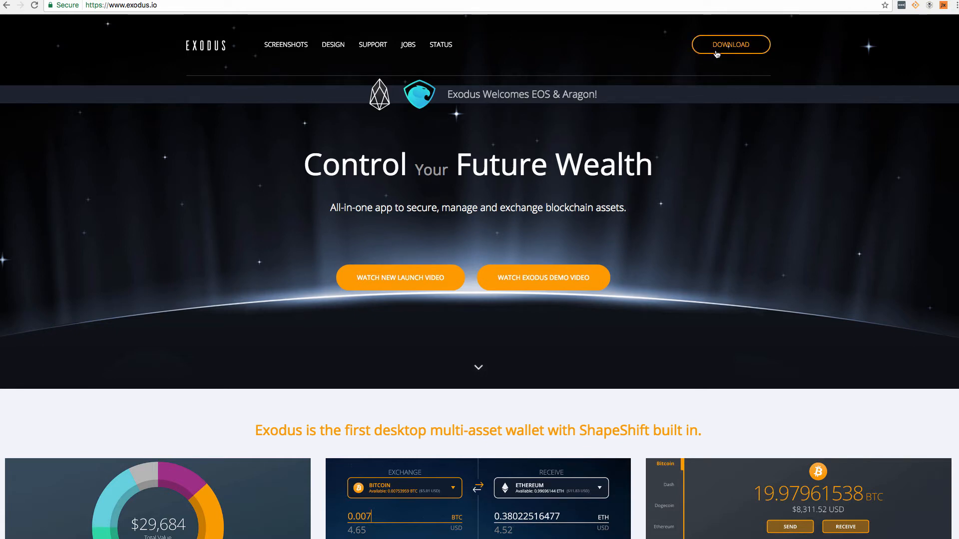
pyautogui.click(729, 44)
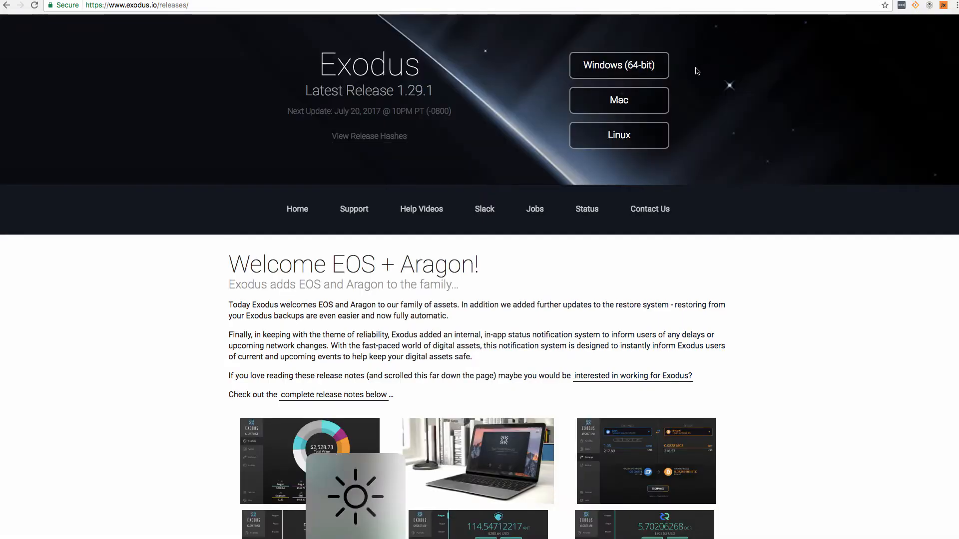
pyautogui.moveTo(619, 100)
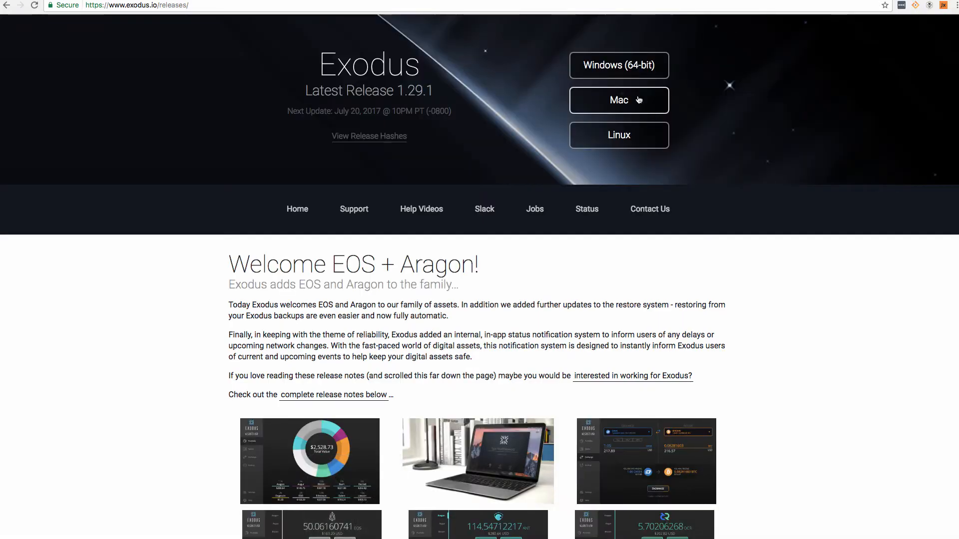
pyautogui.moveTo(227, 505)
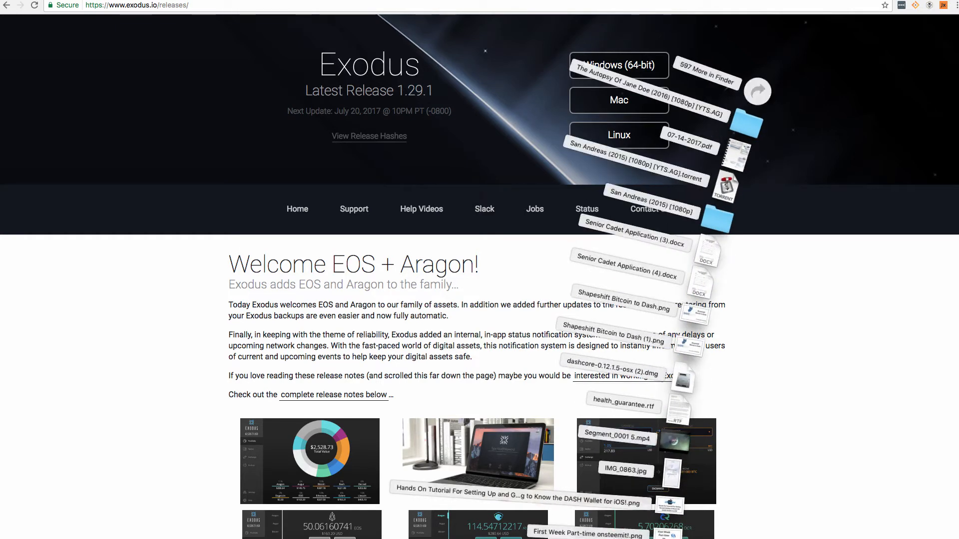
# Run the downloaded Exodus installer and approve opening the Internet-downloaded app.
pyautogui.click(618, 100)
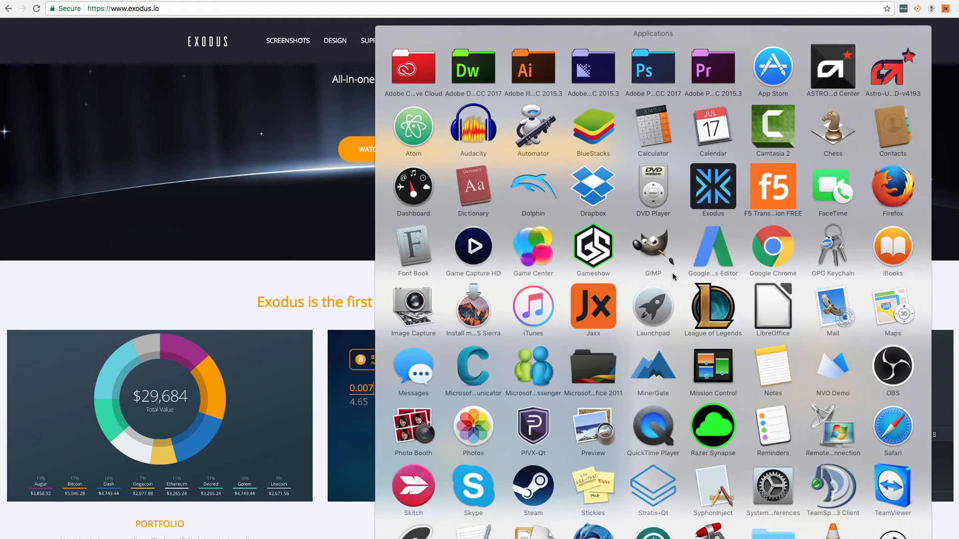
pyautogui.moveTo(712, 194)
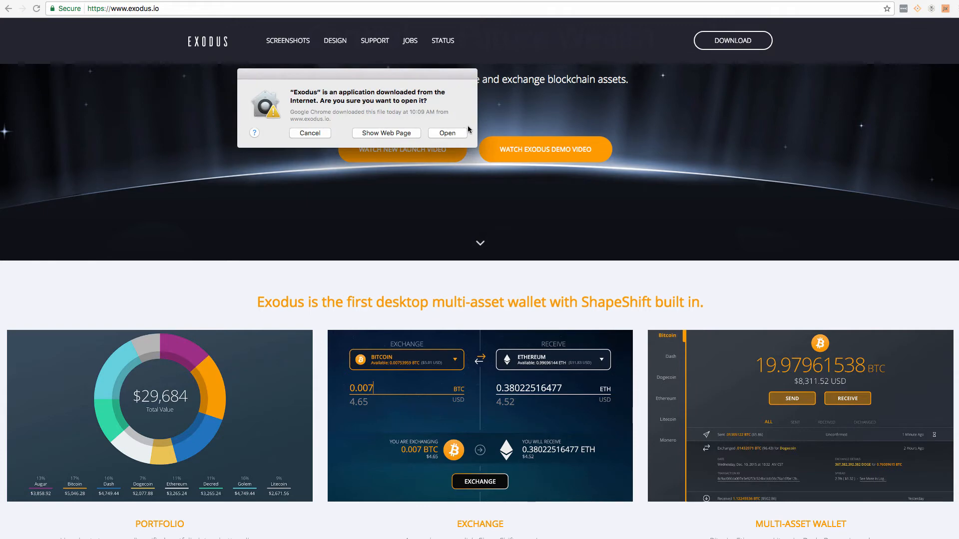
pyautogui.click(309, 133)
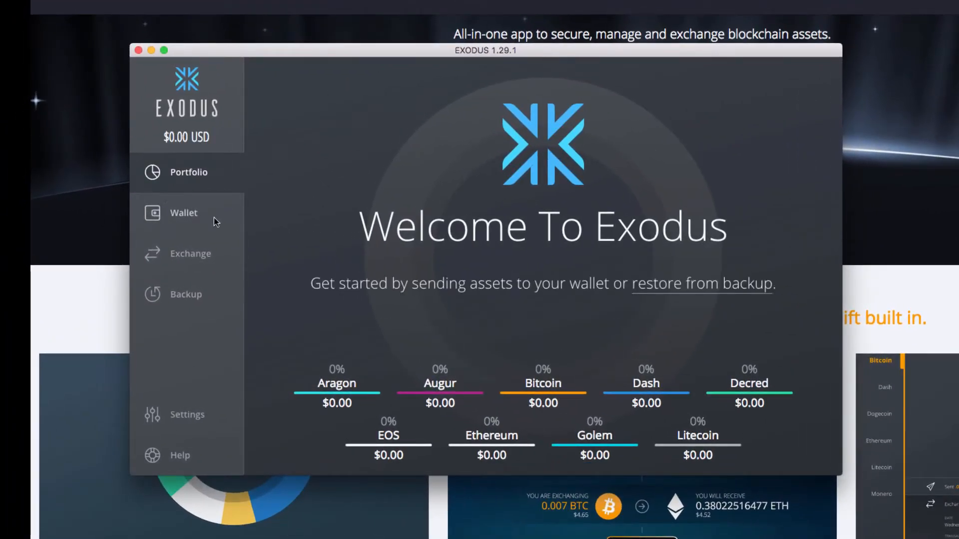
pyautogui.moveTo(420, 119)
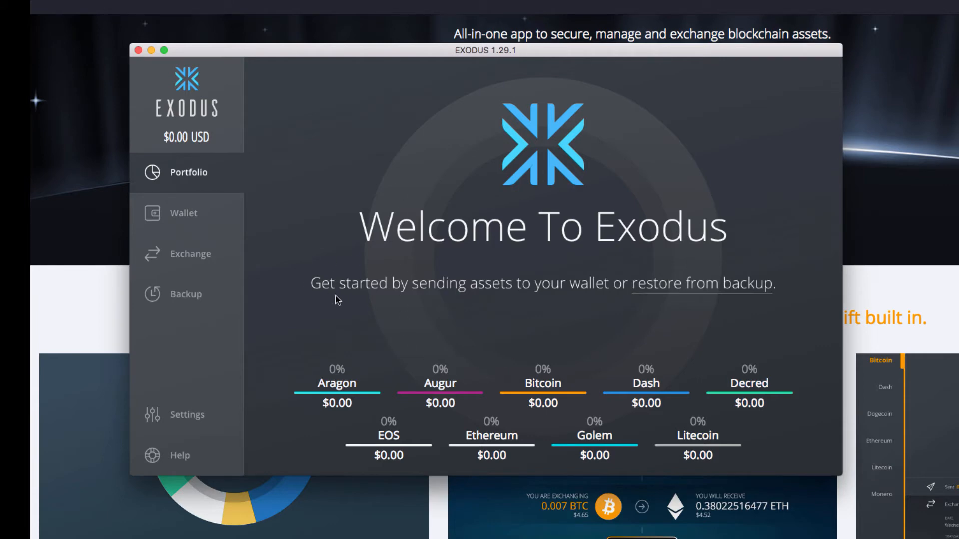
pyautogui.moveTo(312, 189)
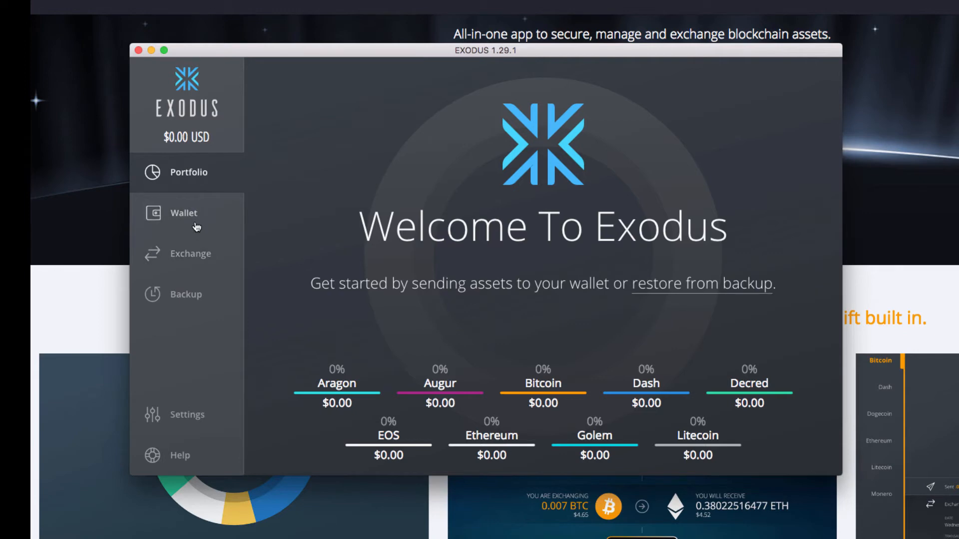
pyautogui.click(184, 213)
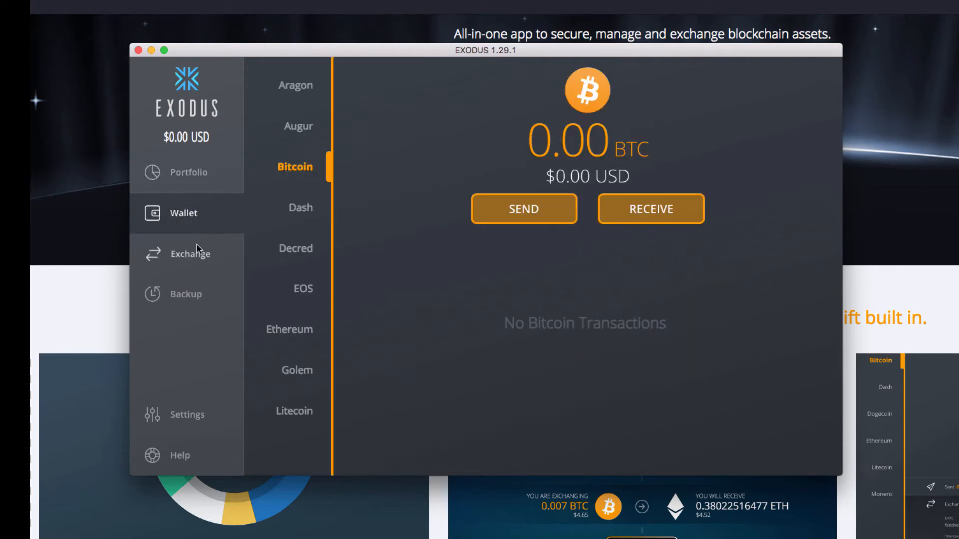
pyautogui.click(190, 253)
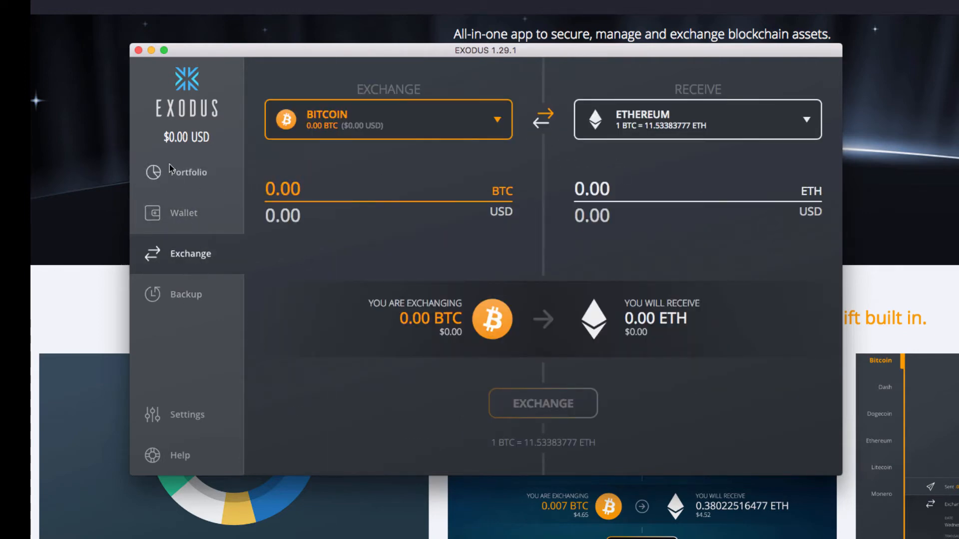
pyautogui.click(188, 171)
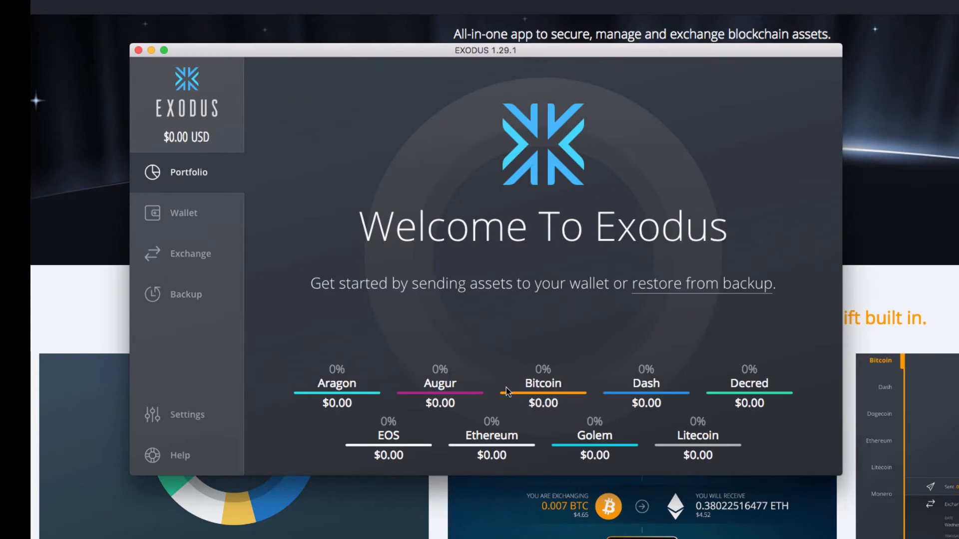
pyautogui.moveTo(527, 383)
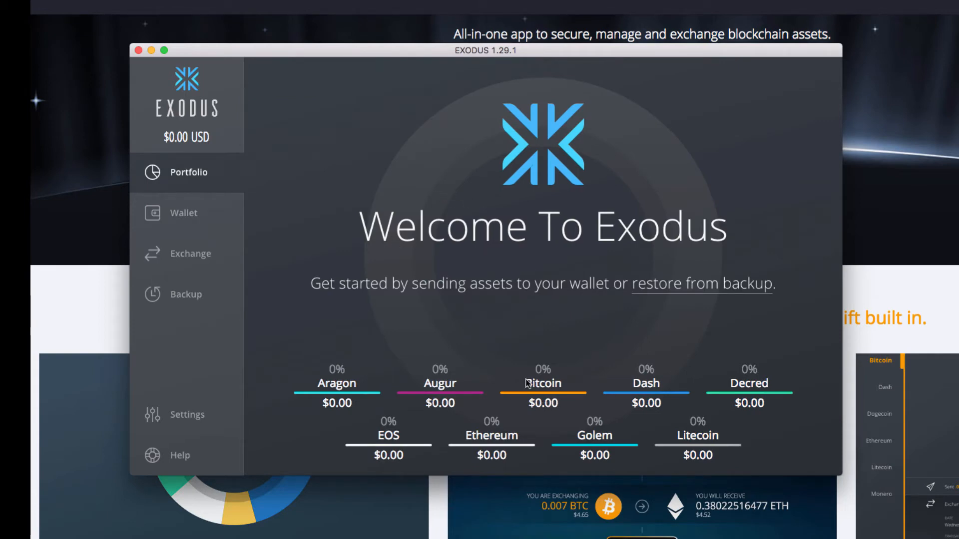
pyautogui.moveTo(320, 388)
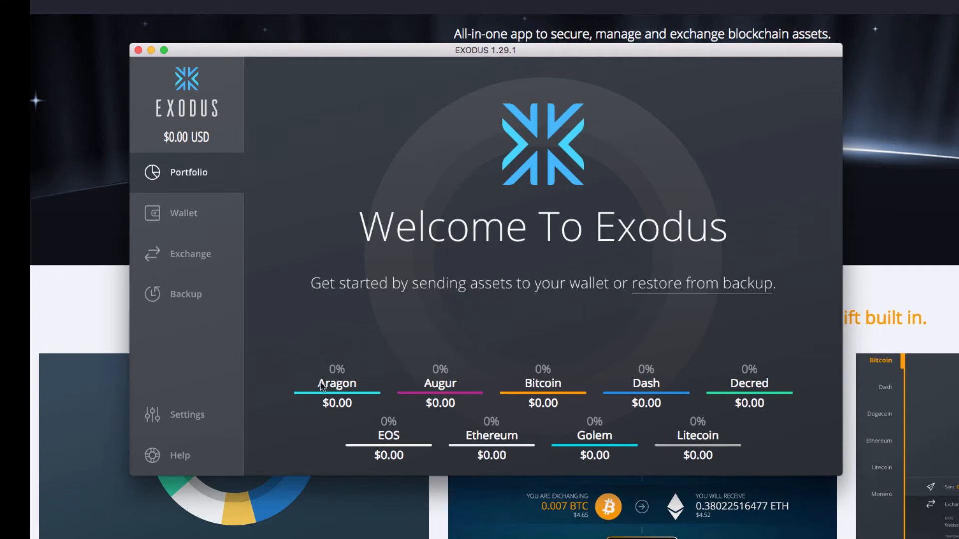
pyautogui.moveTo(421, 456)
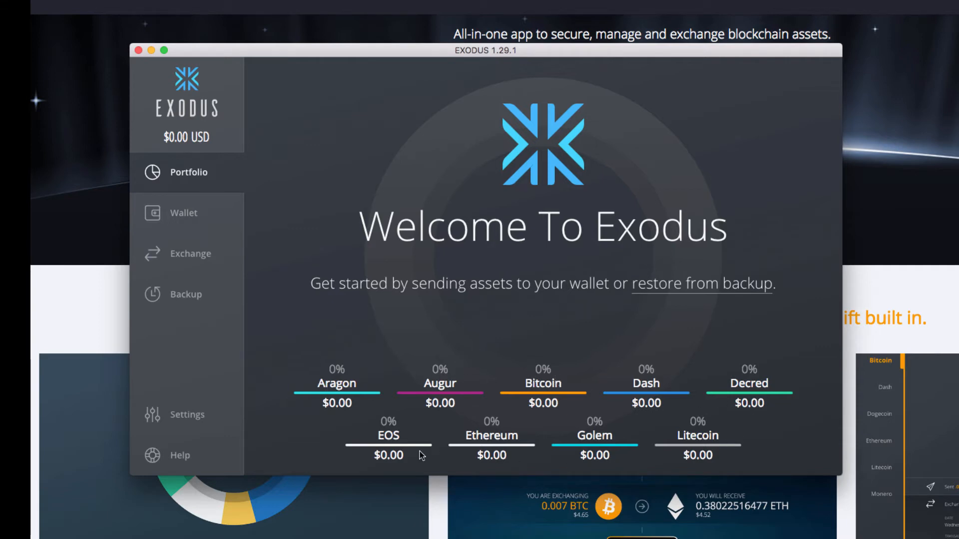
pyautogui.moveTo(300, 352)
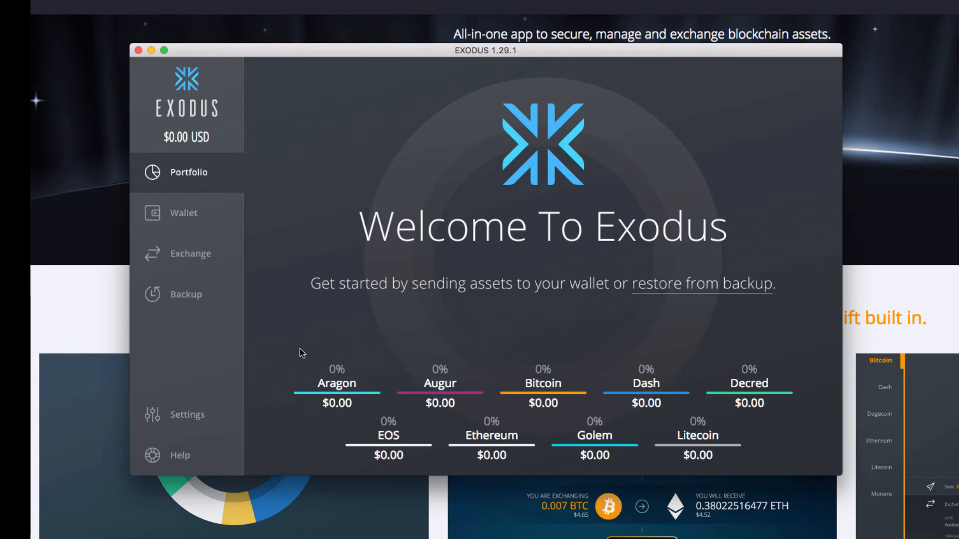
pyautogui.moveTo(325, 268)
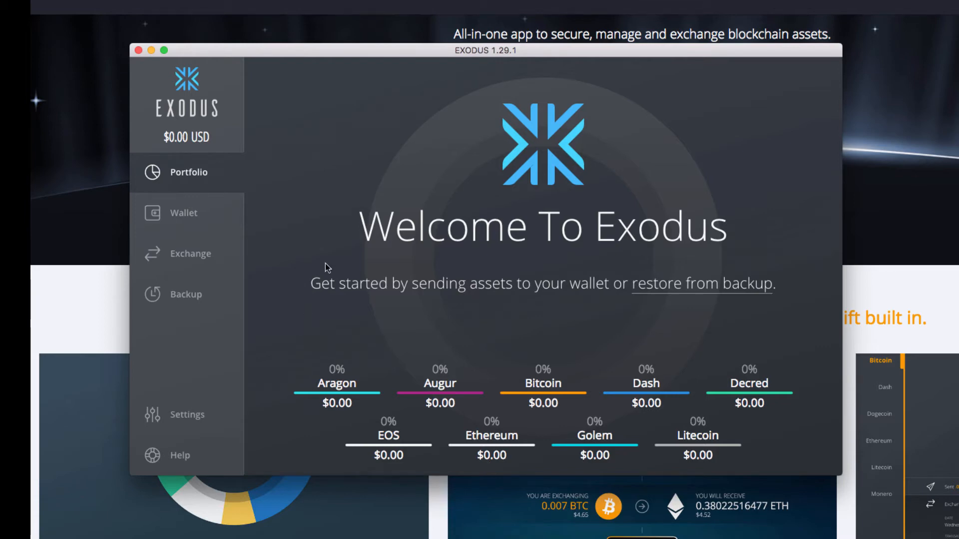
pyautogui.moveTo(454, 301)
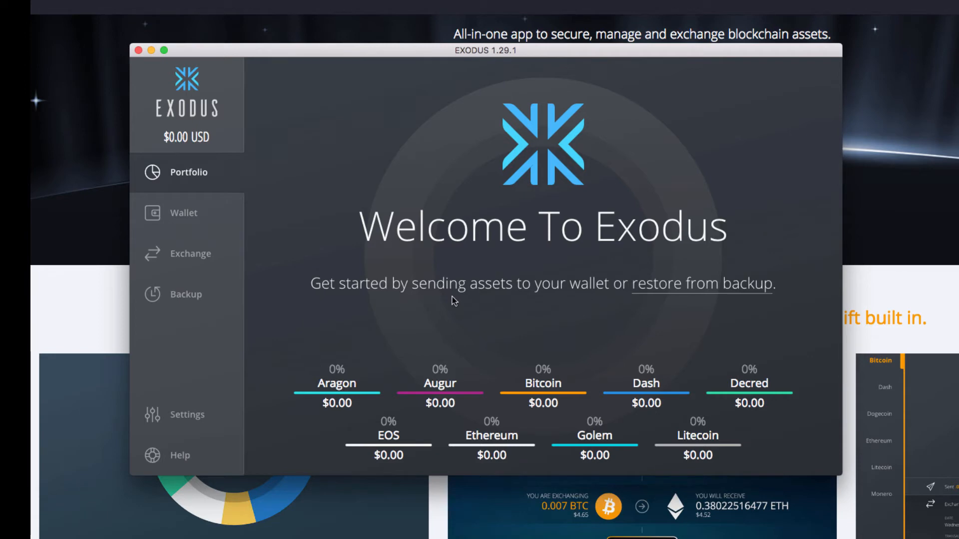
pyautogui.moveTo(624, 292)
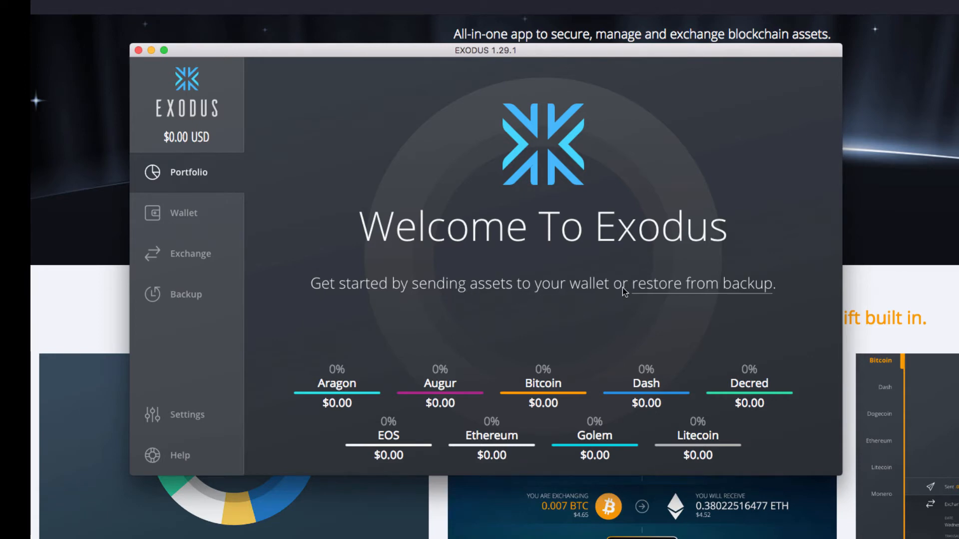
pyautogui.moveTo(625, 303)
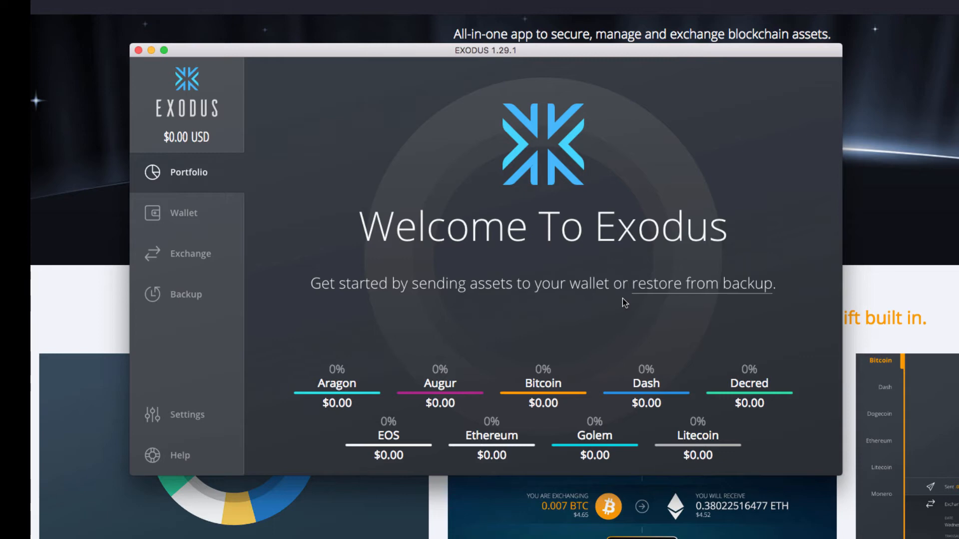
pyautogui.moveTo(585, 266)
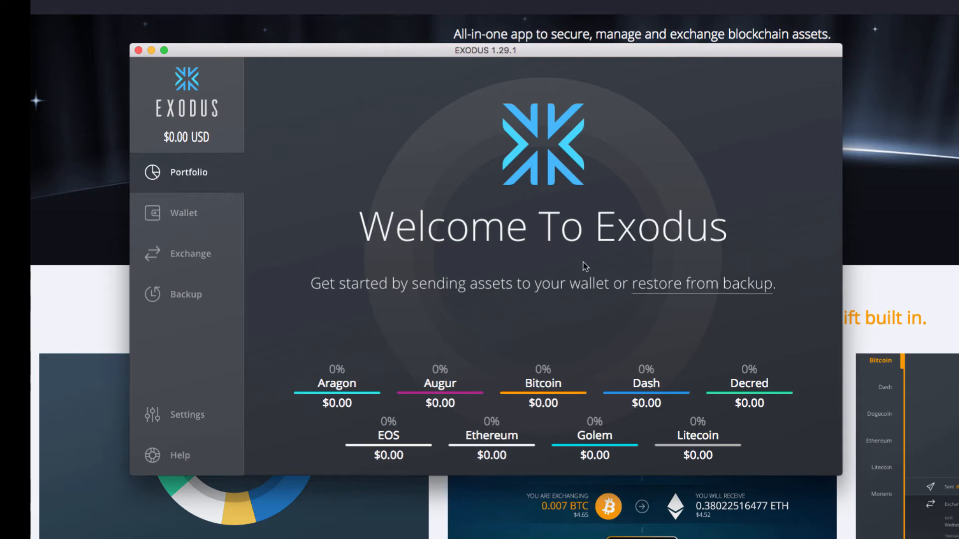
pyautogui.moveTo(313, 186)
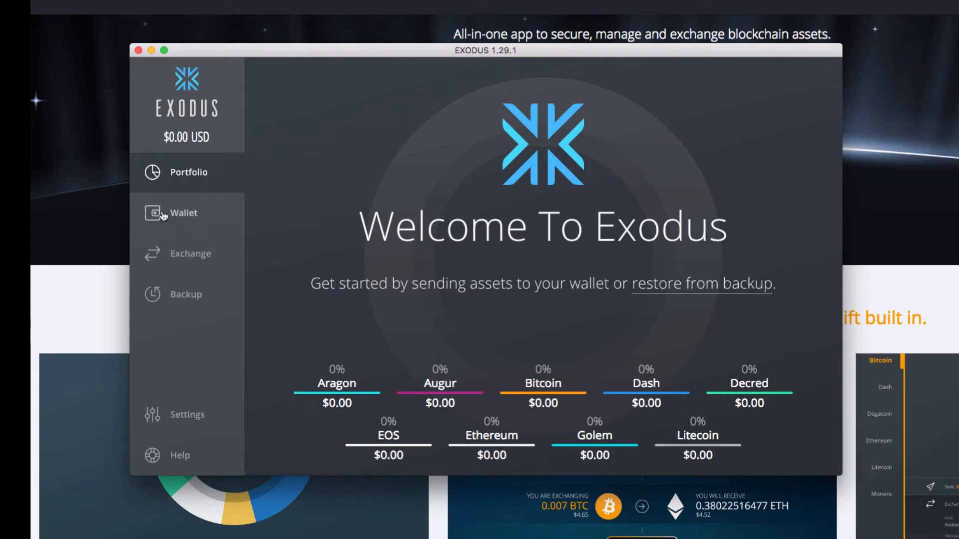
# View the Aragon, Augur, Dash, Decred, EOS, Ethereum and Litecoin wallets, each empty at 0.00.
pyautogui.click(183, 212)
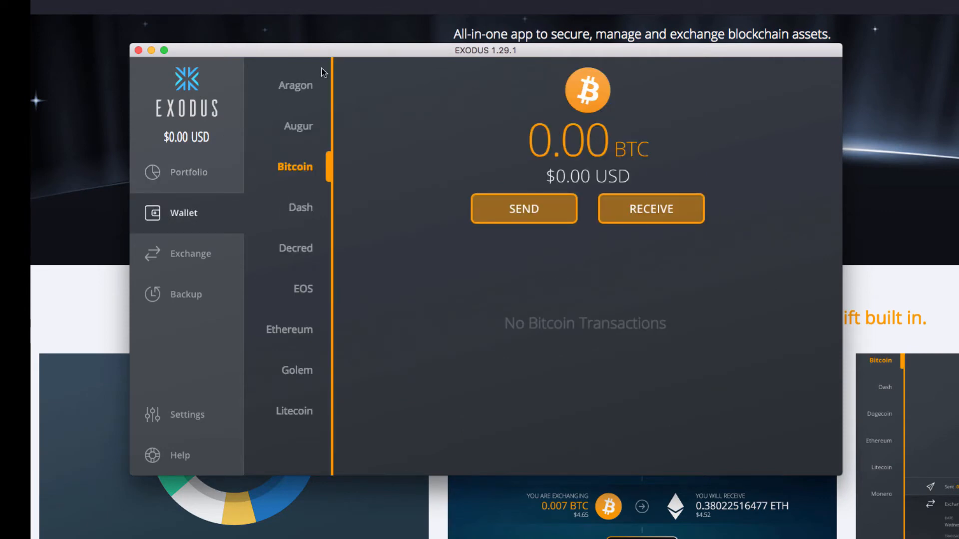
pyautogui.moveTo(523, 209)
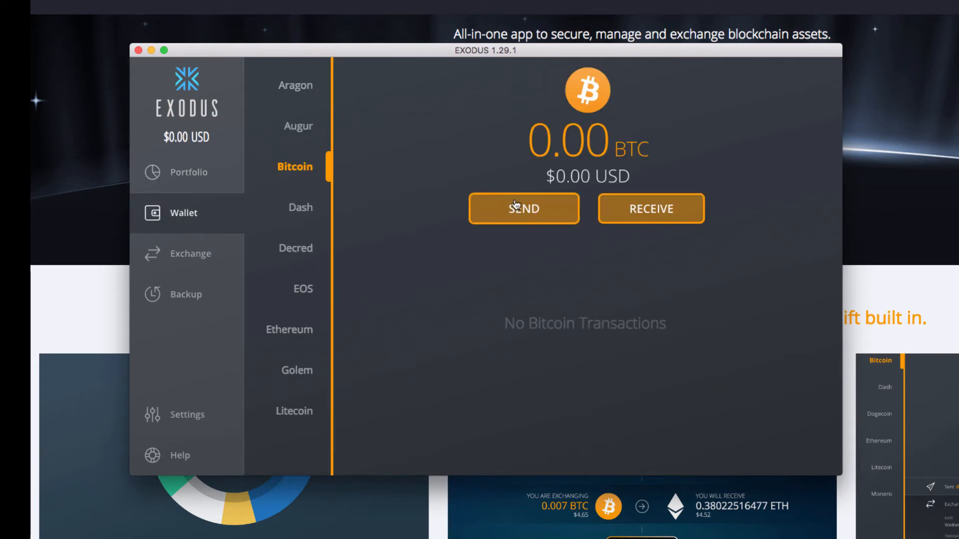
pyautogui.moveTo(294, 86)
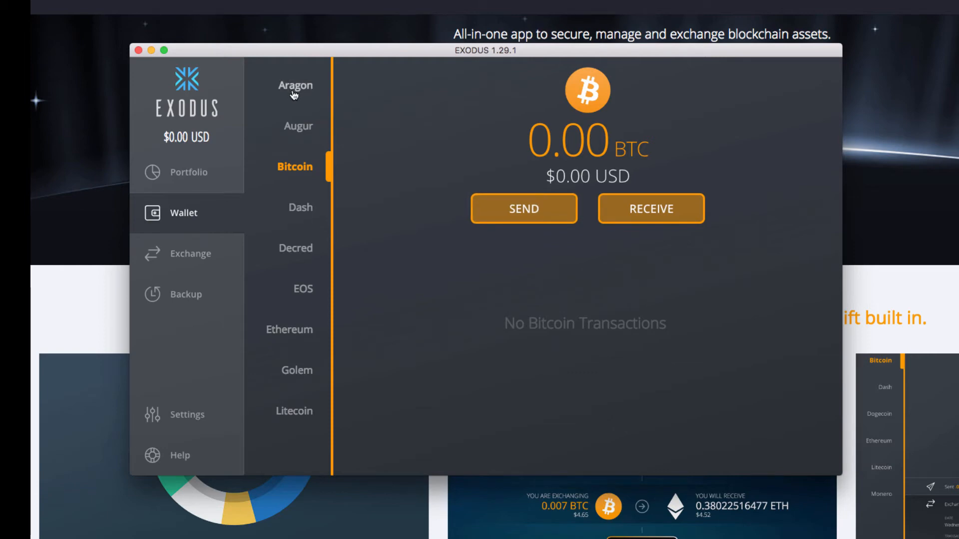
pyautogui.click(293, 86)
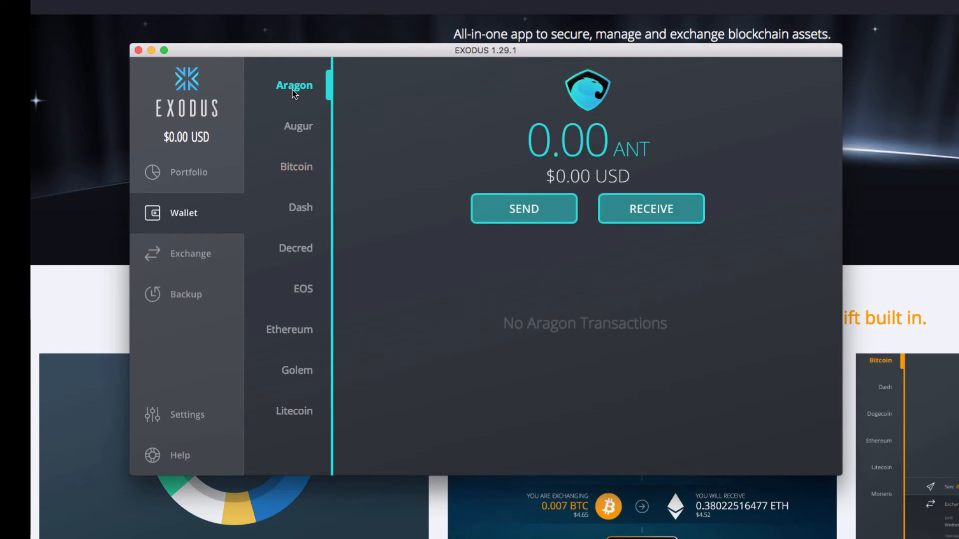
pyautogui.moveTo(311, 97)
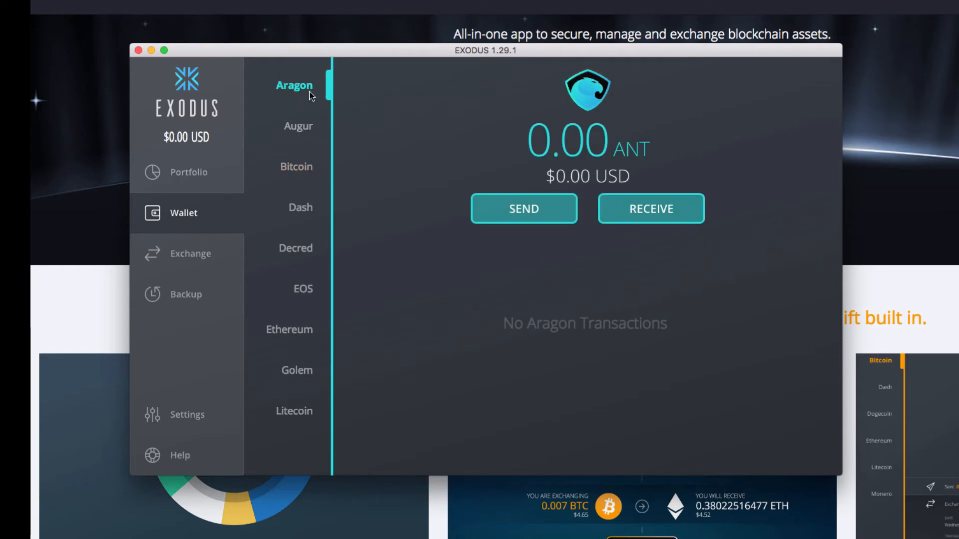
pyautogui.click(298, 125)
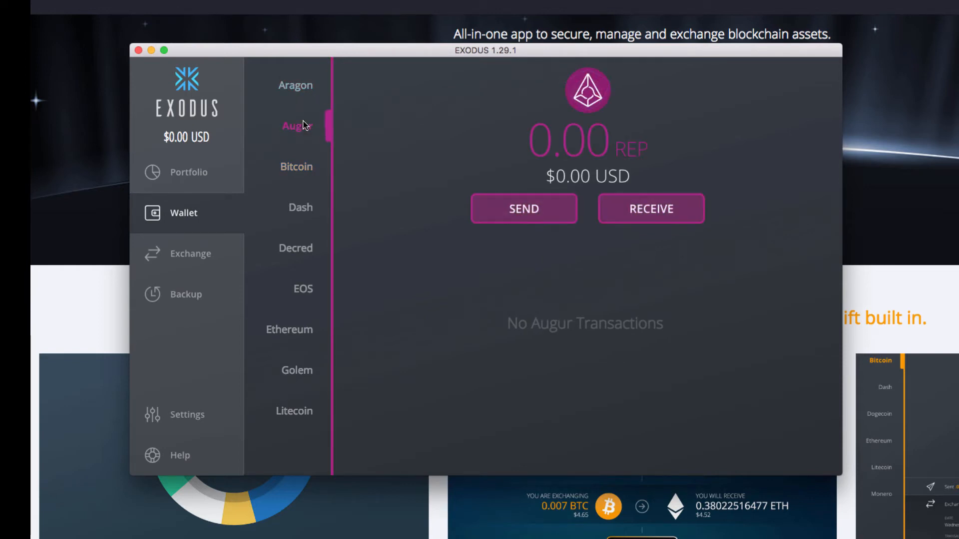
pyautogui.click(300, 208)
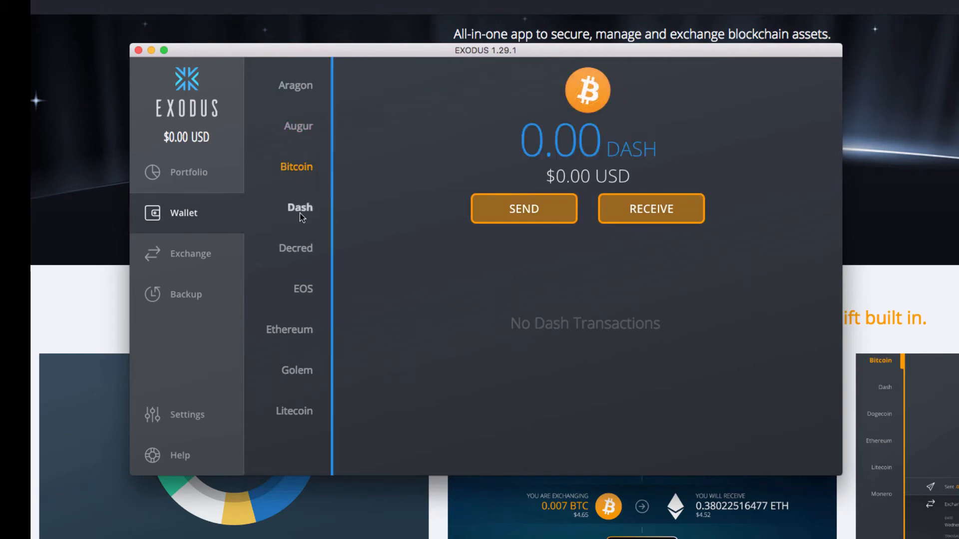
pyautogui.click(296, 248)
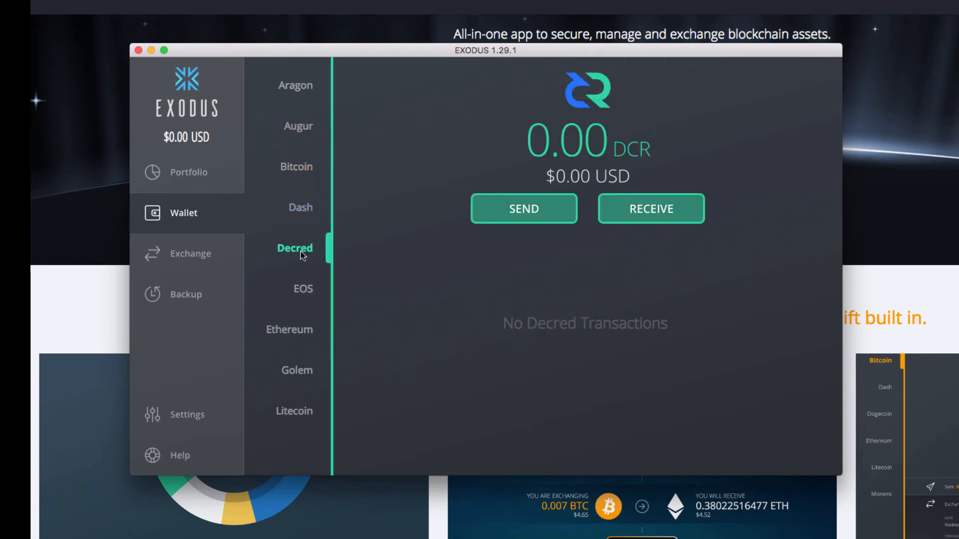
pyautogui.moveTo(609, 161)
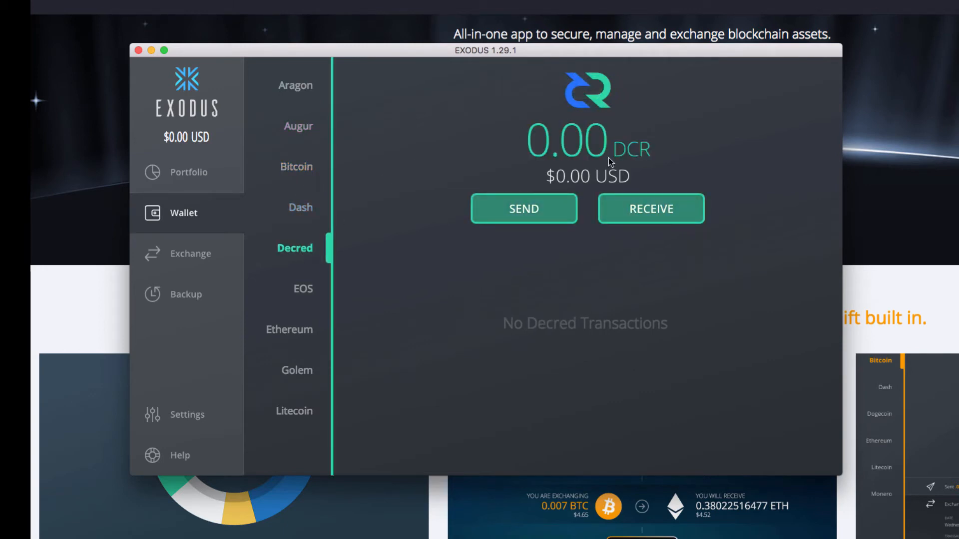
pyautogui.click(303, 288)
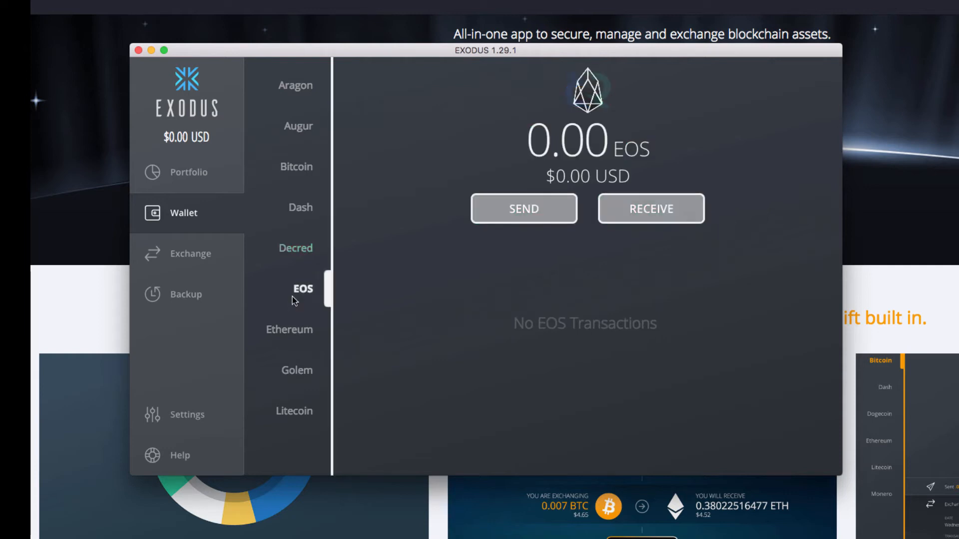
pyautogui.click(288, 328)
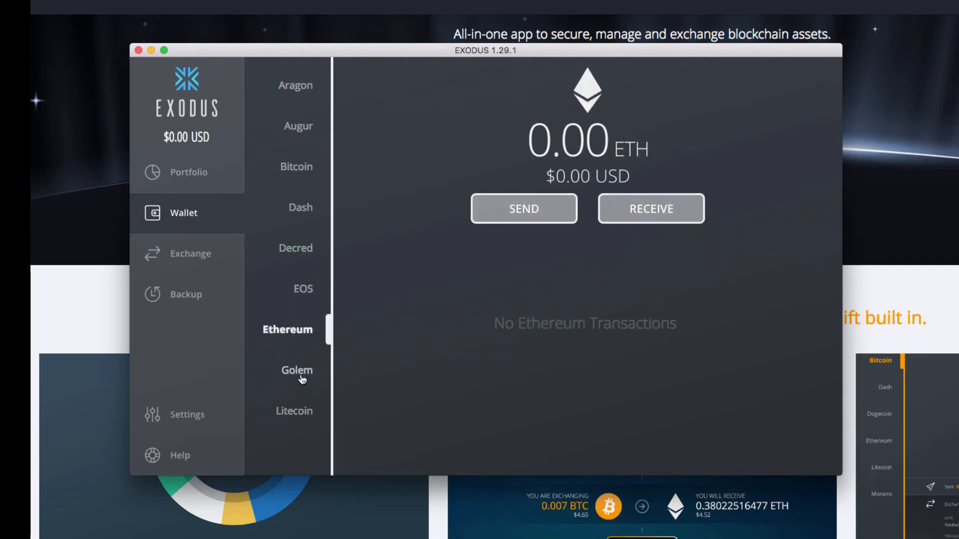
pyautogui.click(294, 411)
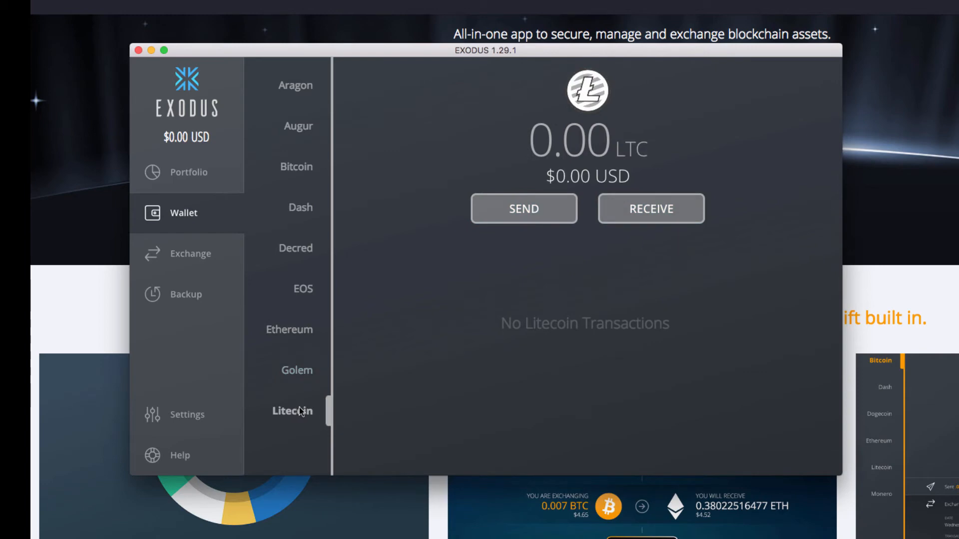
pyautogui.moveTo(216, 258)
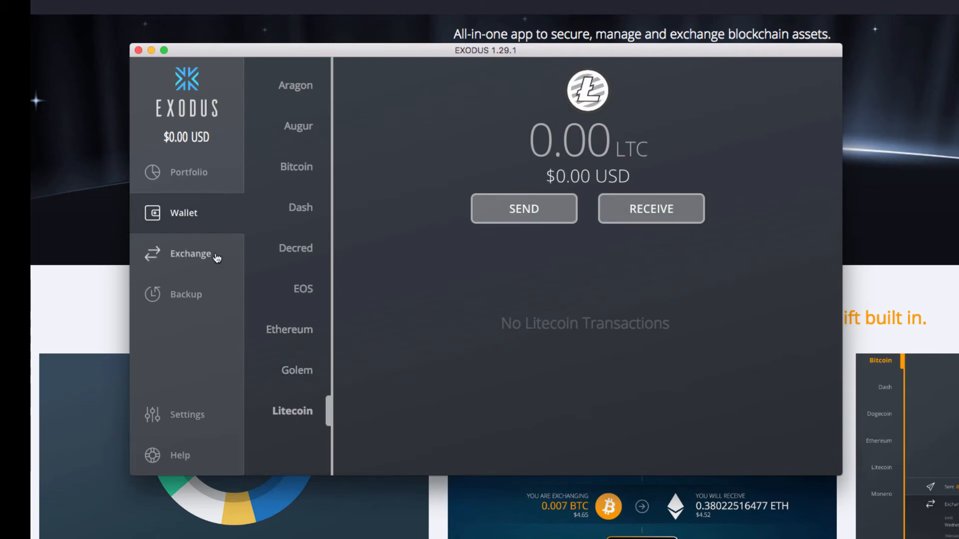
# Quote an exchange of 0.10 BTC to Ethereum in Exchange, then go to the Backup section.
pyautogui.click(191, 253)
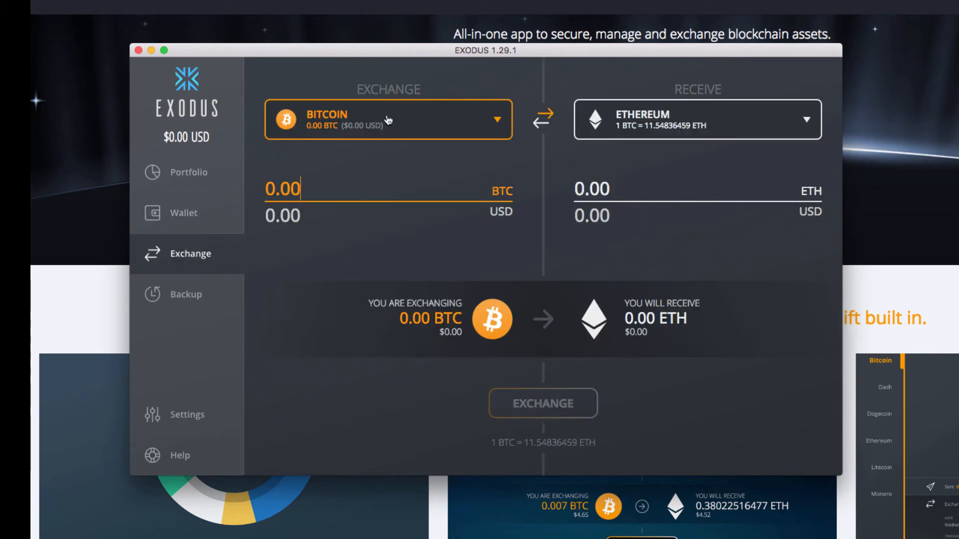
pyautogui.moveTo(530, 160)
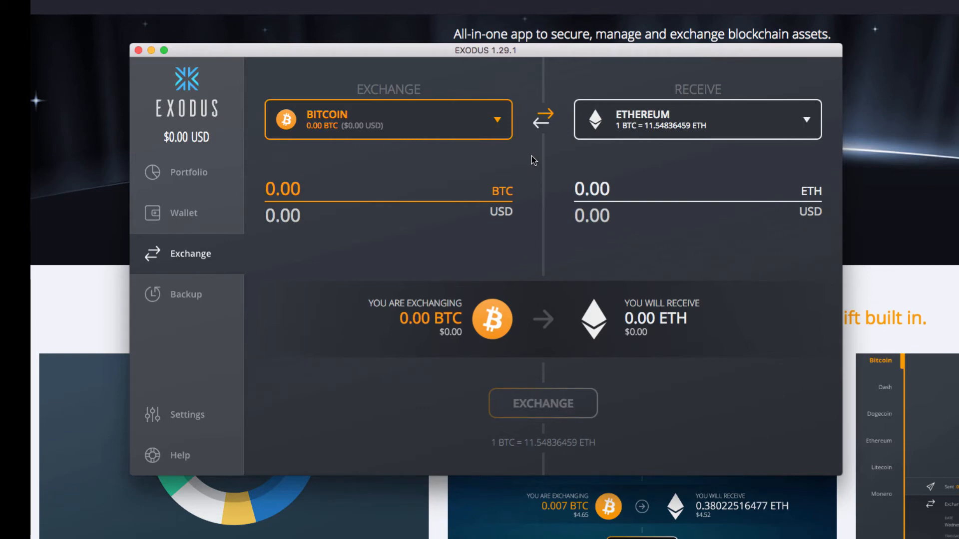
pyautogui.moveTo(485, 152)
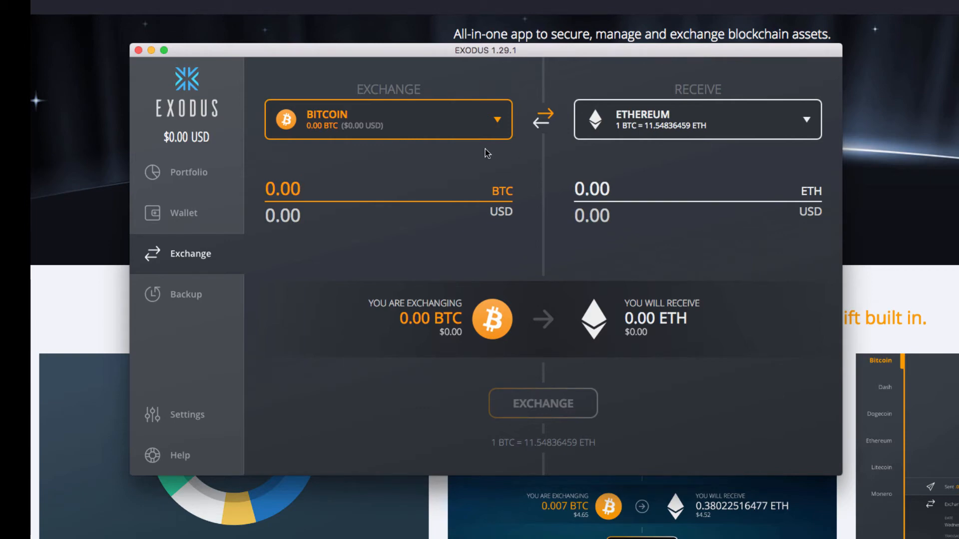
pyautogui.moveTo(541, 193)
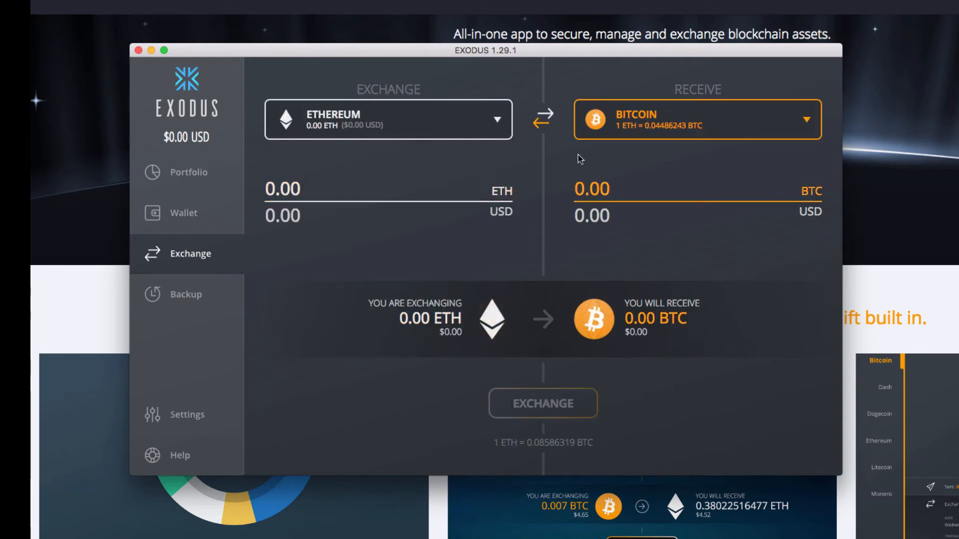
pyautogui.click(496, 119)
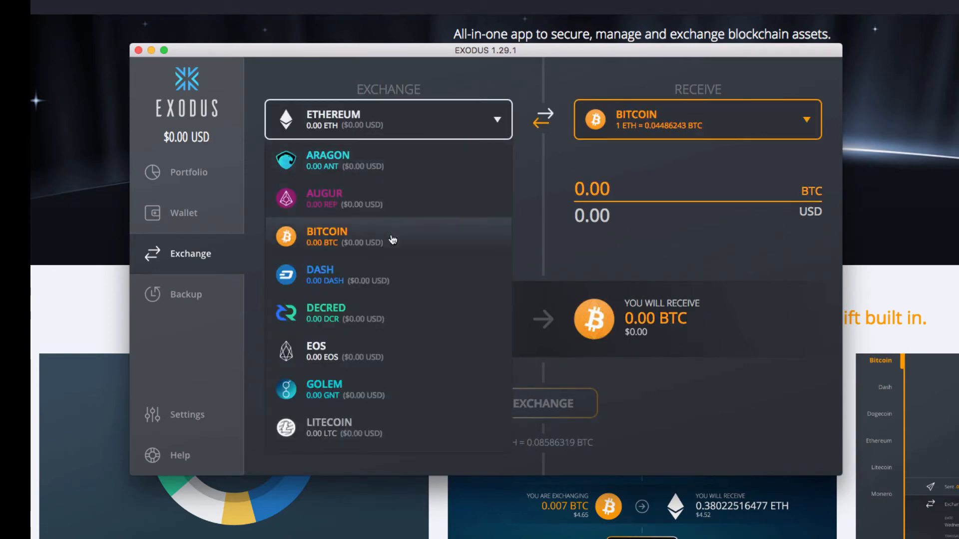
pyautogui.click(326, 236)
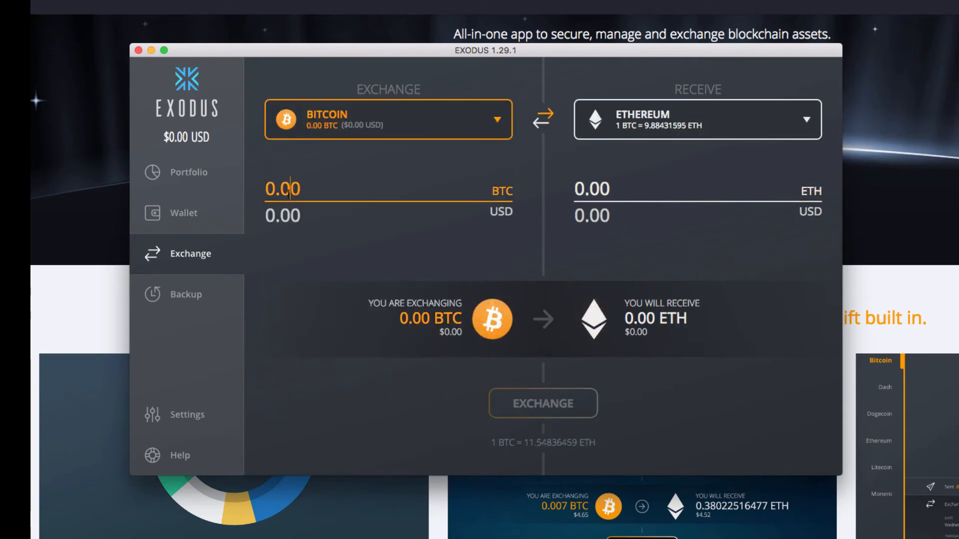
pyautogui.write('0.10')
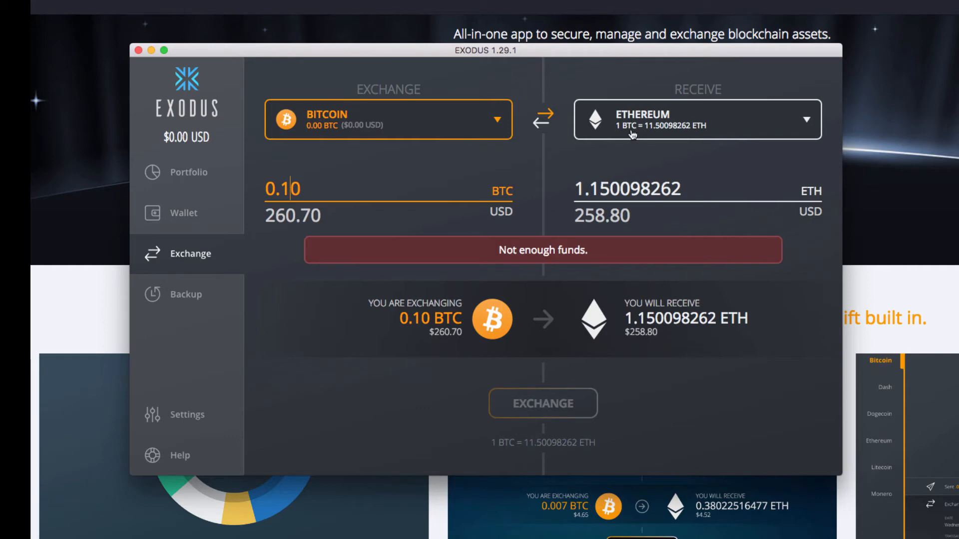
pyautogui.moveTo(559, 209)
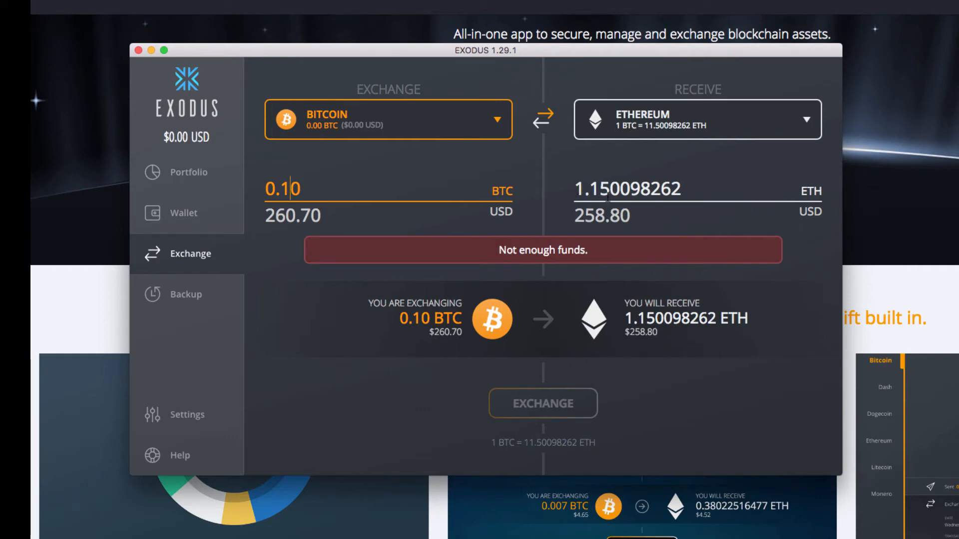
pyautogui.moveTo(497, 290)
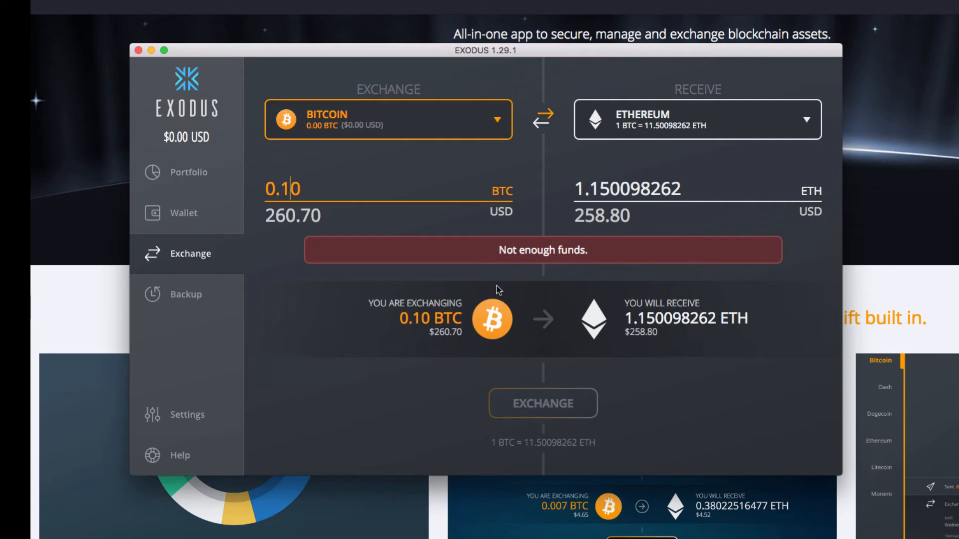
pyautogui.moveTo(498, 249)
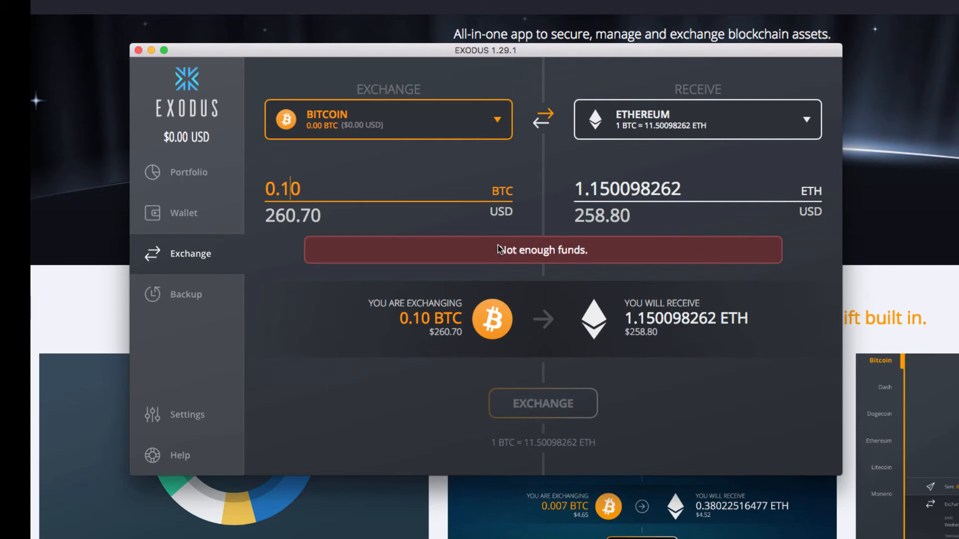
pyautogui.moveTo(513, 245)
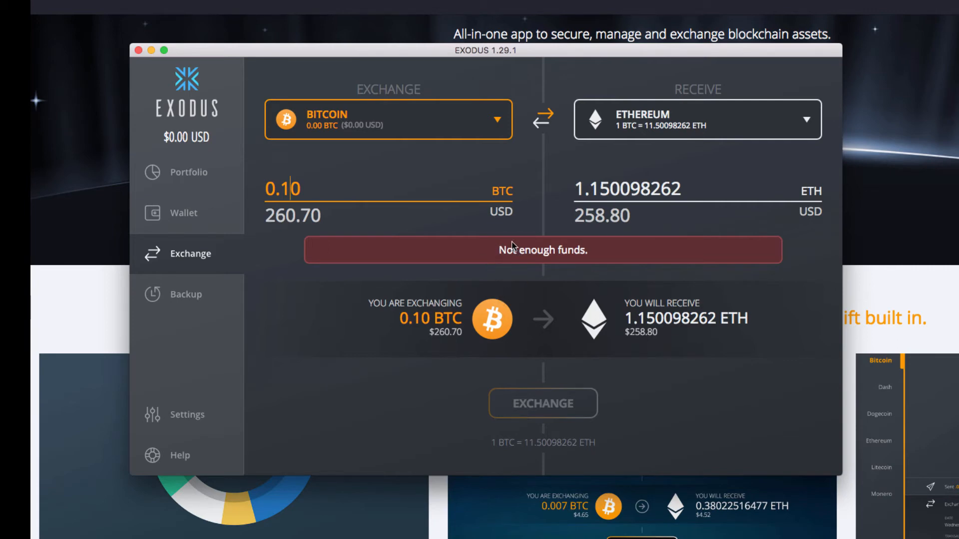
pyautogui.moveTo(600, 247)
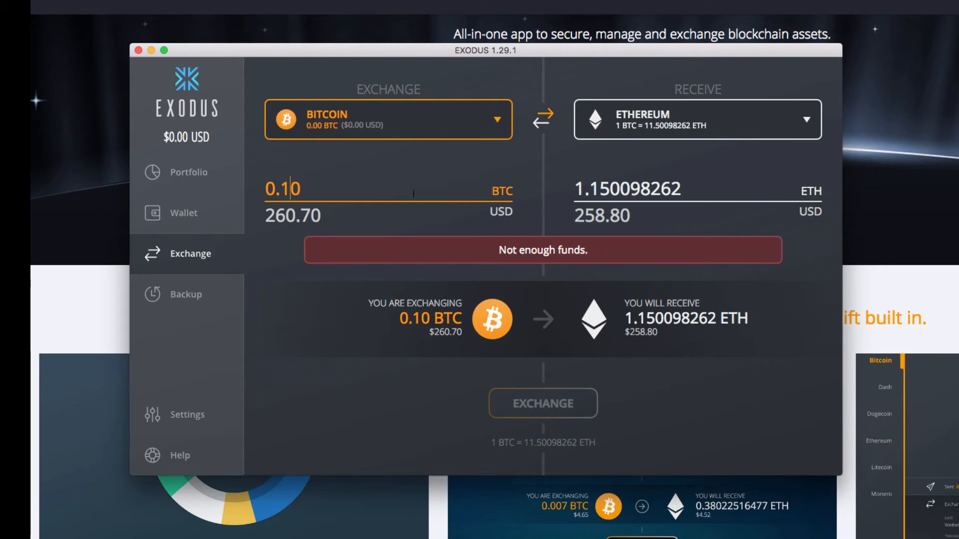
pyautogui.click(186, 294)
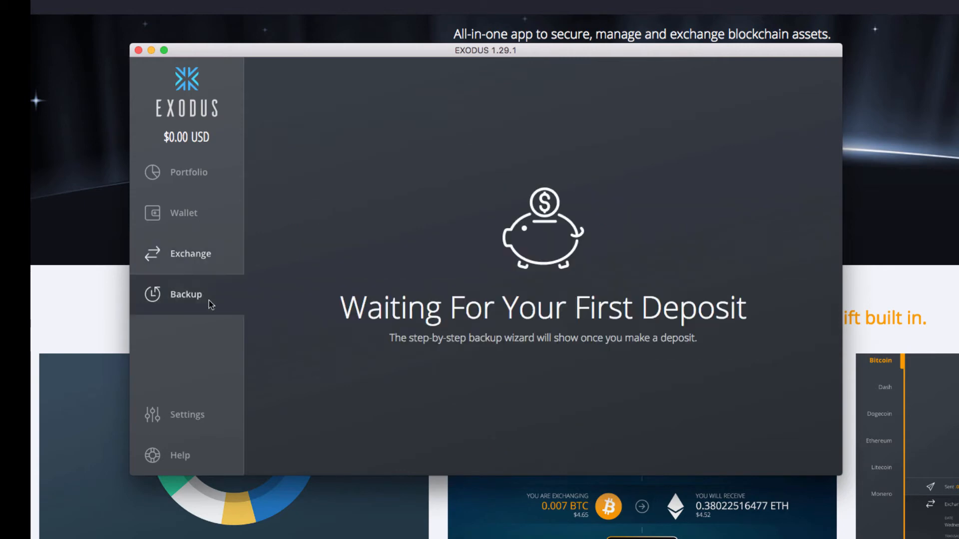
pyautogui.moveTo(323, 311)
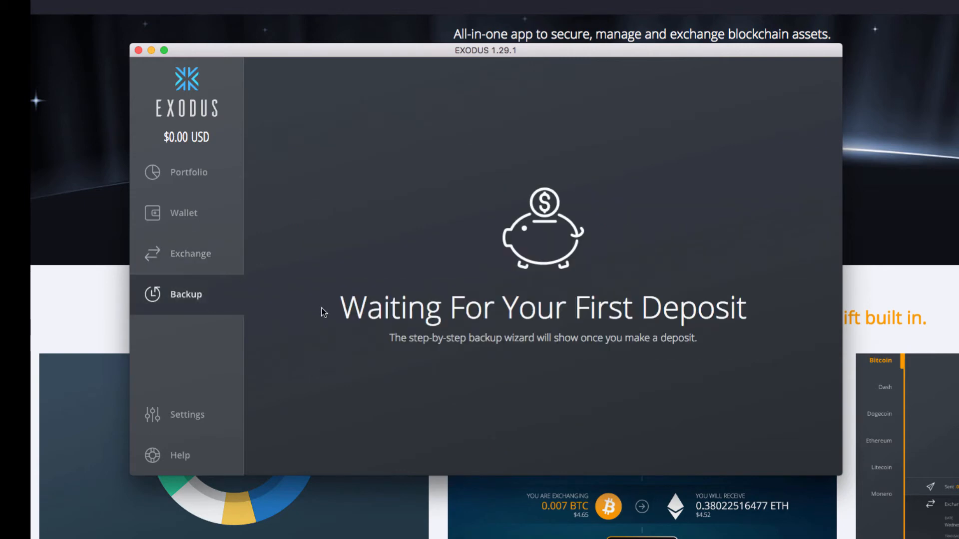
# Browse the Skins settings and apply the Dash Masternode theme.
pyautogui.click(187, 414)
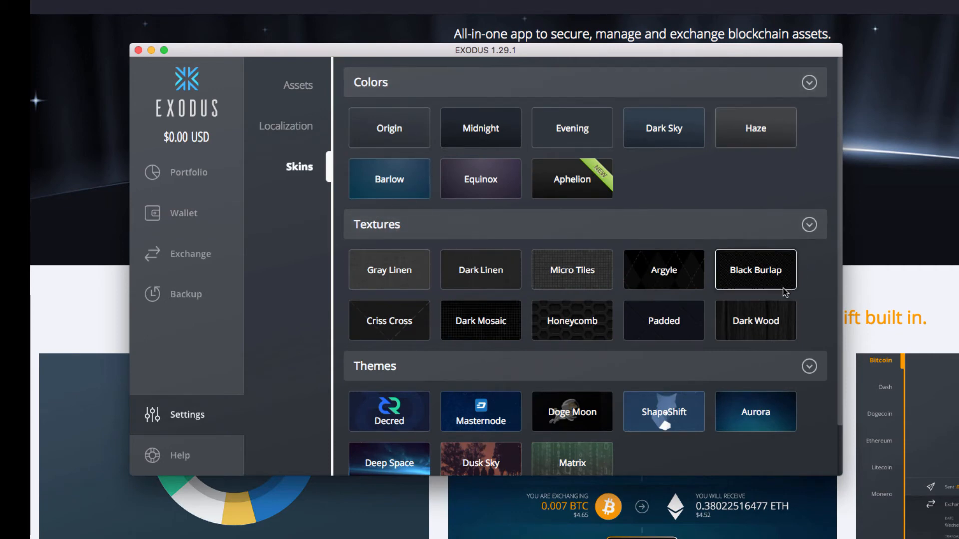
pyautogui.scroll(-3)
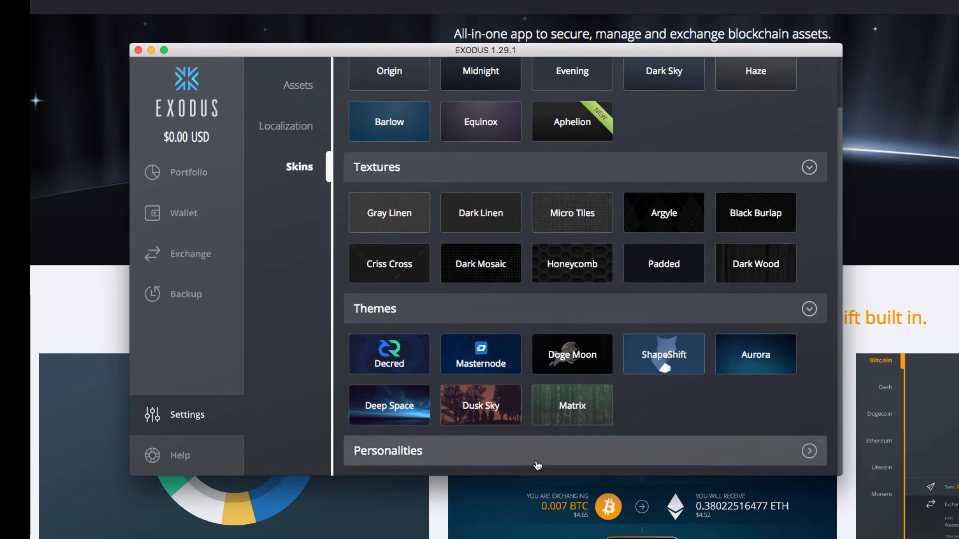
pyautogui.scroll(-3)
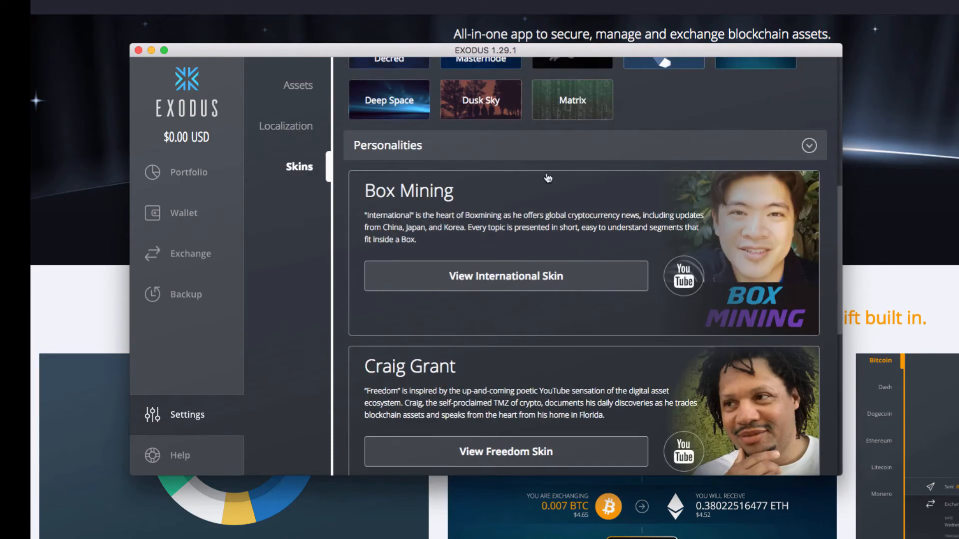
pyautogui.scroll(-3)
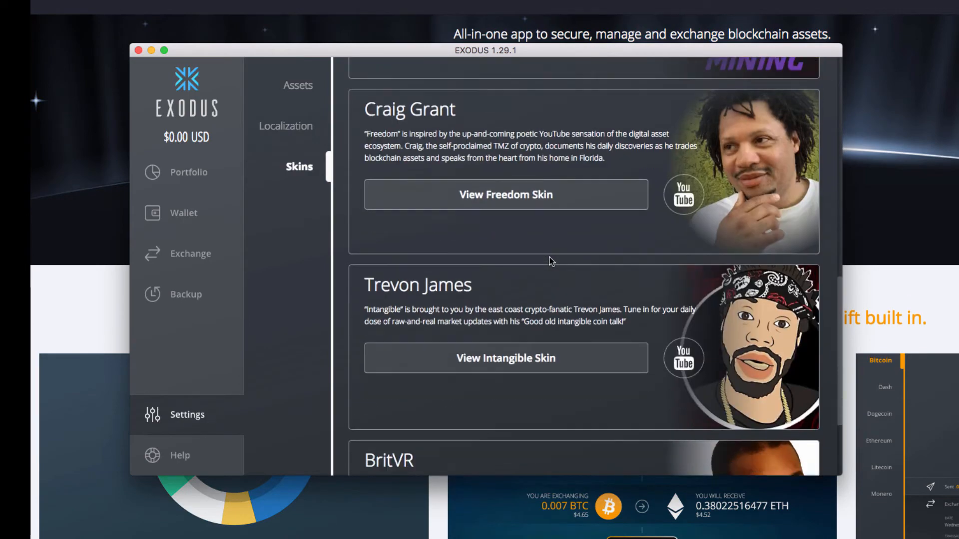
pyautogui.scroll(3)
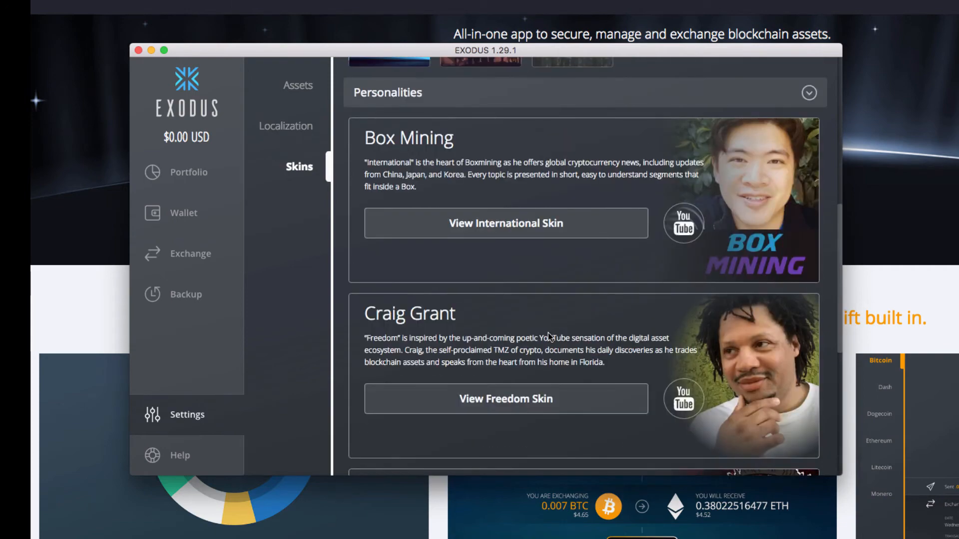
pyautogui.scroll(3)
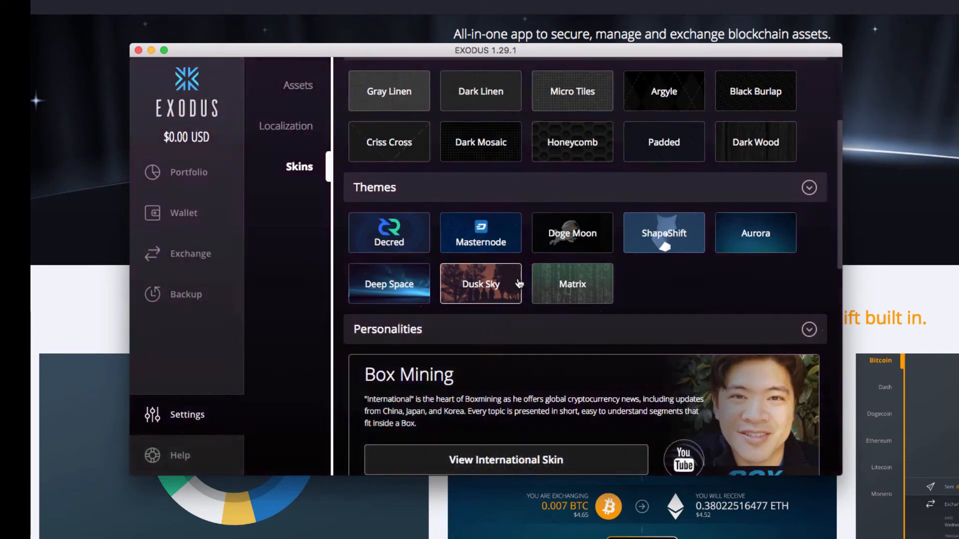
pyautogui.scroll(3)
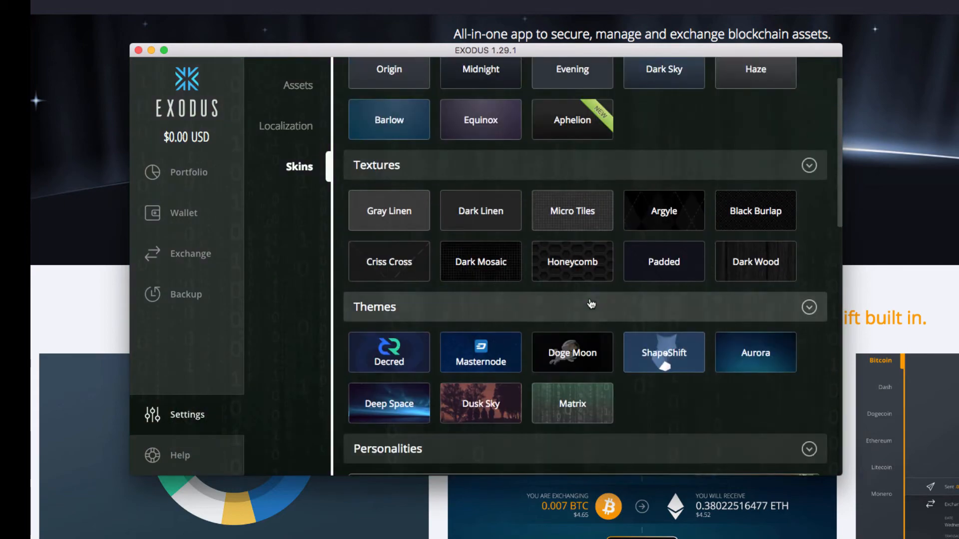
pyautogui.scroll(3)
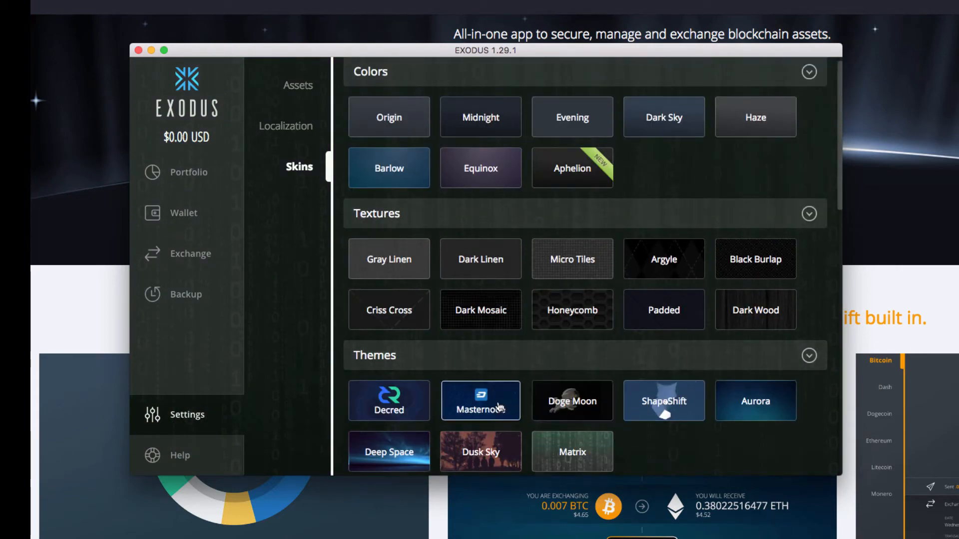
pyautogui.click(481, 400)
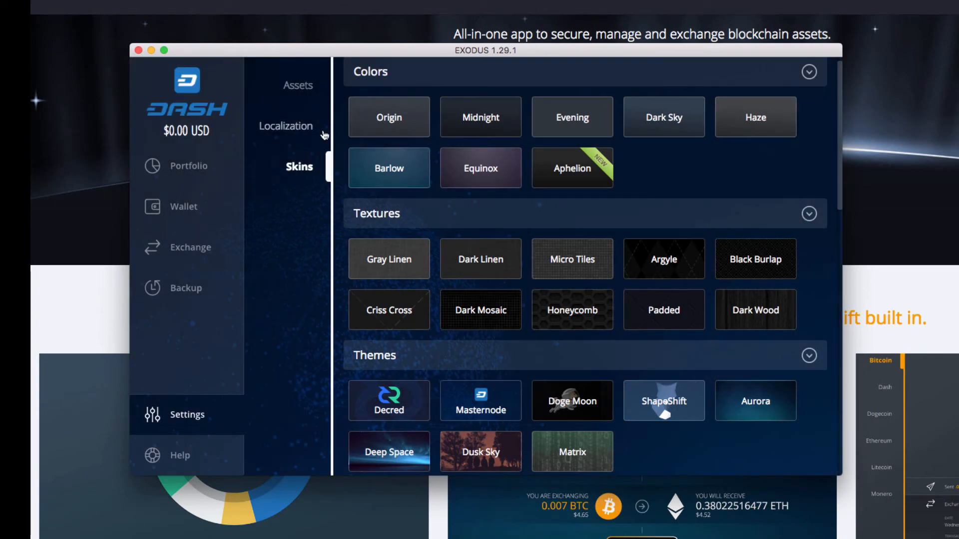
# Show the Localization settings with US Dollars (USD) kept as display currency.
pyautogui.click(284, 126)
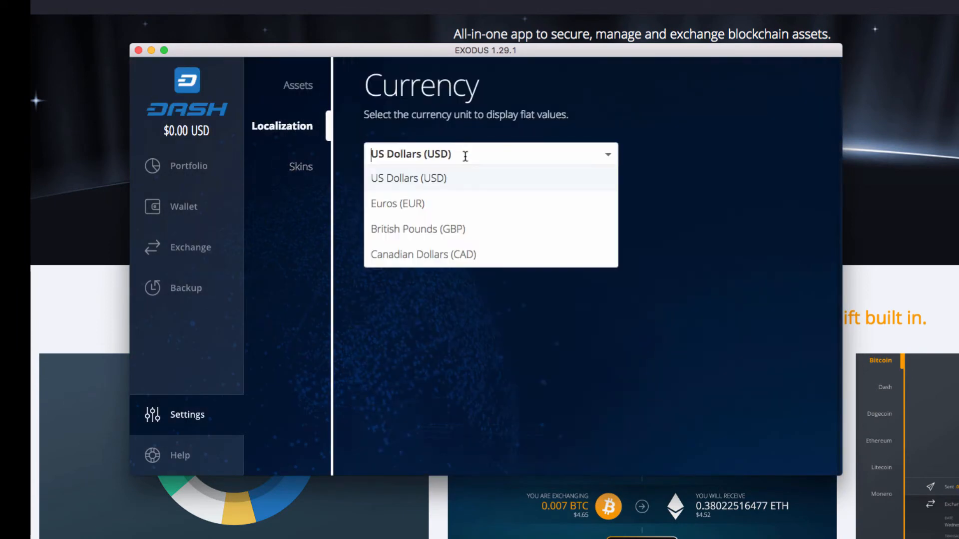
pyautogui.moveTo(432, 203)
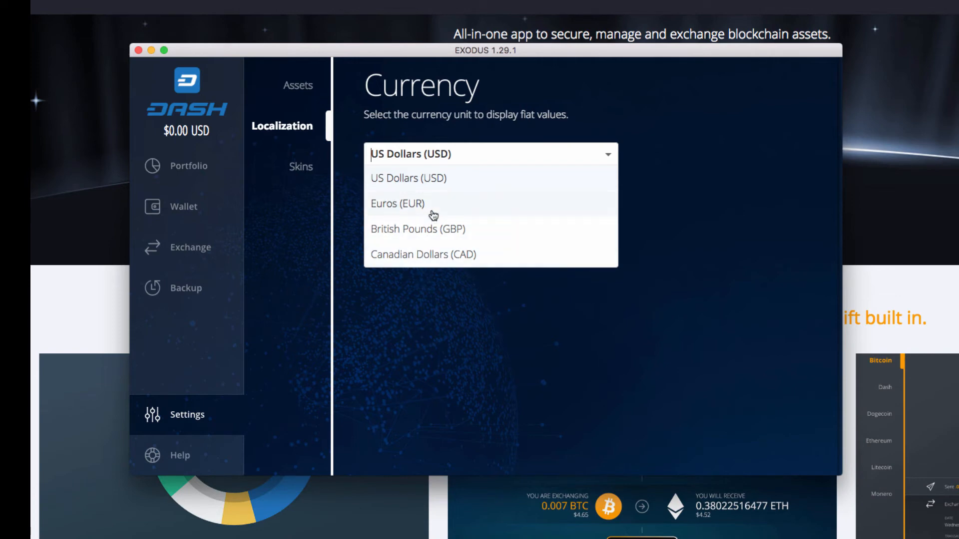
pyautogui.moveTo(649, 217)
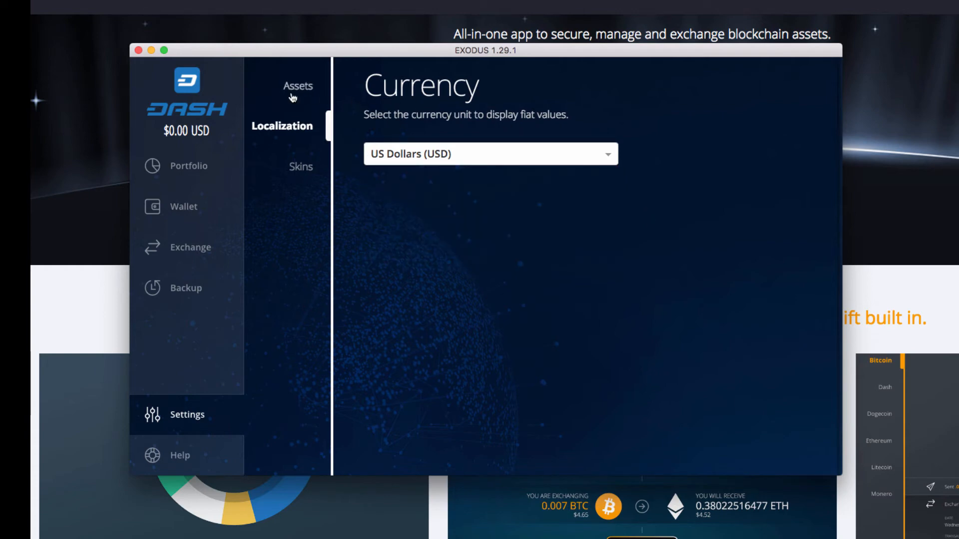
# In the Assets Show/Hide list, disable EOS and Golem so only Bitcoin, Dash, Ethereum and Litecoin remain.
pyautogui.click(298, 86)
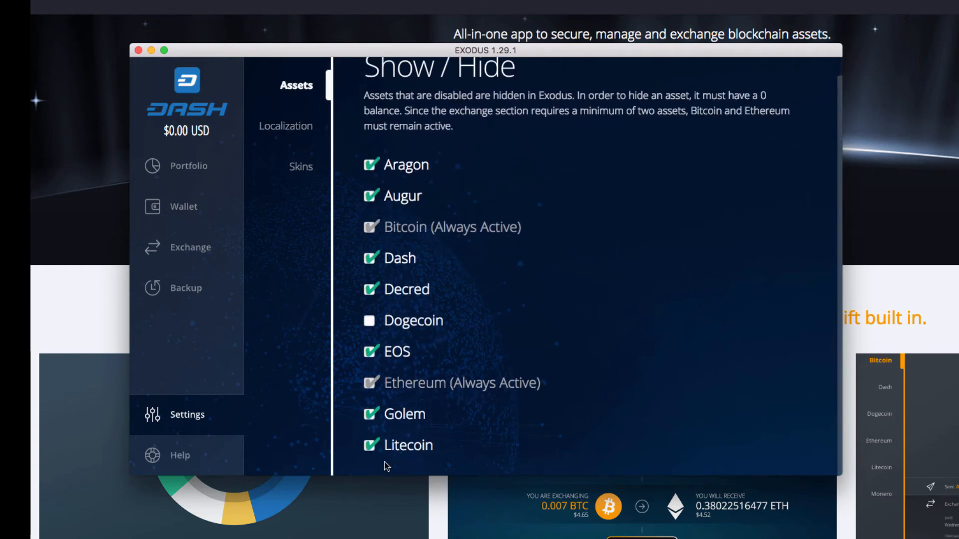
pyautogui.moveTo(392, 309)
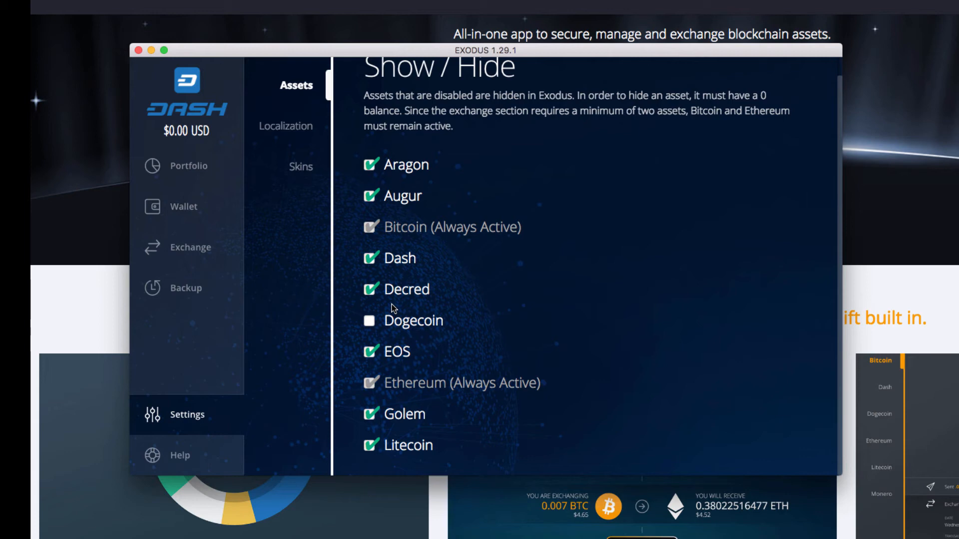
pyautogui.scroll(3)
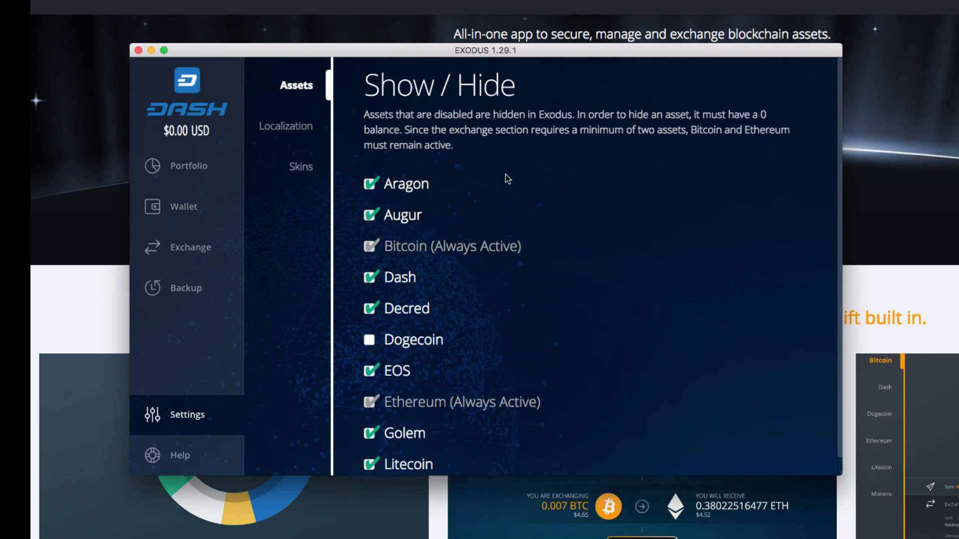
pyautogui.moveTo(358, 196)
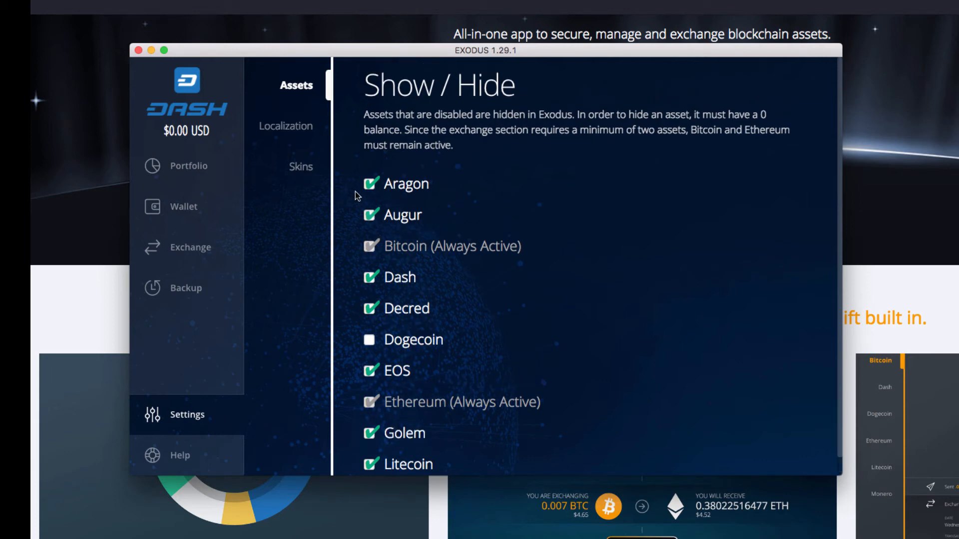
pyautogui.moveTo(687, 226)
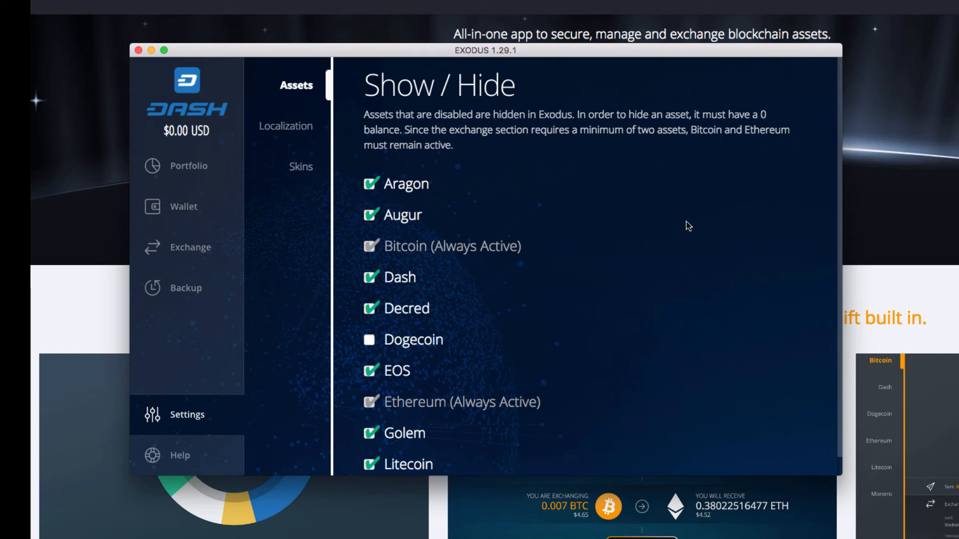
pyautogui.moveTo(398, 193)
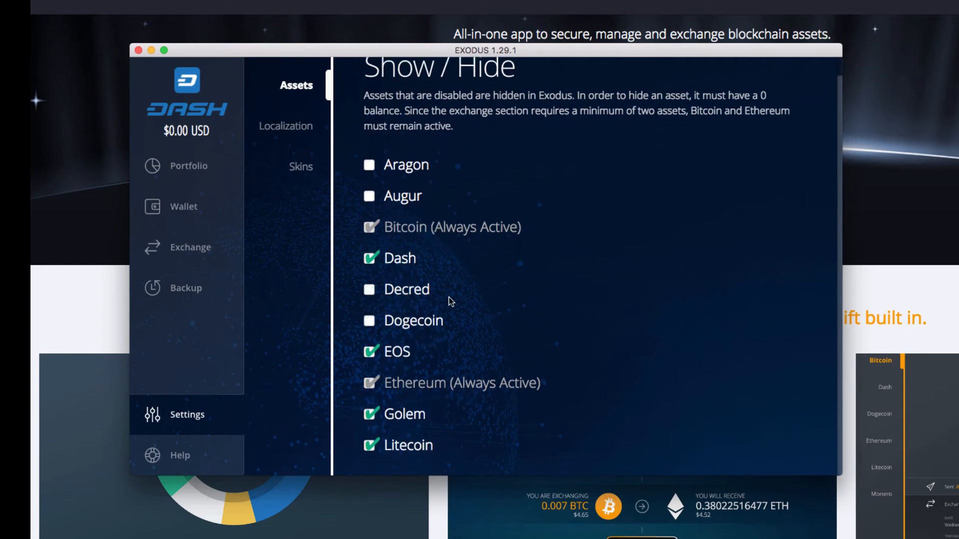
pyautogui.click(369, 350)
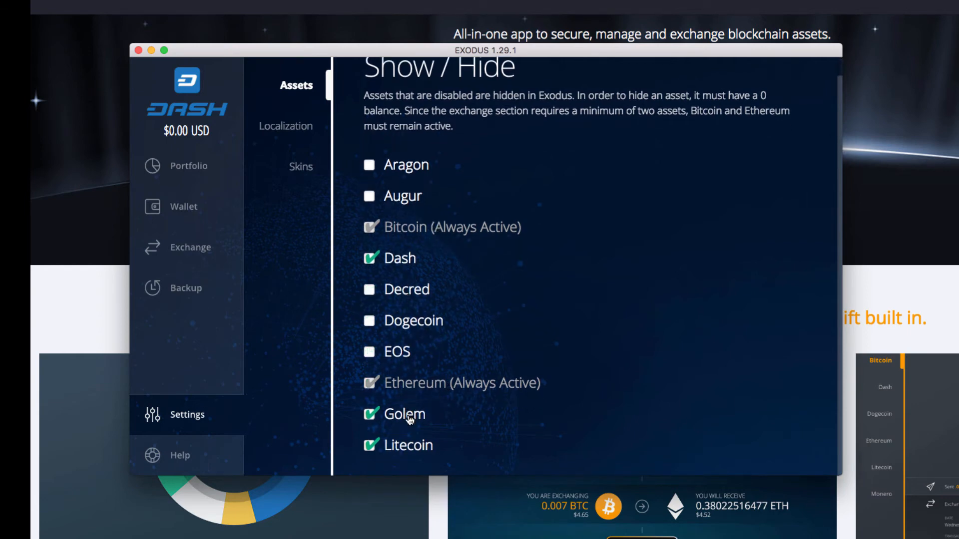
pyautogui.click(369, 414)
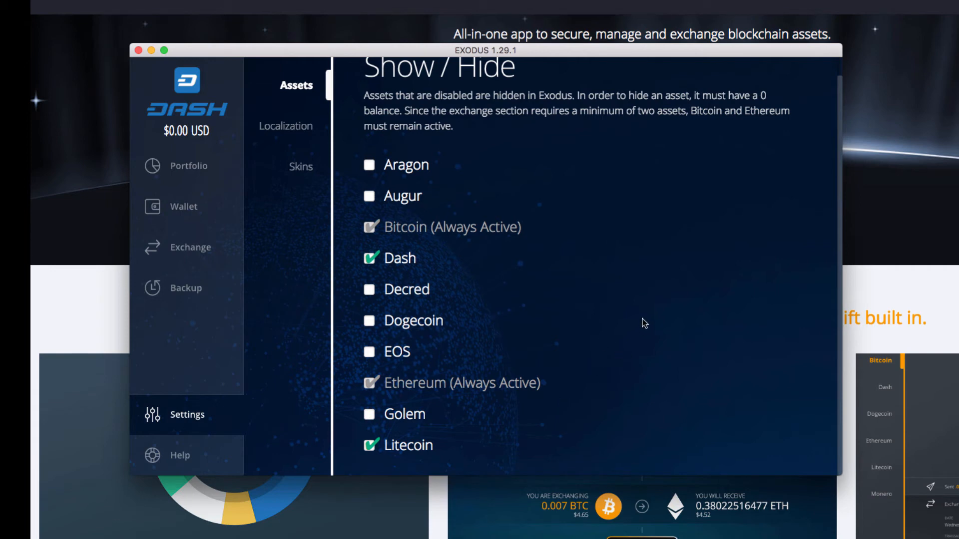
pyautogui.moveTo(408, 236)
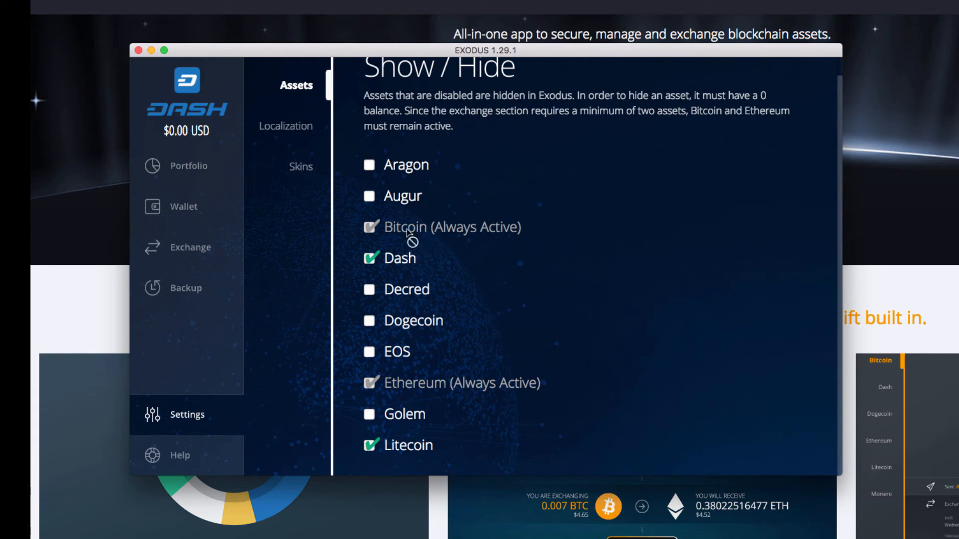
pyautogui.moveTo(477, 242)
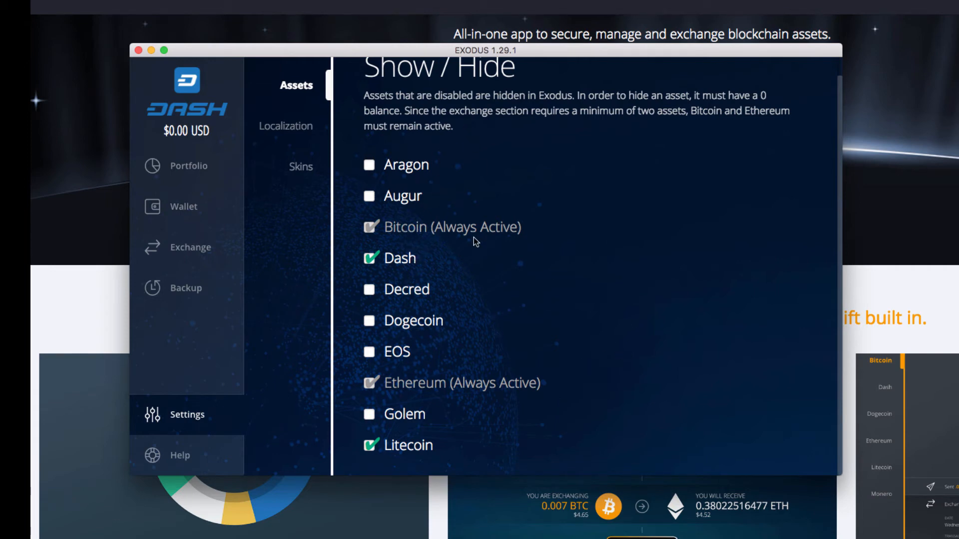
pyautogui.moveTo(530, 366)
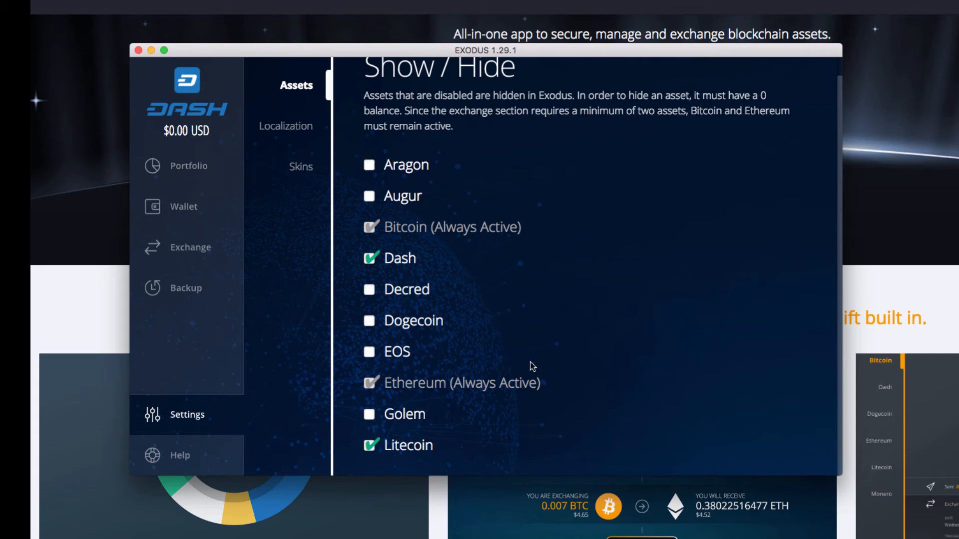
pyautogui.moveTo(542, 395)
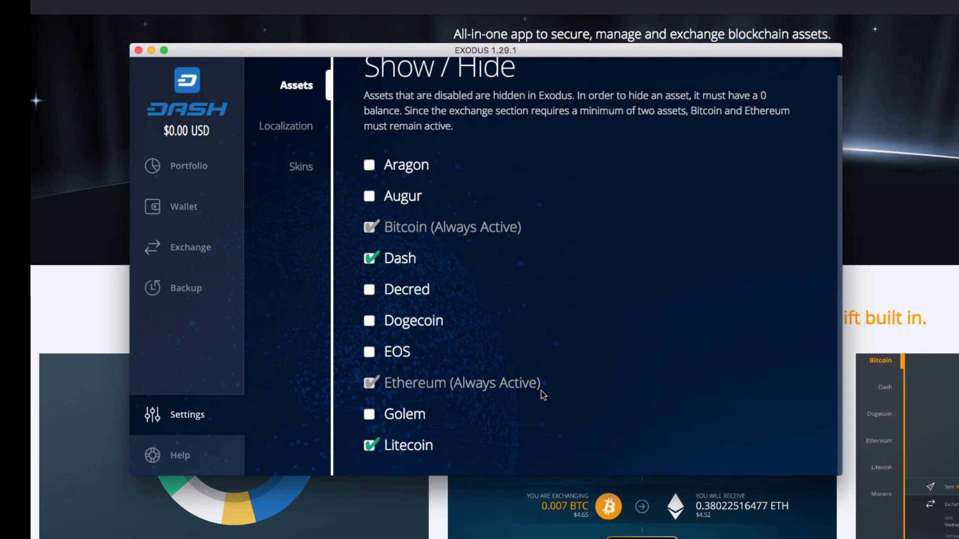
pyautogui.moveTo(493, 132)
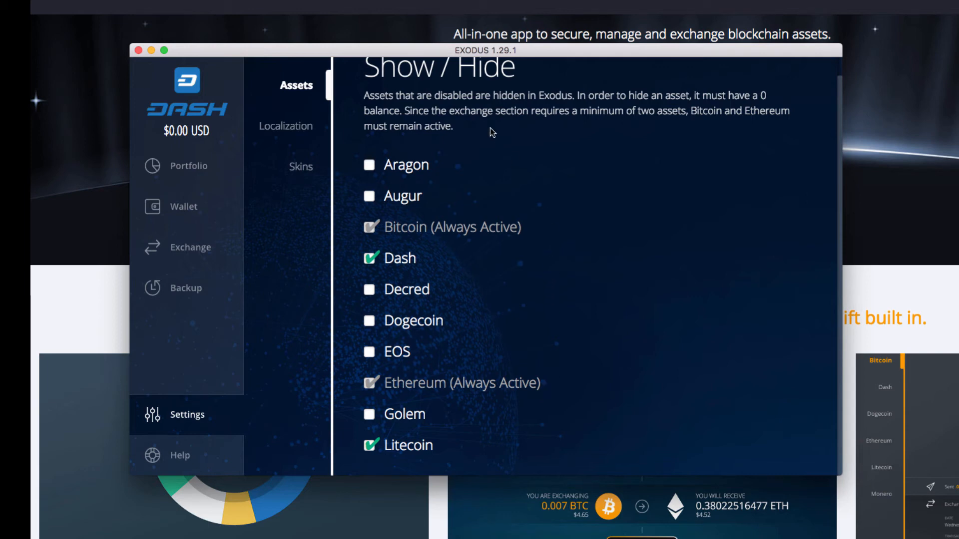
pyautogui.moveTo(218, 164)
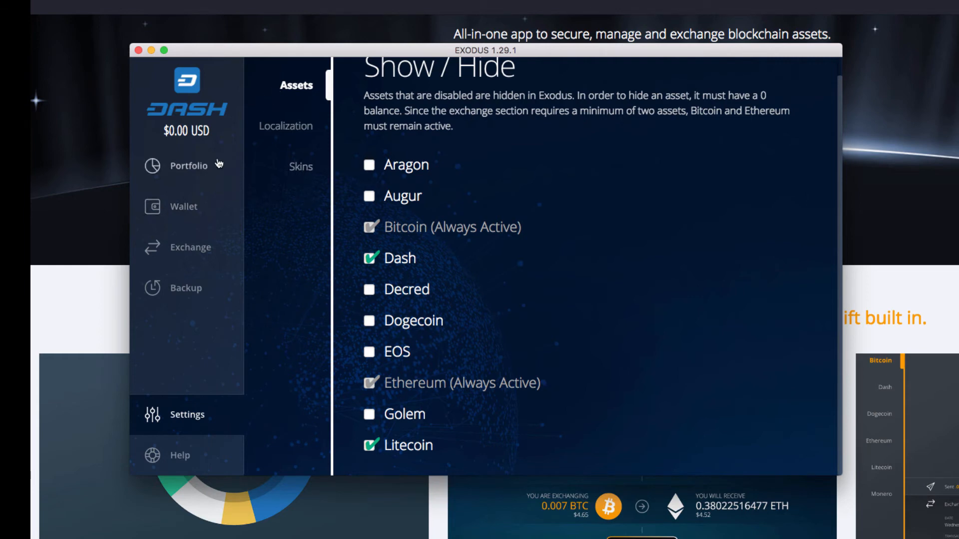
# View the four-asset portfolio, then the Backup page awaiting a first deposit.
pyautogui.click(189, 166)
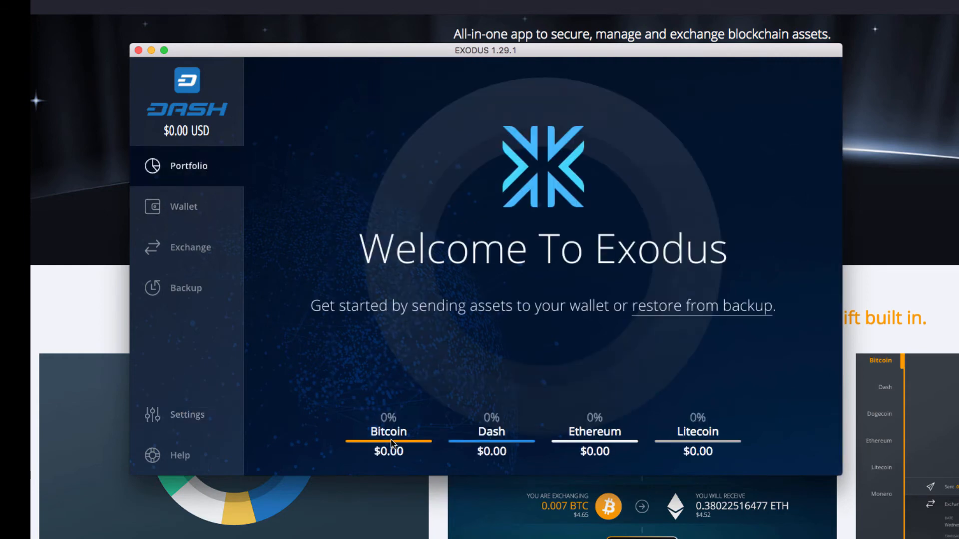
pyautogui.moveTo(369, 441)
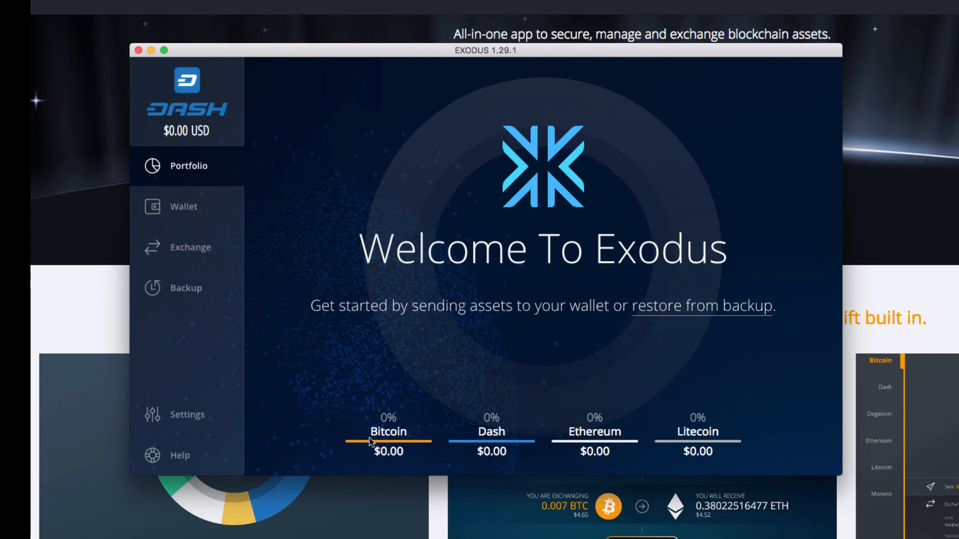
pyautogui.moveTo(693, 400)
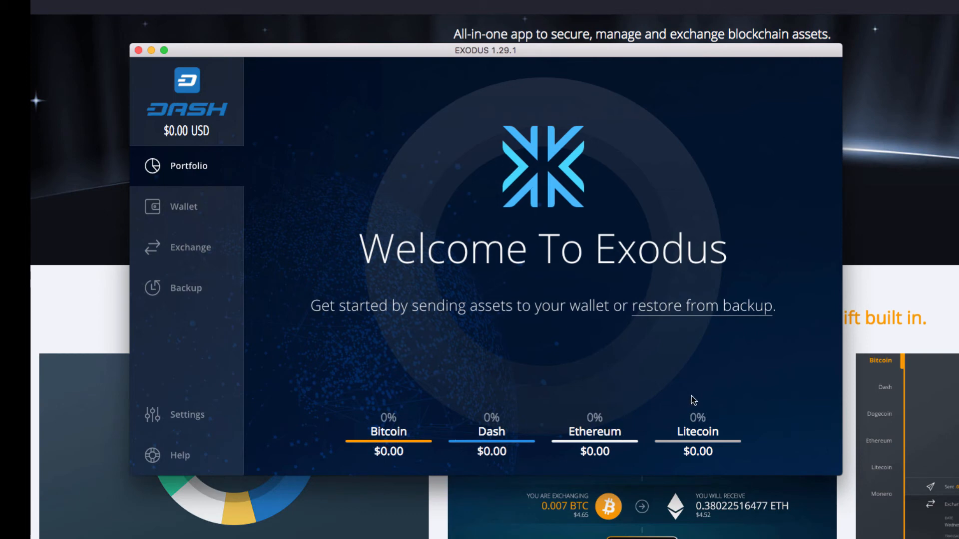
pyautogui.moveTo(499, 258)
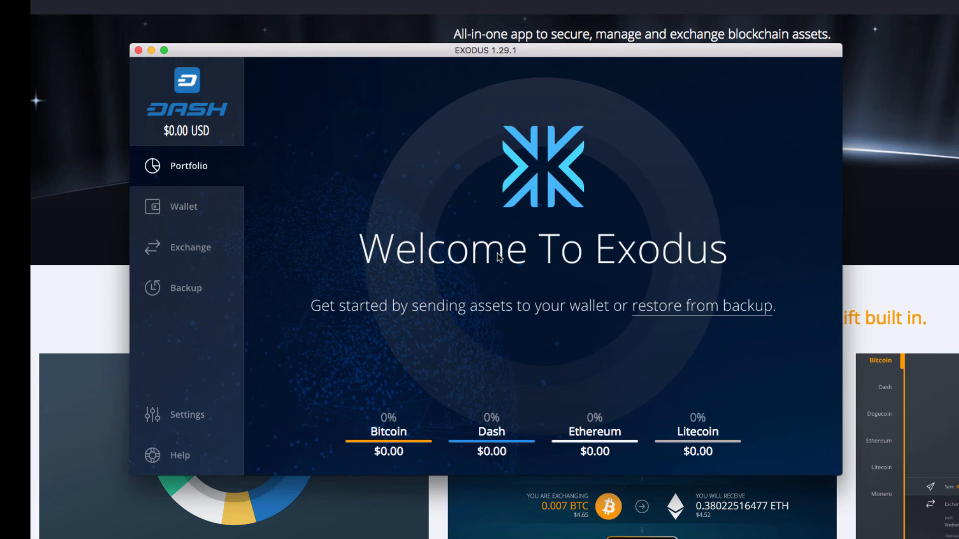
pyautogui.click(185, 288)
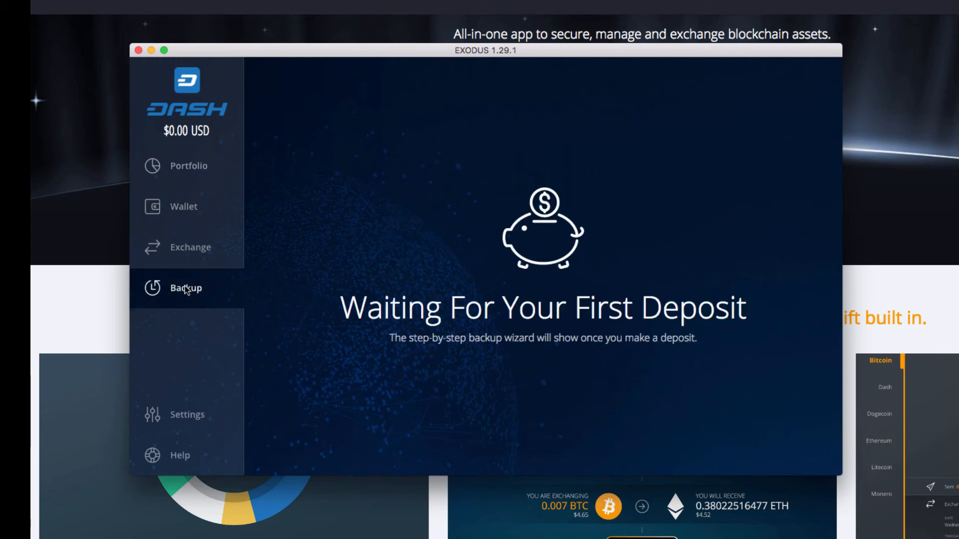
pyautogui.moveTo(356, 392)
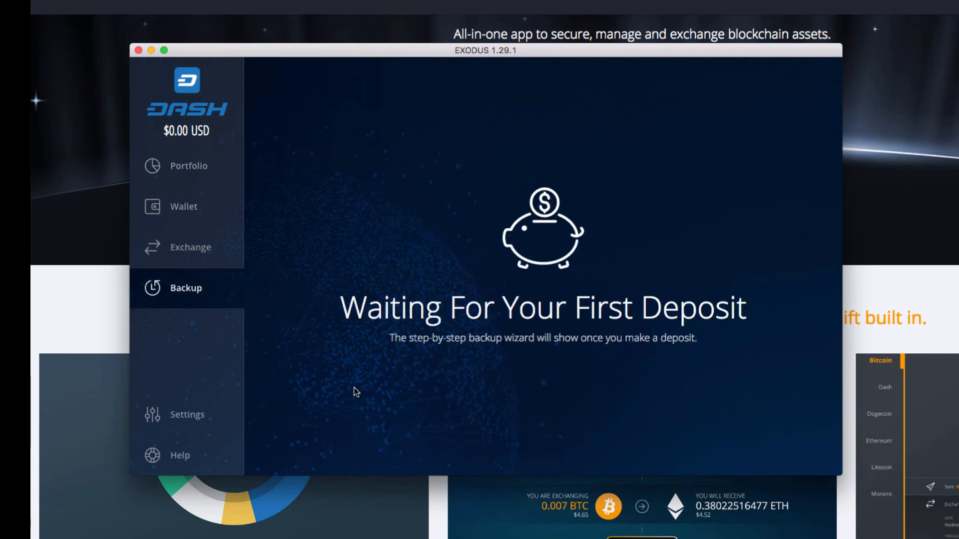
pyautogui.moveTo(407, 305)
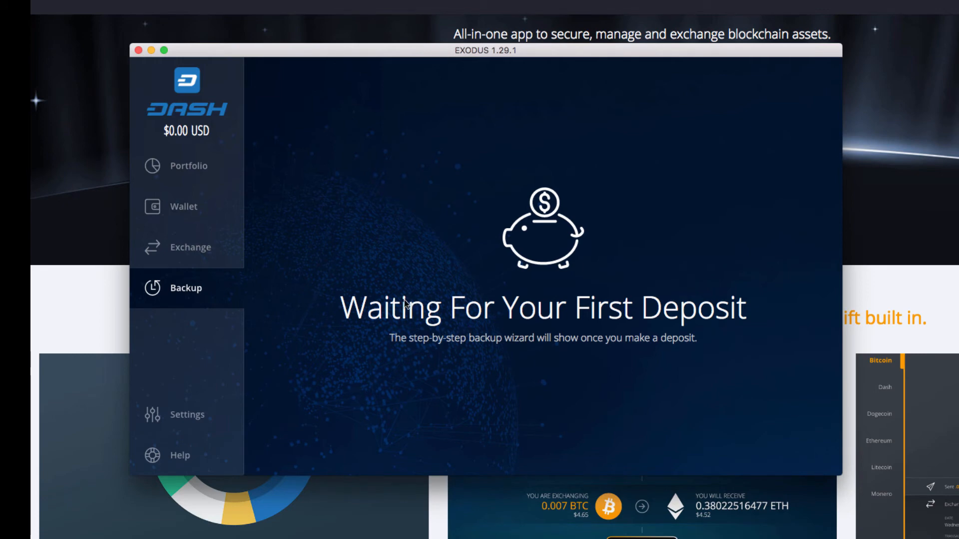
pyautogui.moveTo(406, 362)
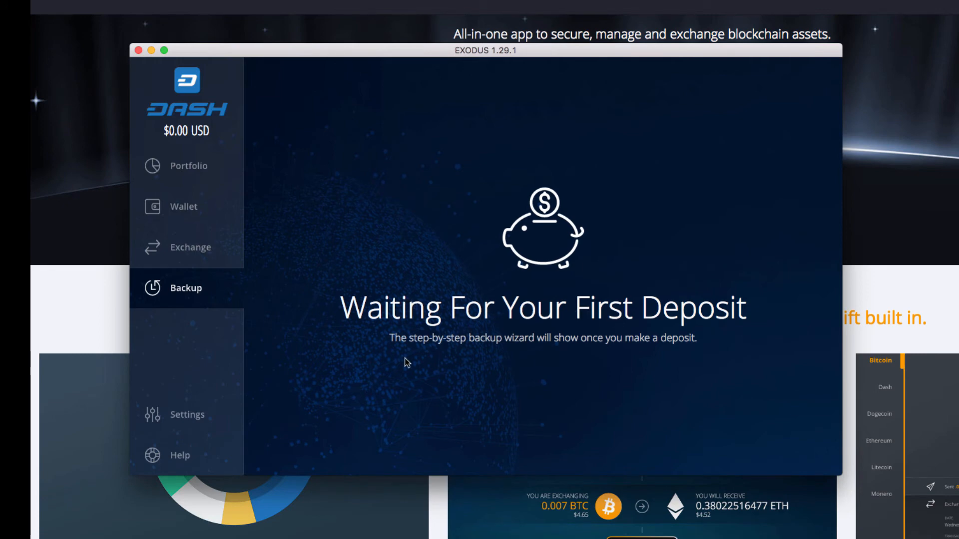
pyautogui.moveTo(674, 350)
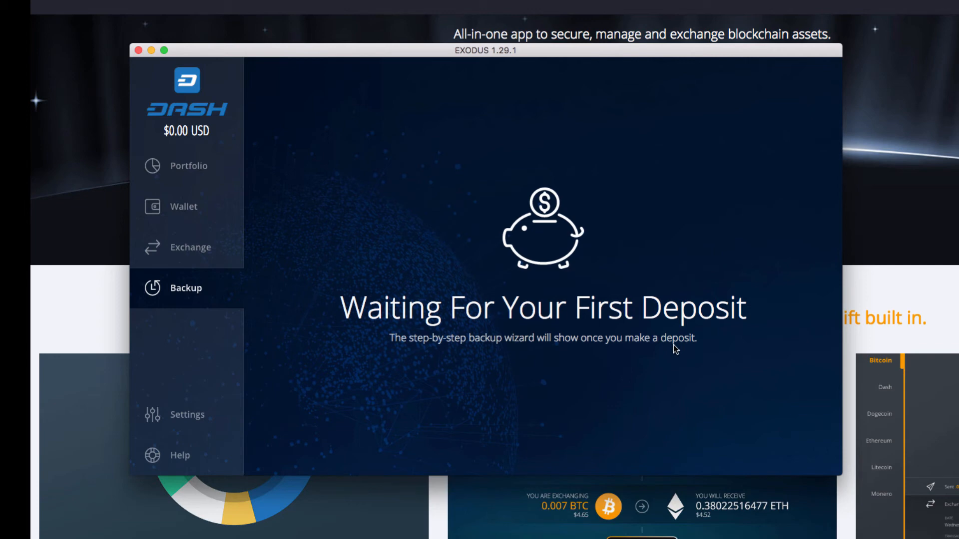
# Show the Dash wallet's receiving address and QR code via RECEIVE.
pyautogui.click(183, 206)
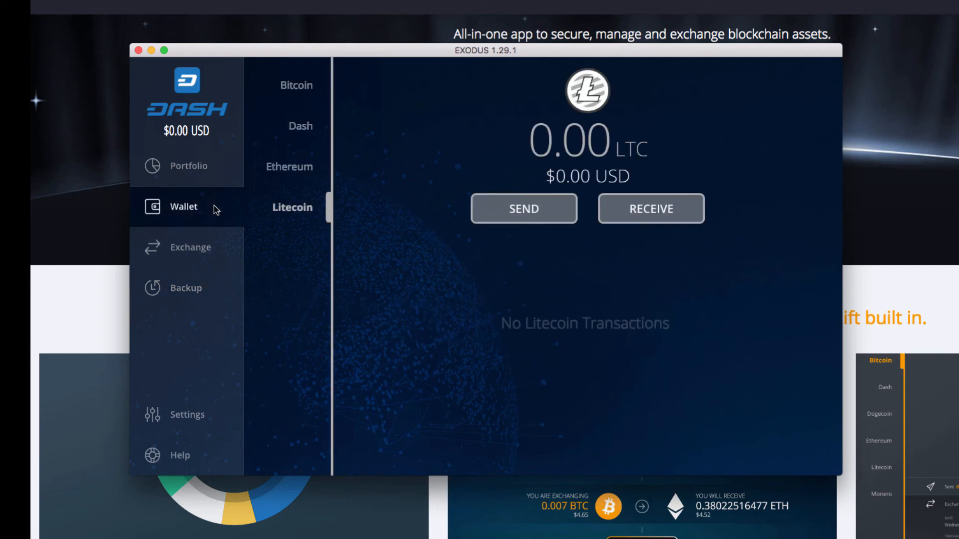
pyautogui.click(300, 126)
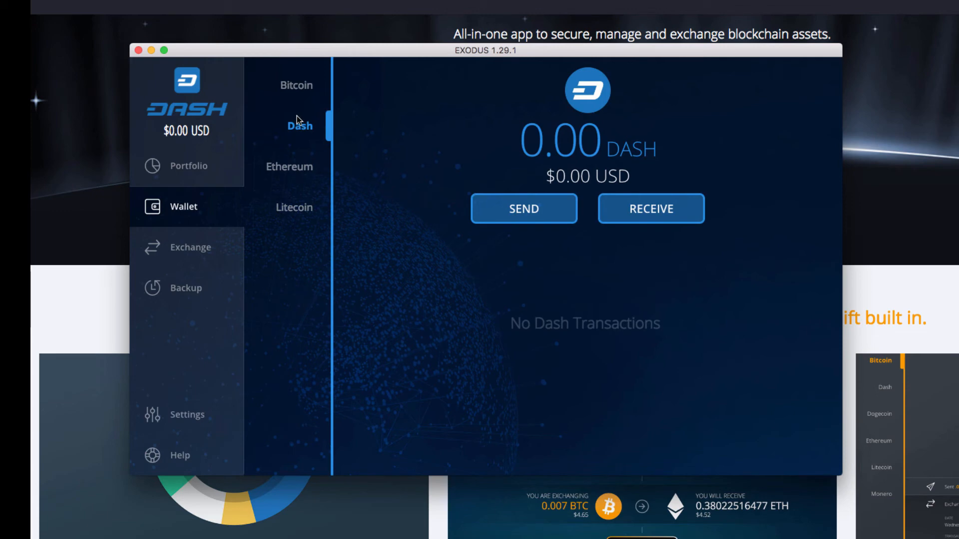
pyautogui.moveTo(832, 77)
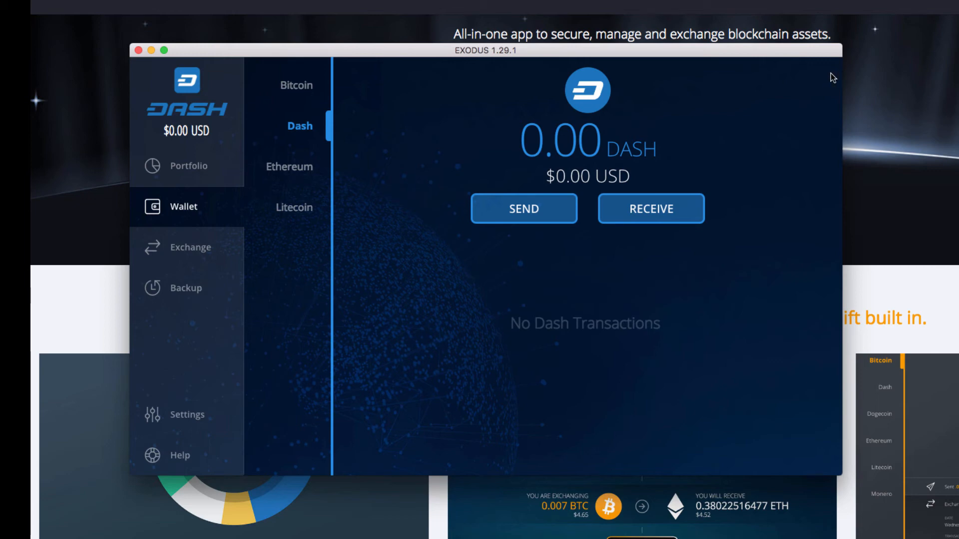
pyautogui.moveTo(650, 209)
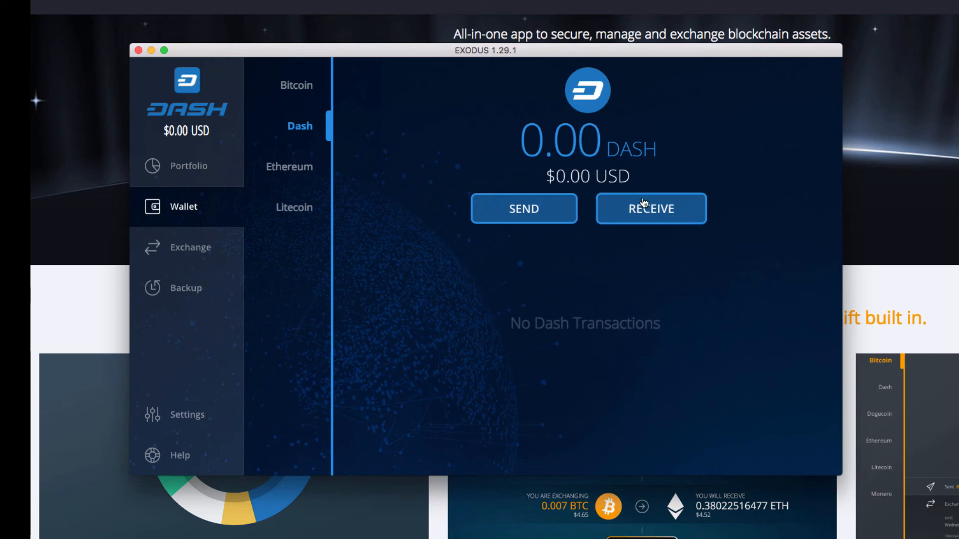
pyautogui.click(650, 208)
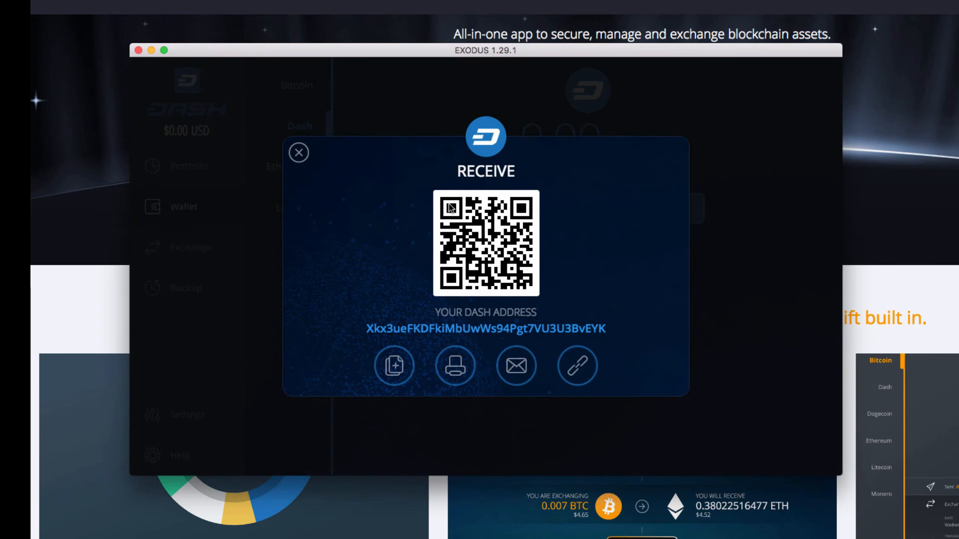
pyautogui.moveTo(456, 225)
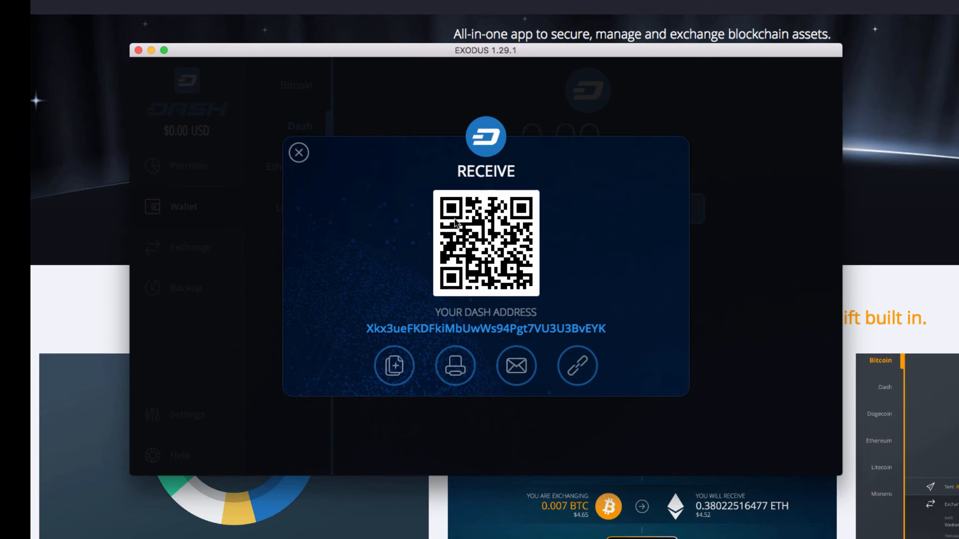
pyautogui.moveTo(388, 233)
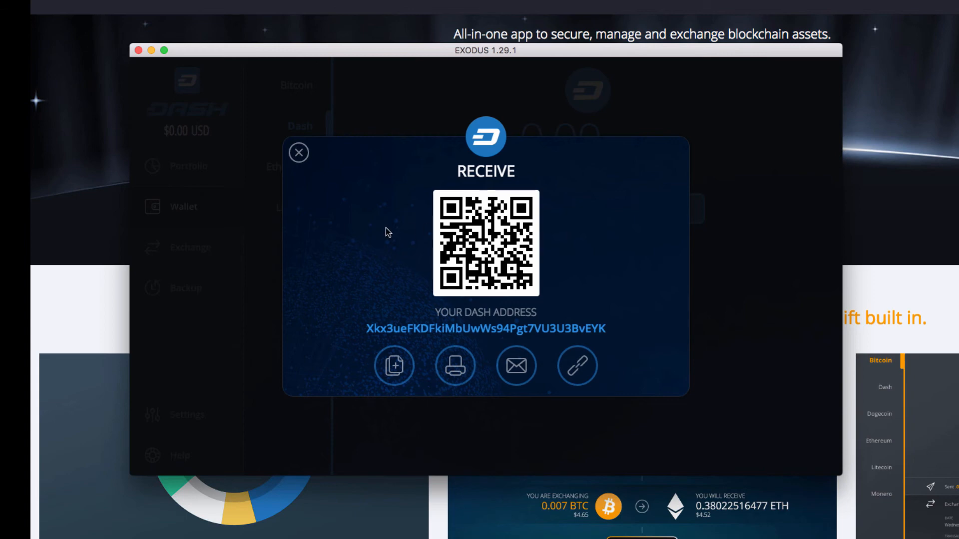
pyautogui.moveTo(355, 227)
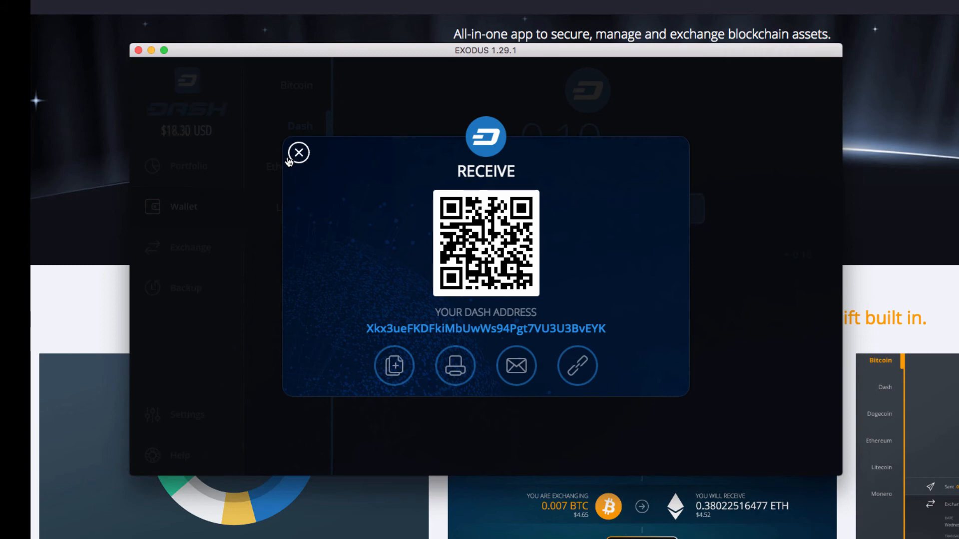
pyautogui.moveTo(314, 161)
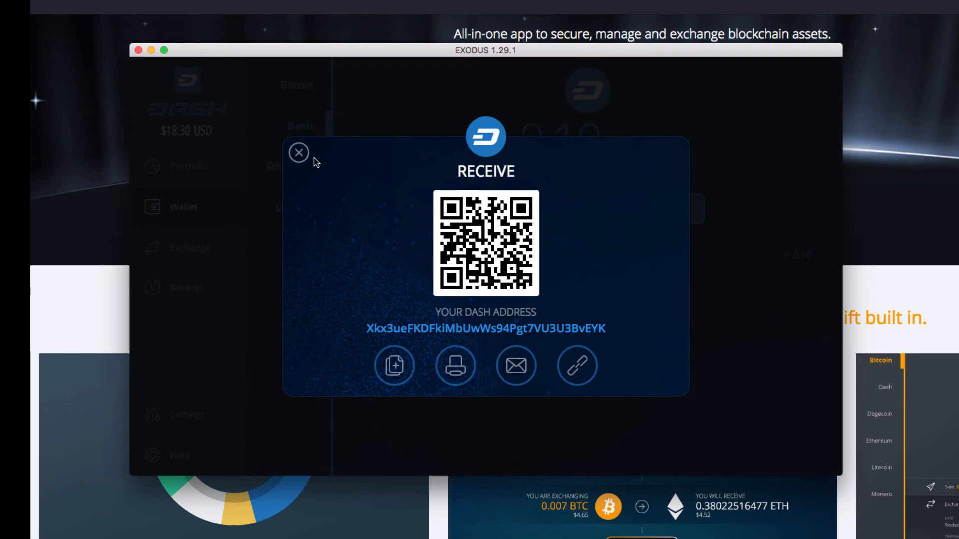
# Dismiss the Dash receive window and start the backup wizard at Create Your Password.
pyautogui.click(297, 152)
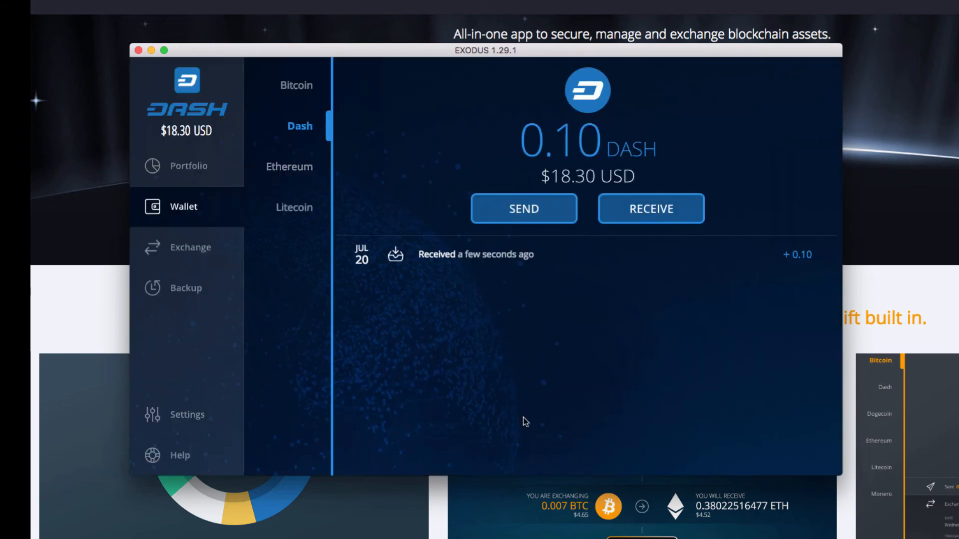
pyautogui.moveTo(729, 247)
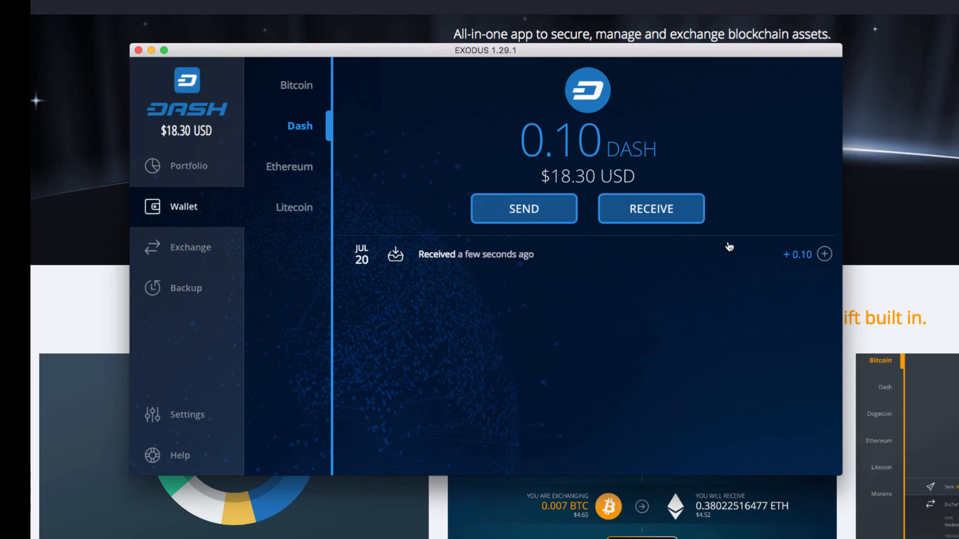
pyautogui.moveTo(476, 212)
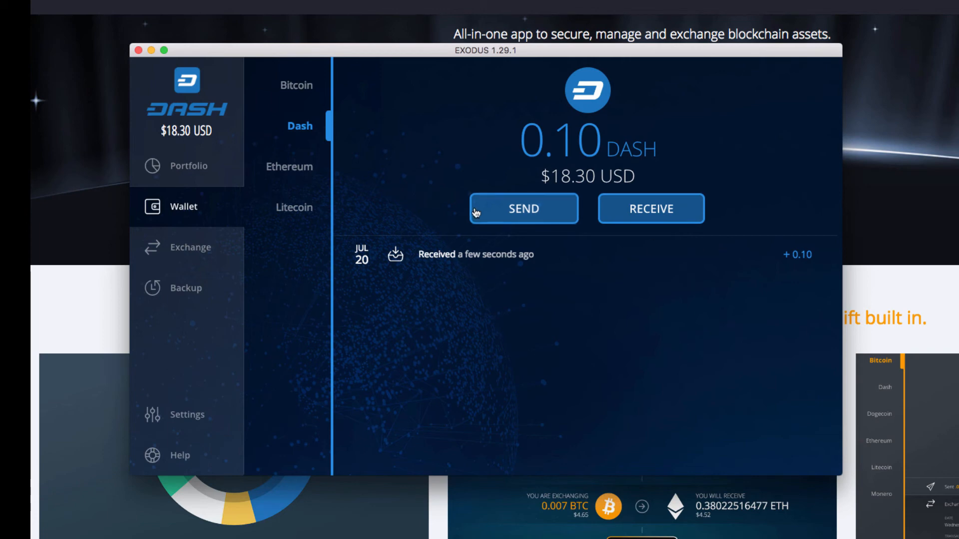
pyautogui.click(186, 288)
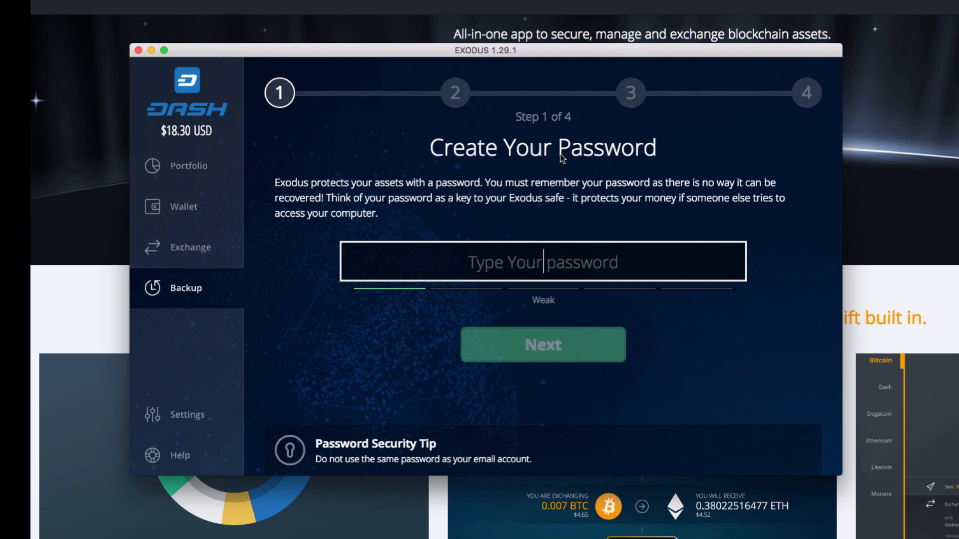
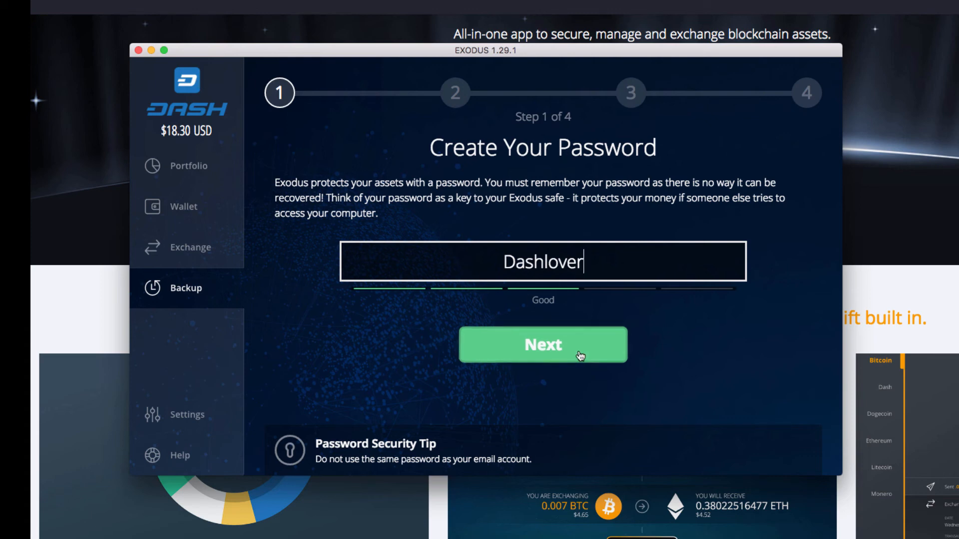
pyautogui.click(541, 345)
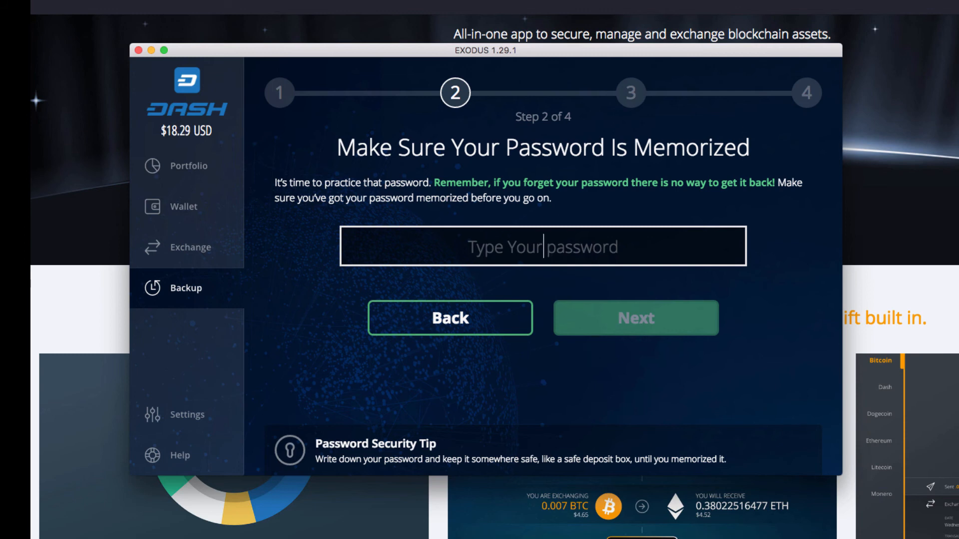
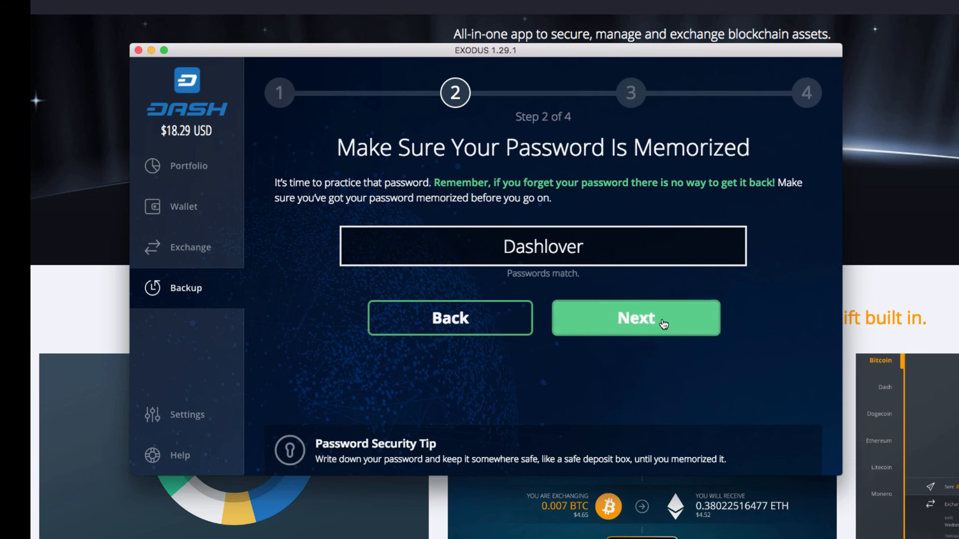
# Advance past the 12-word recovery phrase to the step for emailing the backup link.
pyautogui.click(635, 317)
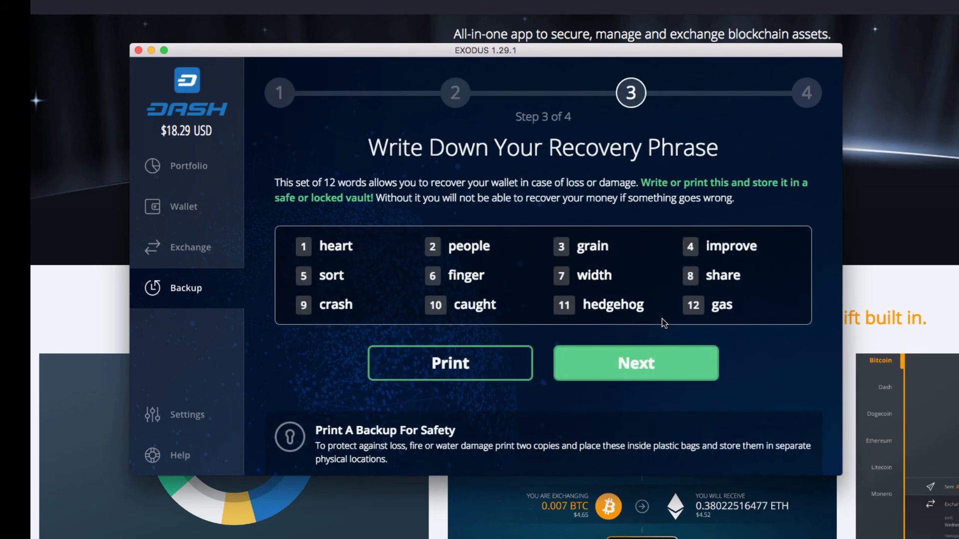
pyautogui.moveTo(666, 247)
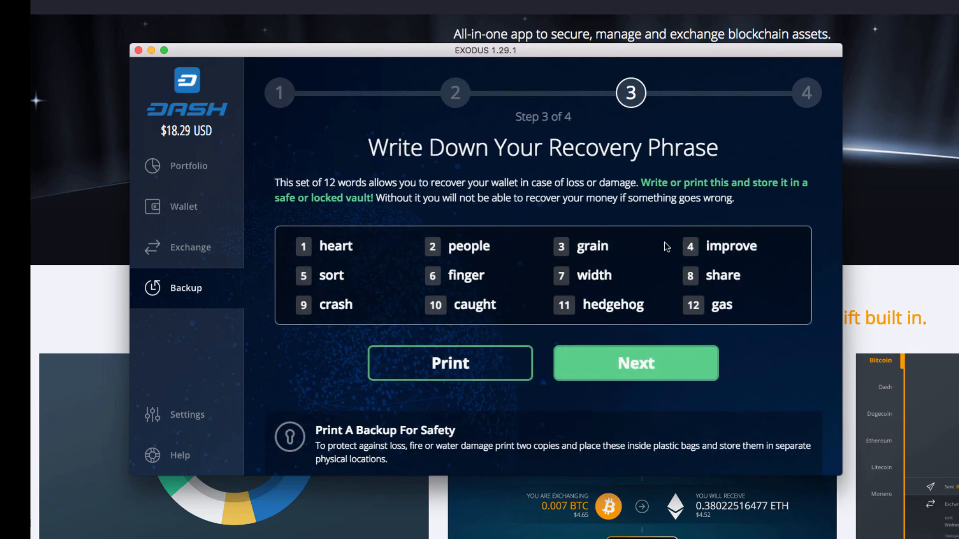
pyautogui.moveTo(767, 330)
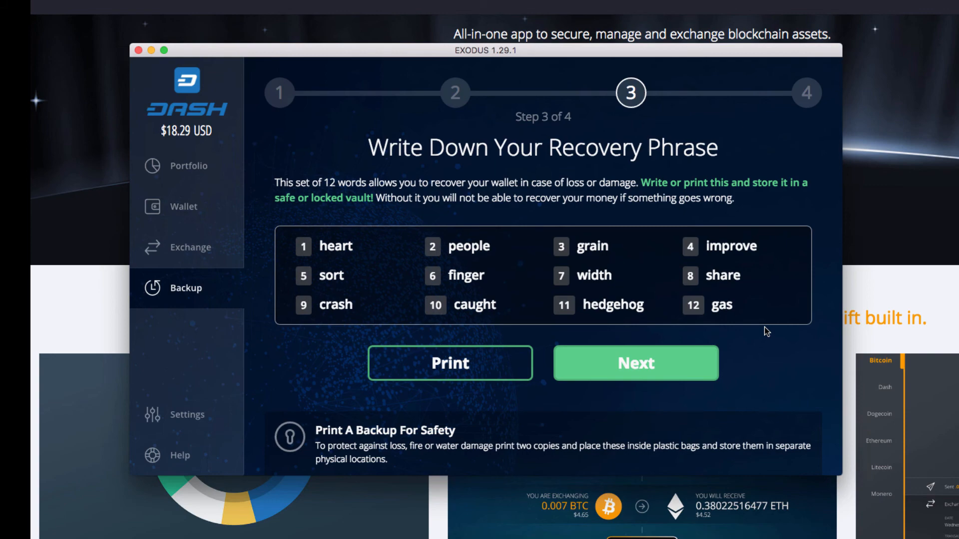
pyautogui.moveTo(657, 334)
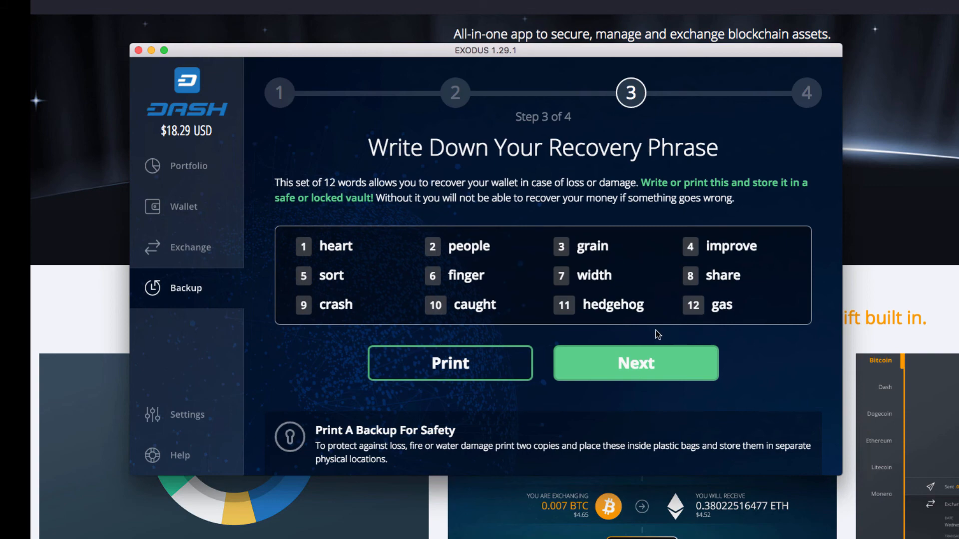
pyautogui.click(636, 362)
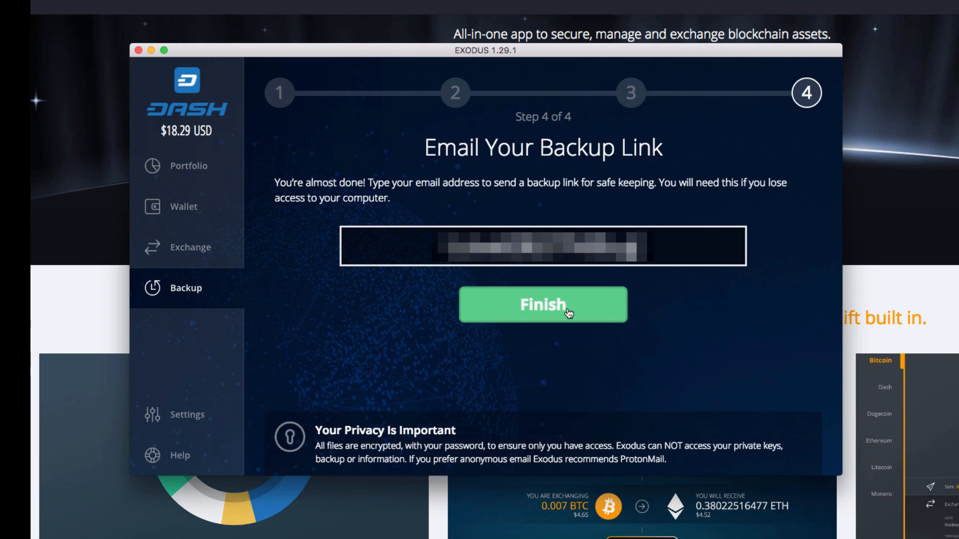
# Finish the backup so the email backup link is sent and Backup Complete shows.
pyautogui.click(541, 305)
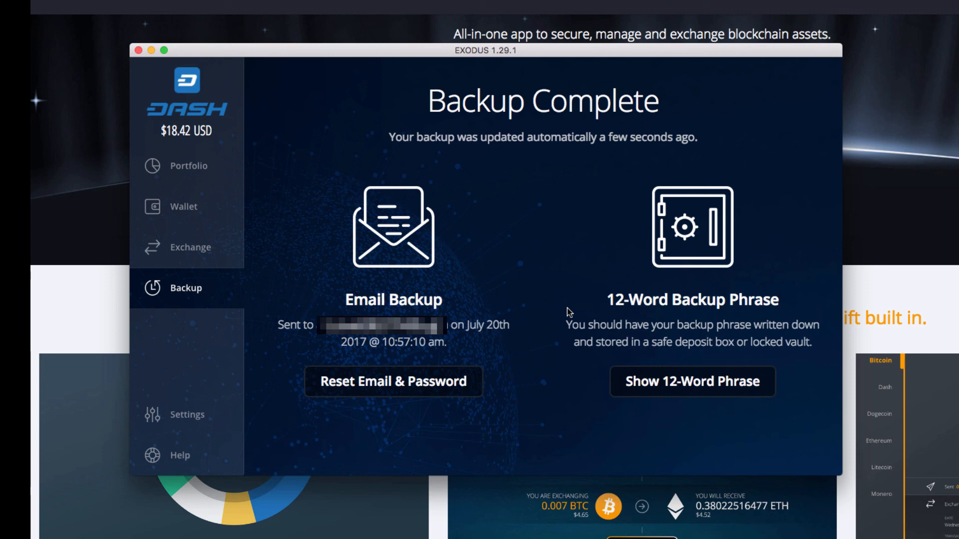
pyautogui.moveTo(288, 233)
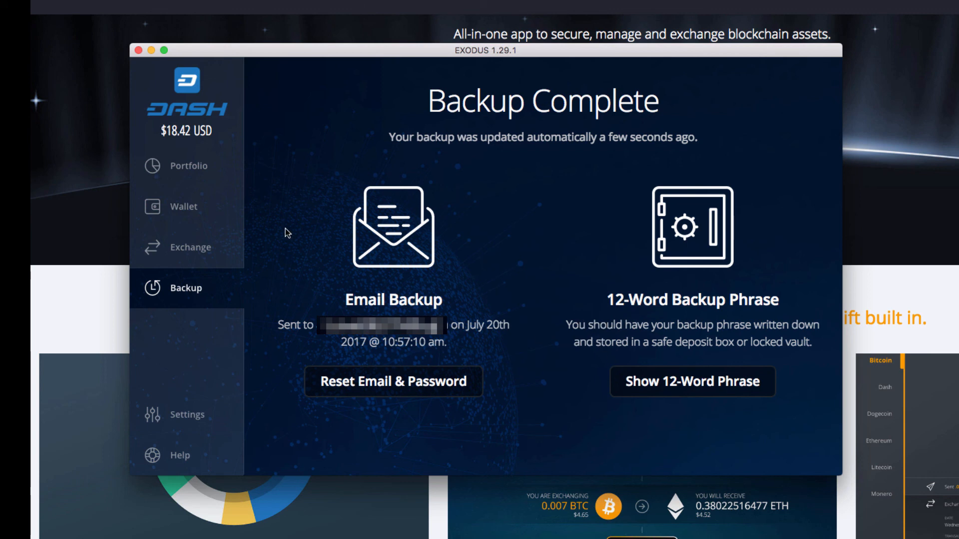
# Return to the Portfolio overview showing the $18.42 total held in Dash.
pyautogui.click(187, 166)
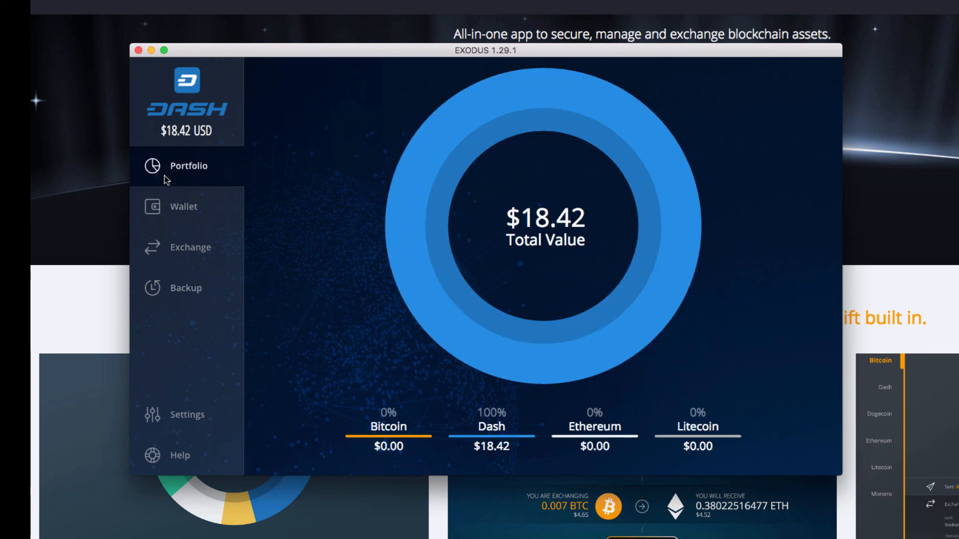
pyautogui.moveTo(543, 273)
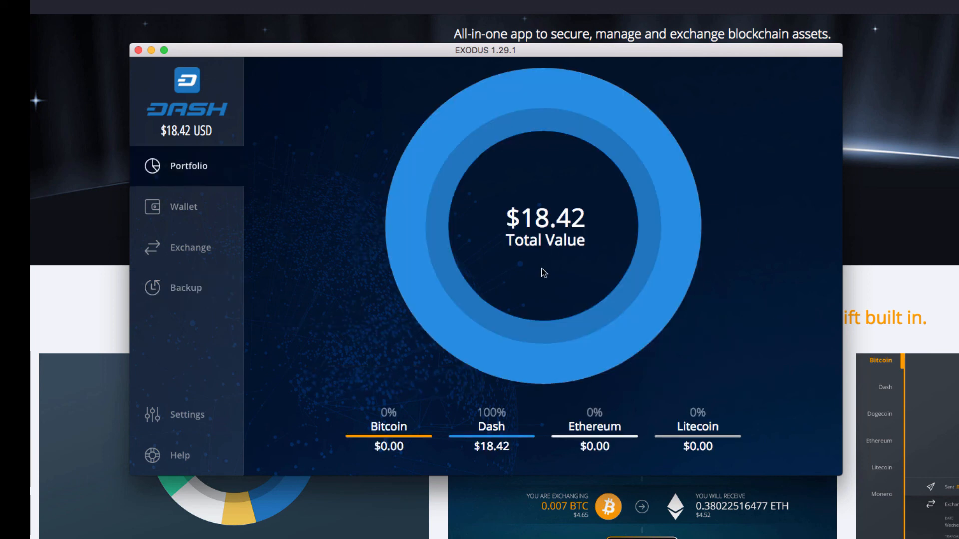